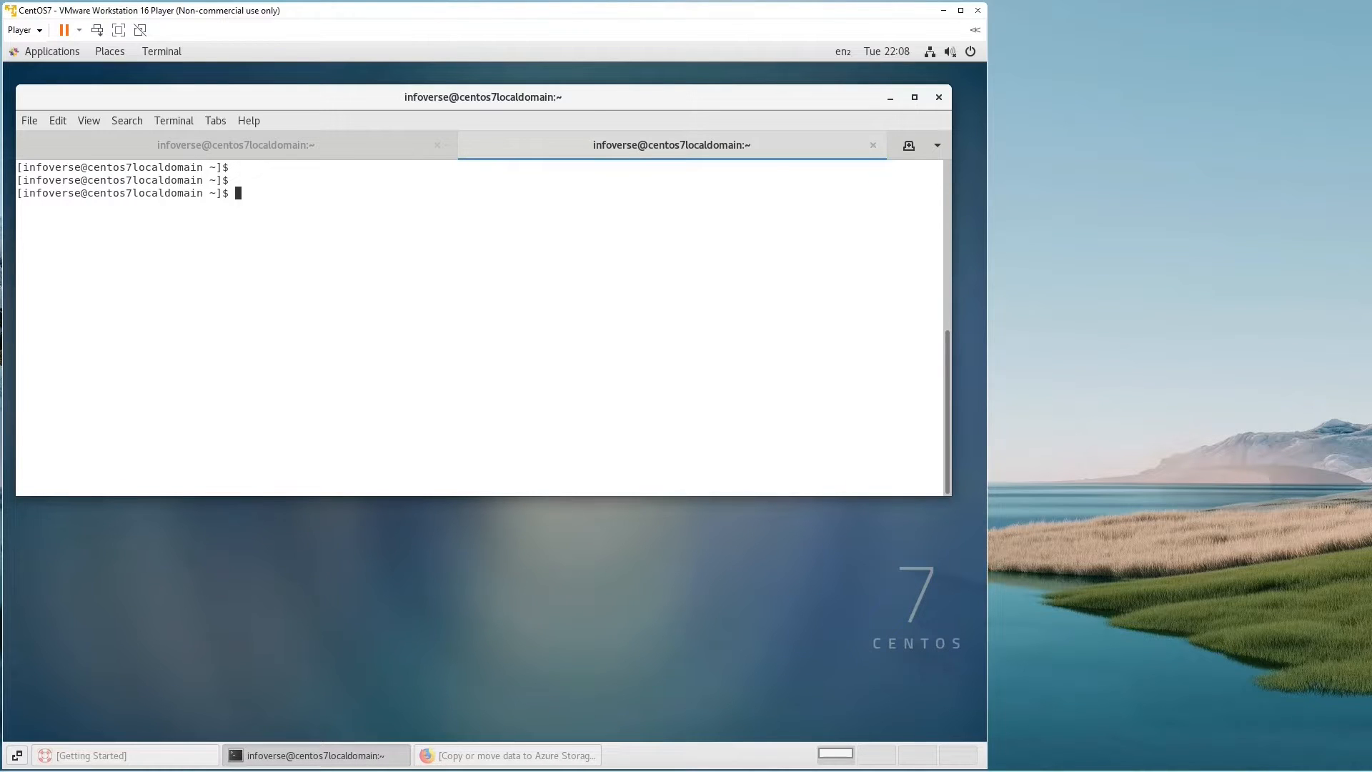
mouse_move(706, 274)
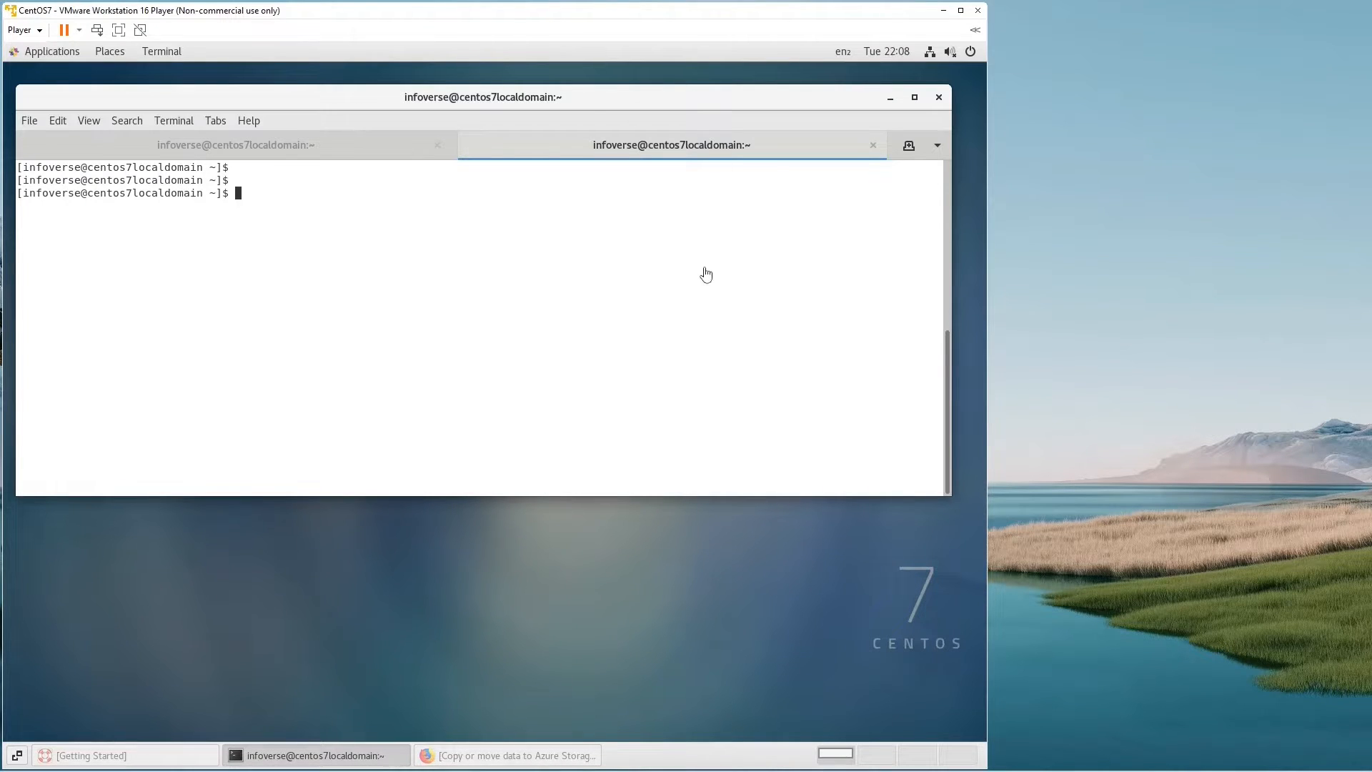
mouse_move(691, 293)
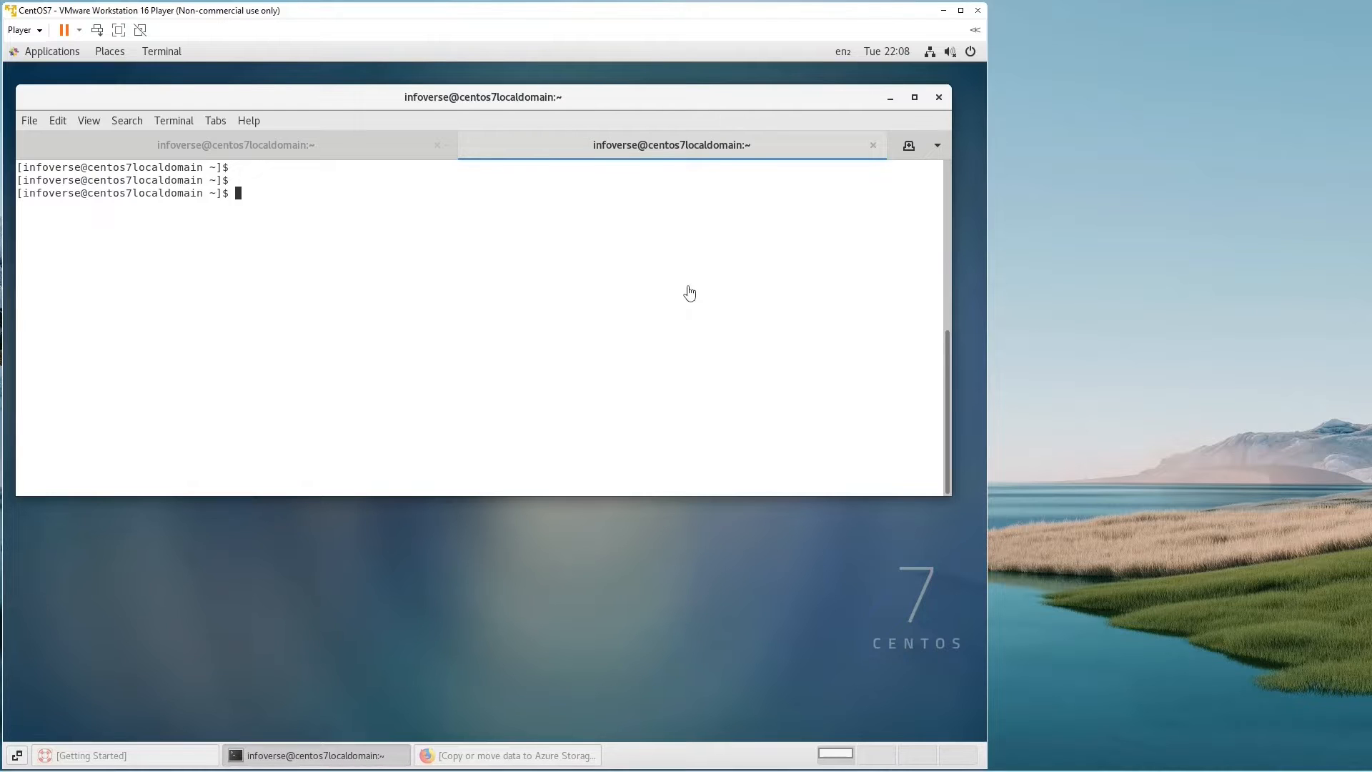
mouse_move(737, 238)
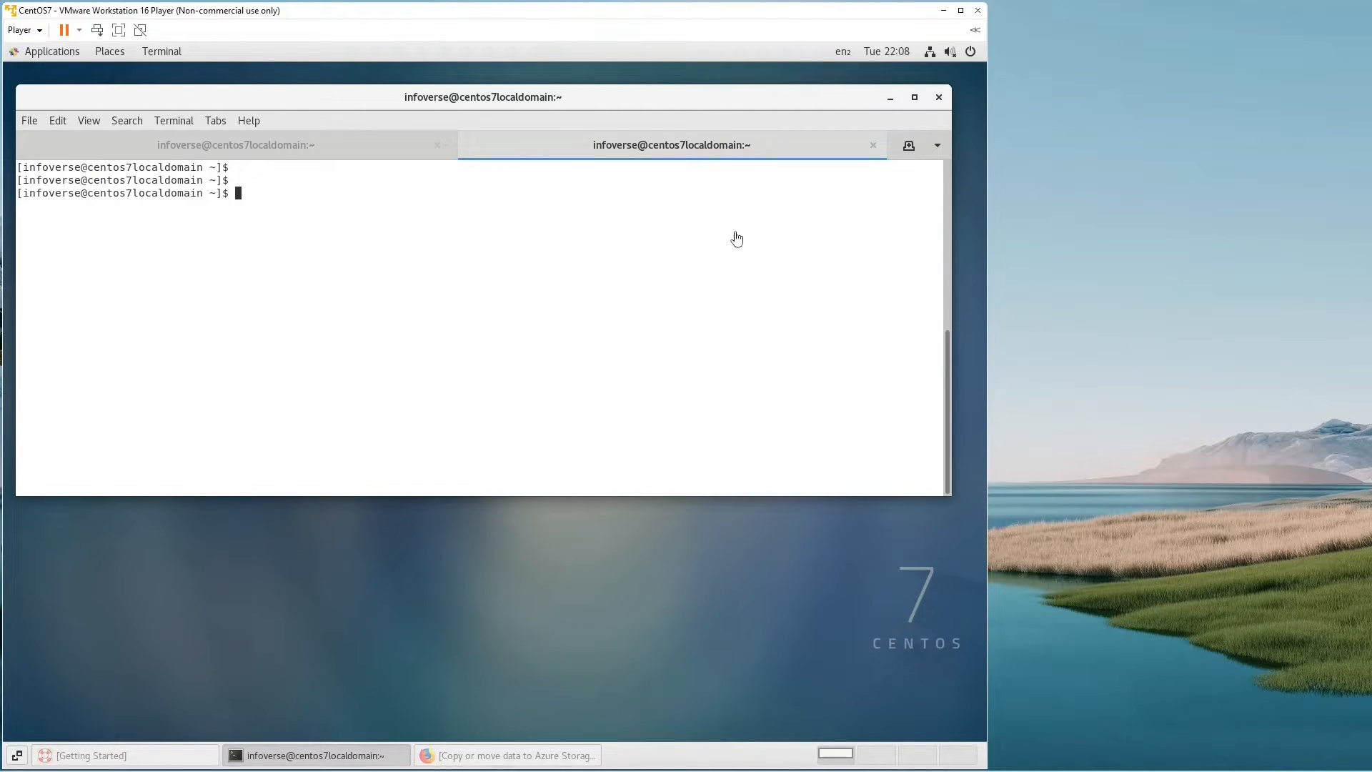
mouse_move(643, 226)
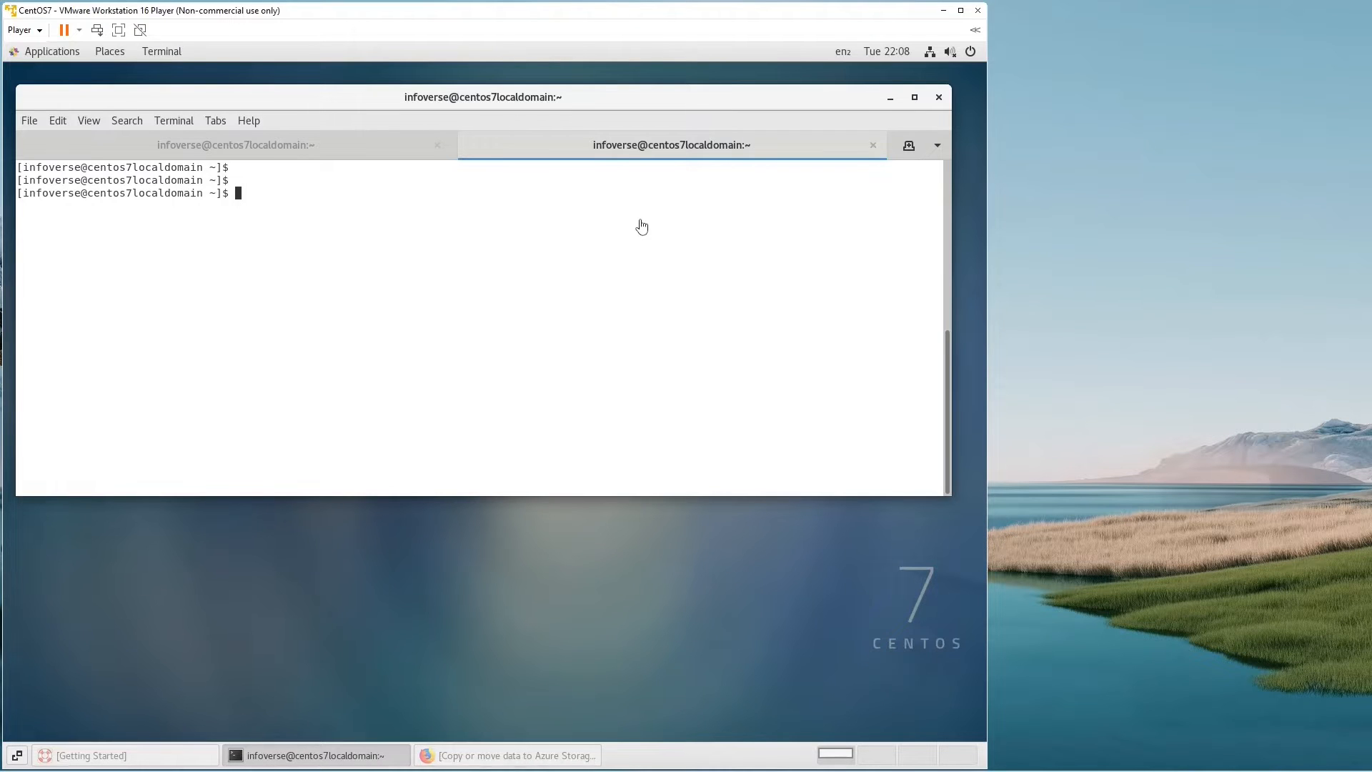
mouse_move(647, 272)
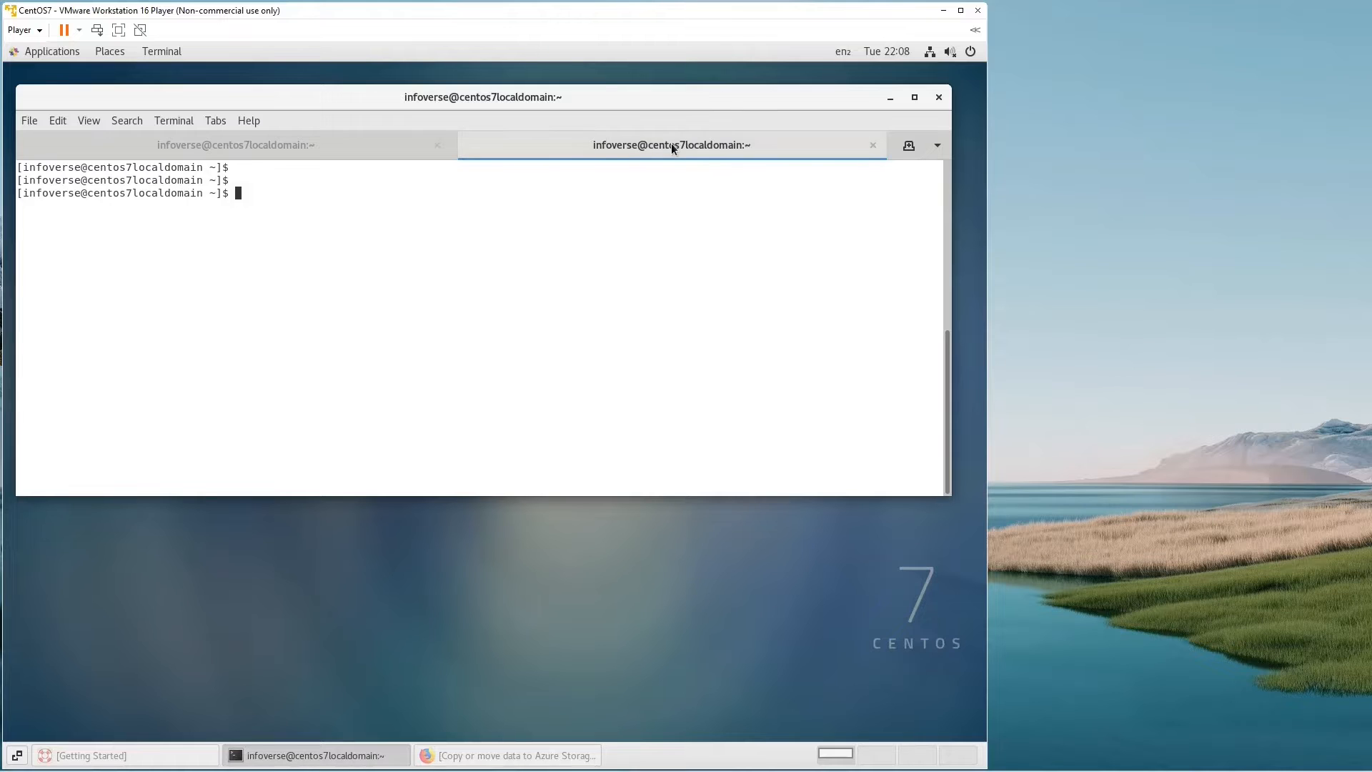
Switch to the first of the two GNOME Terminal tabs, showing an empty prompt
left_click(234, 144)
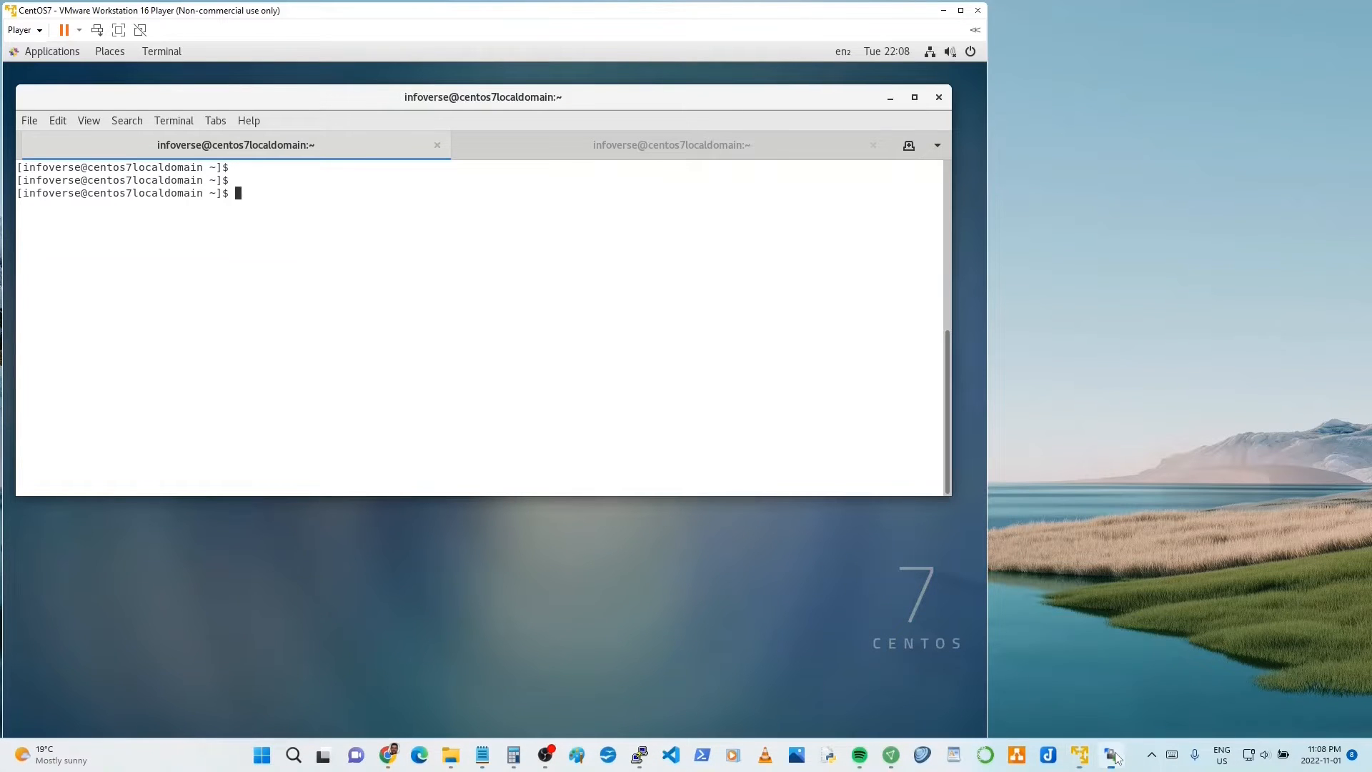
left_click(1112, 754)
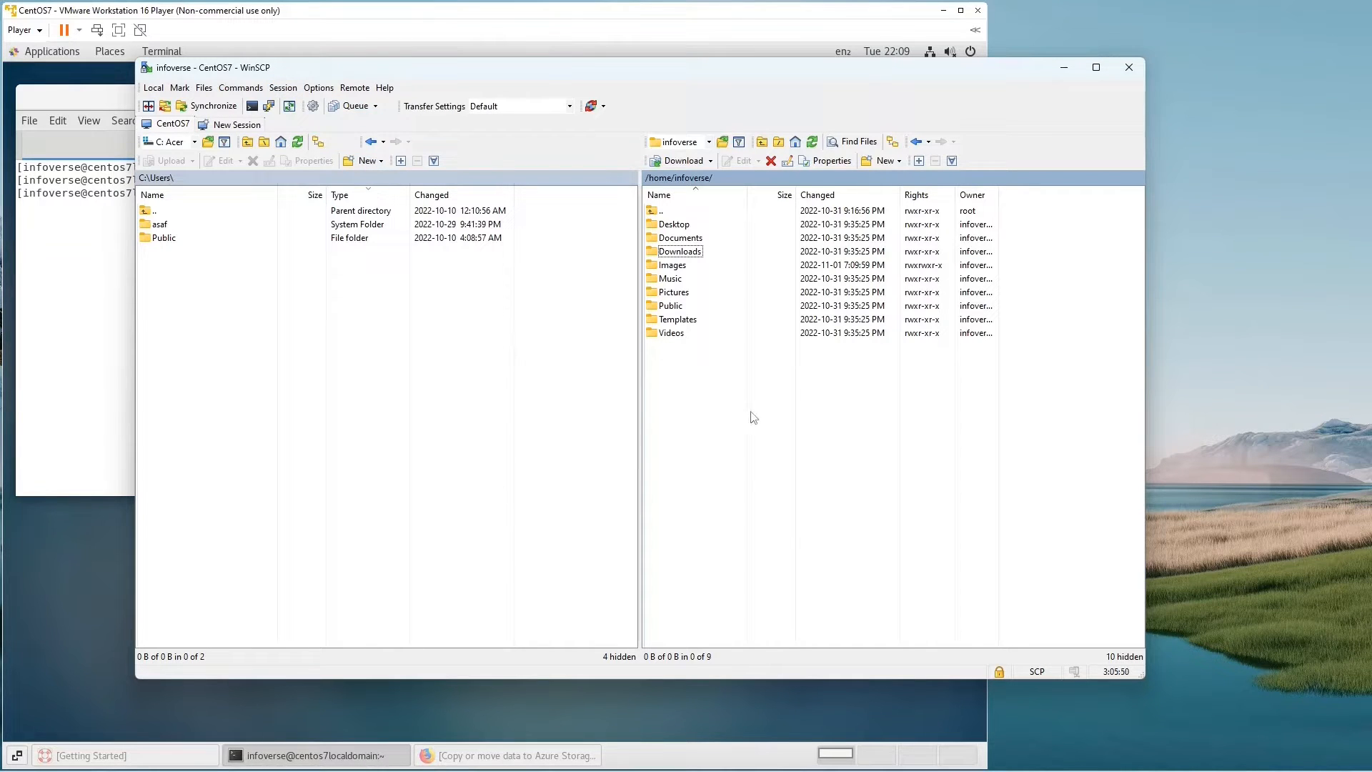
mouse_move(891, 420)
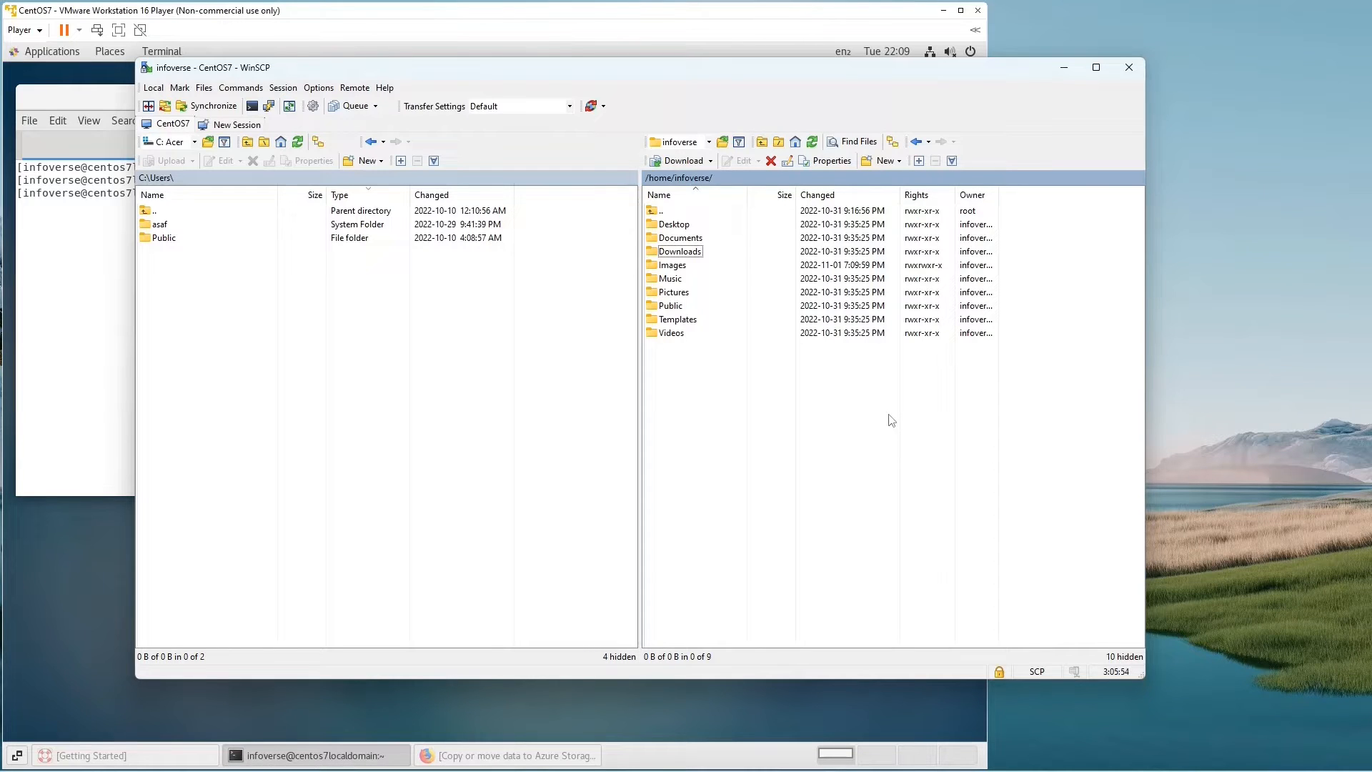
mouse_move(939, 405)
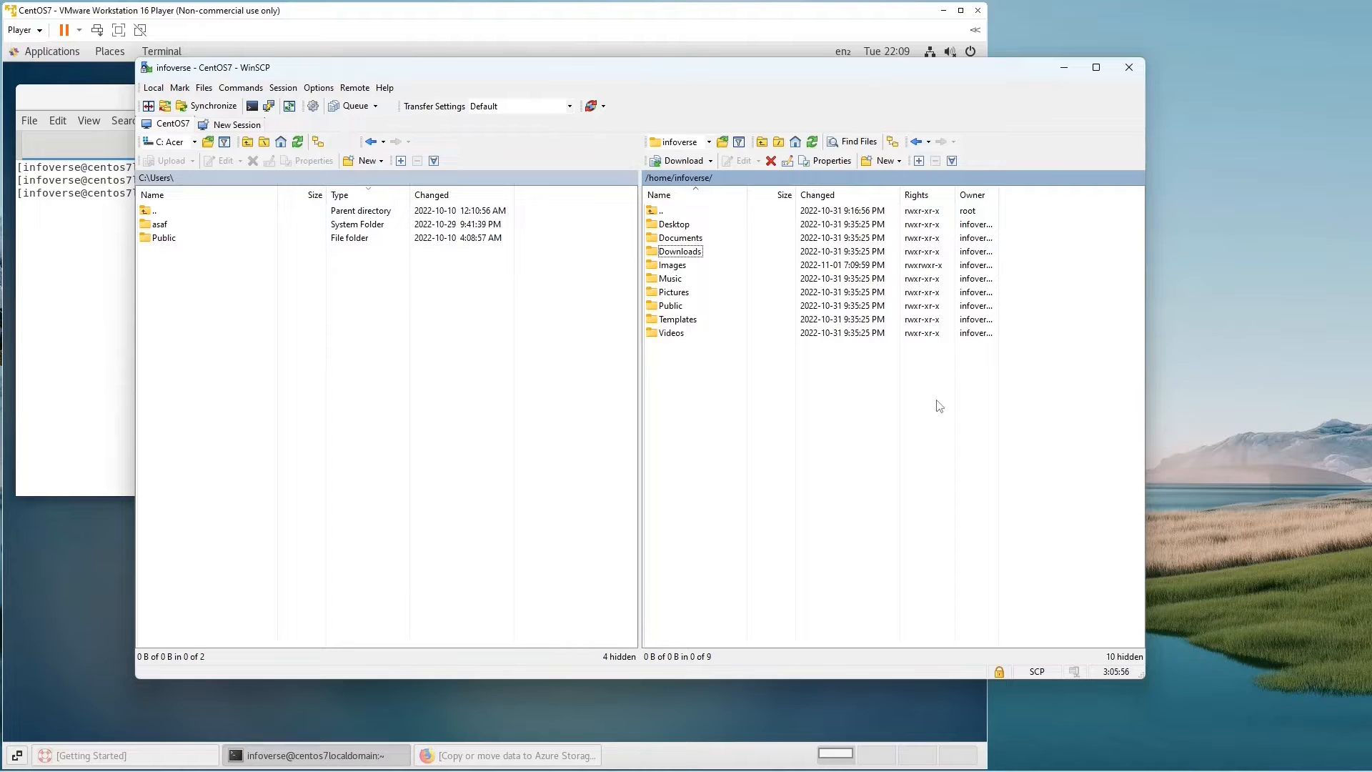
mouse_move(387, 396)
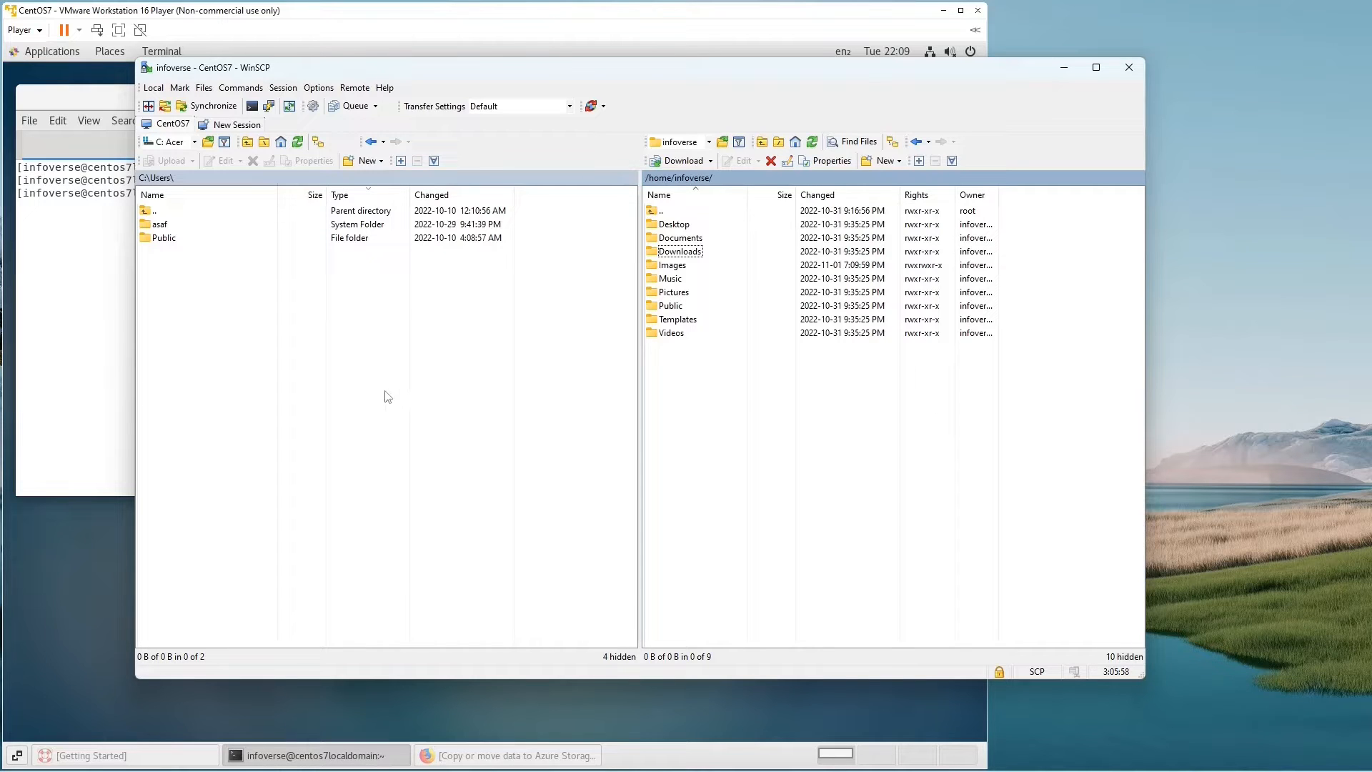
left_click(164, 237)
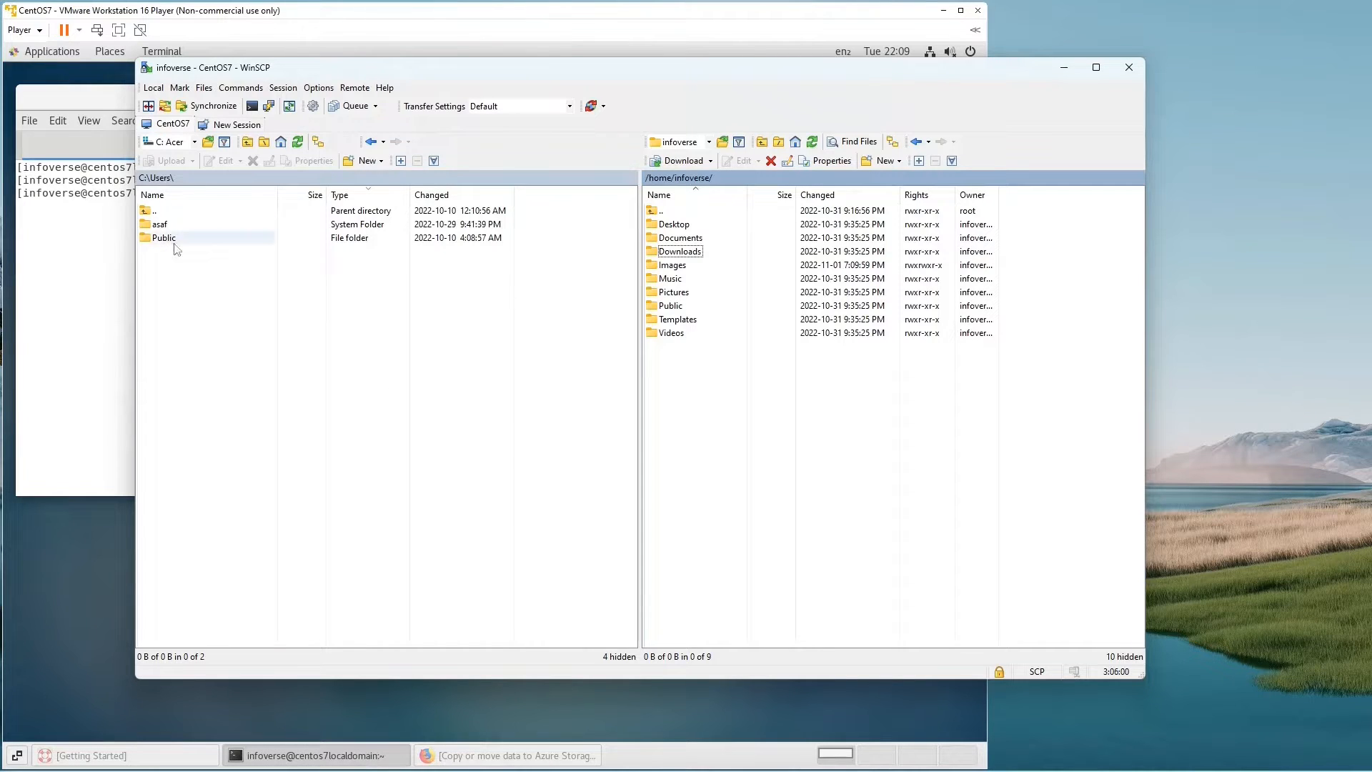
left_click(356, 332)
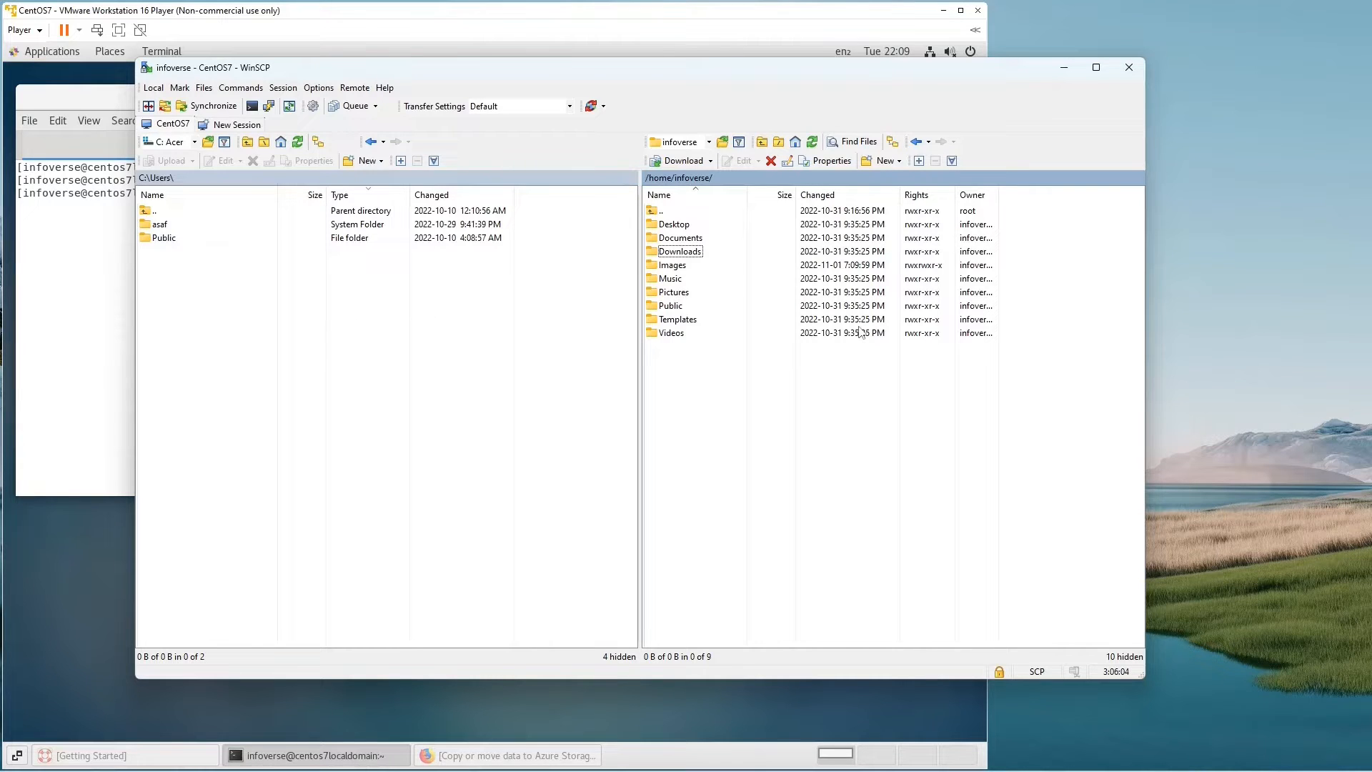
mouse_move(1048, 75)
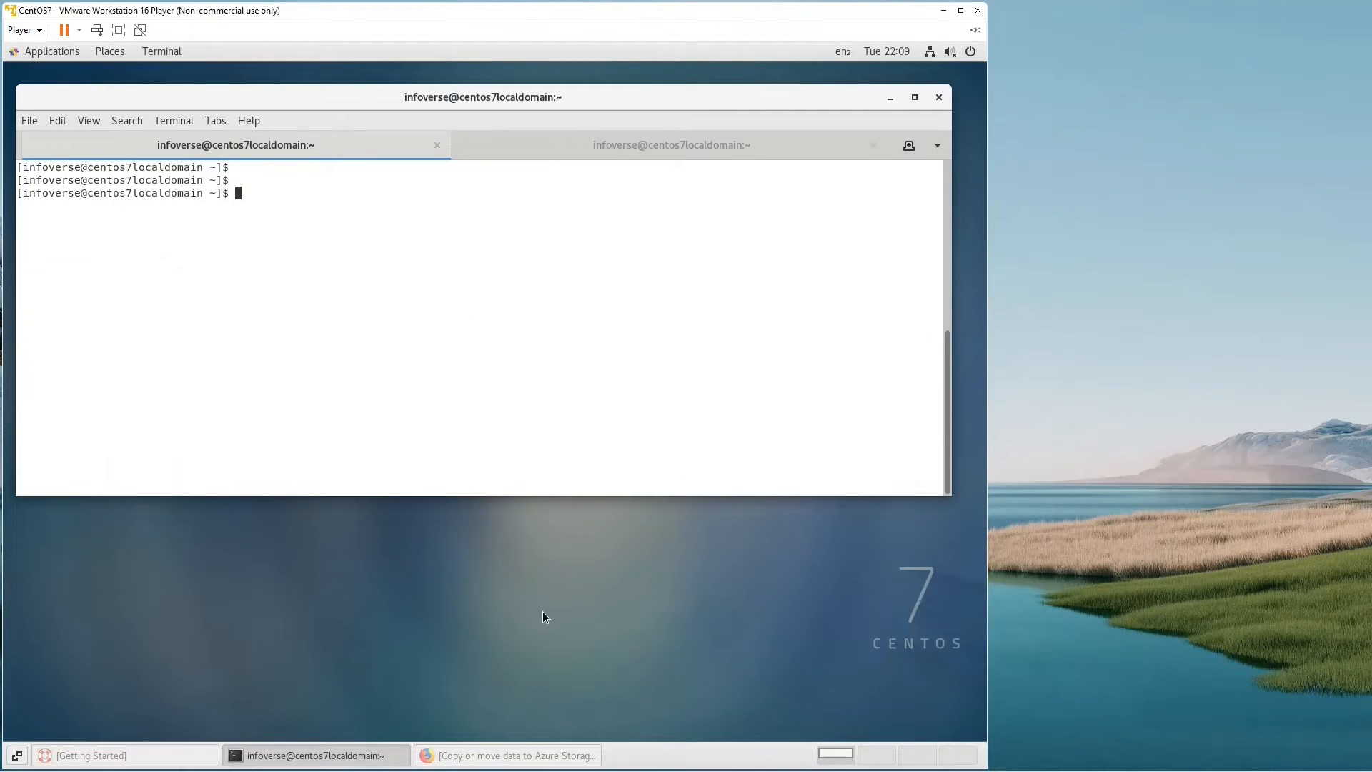
mouse_move(545, 611)
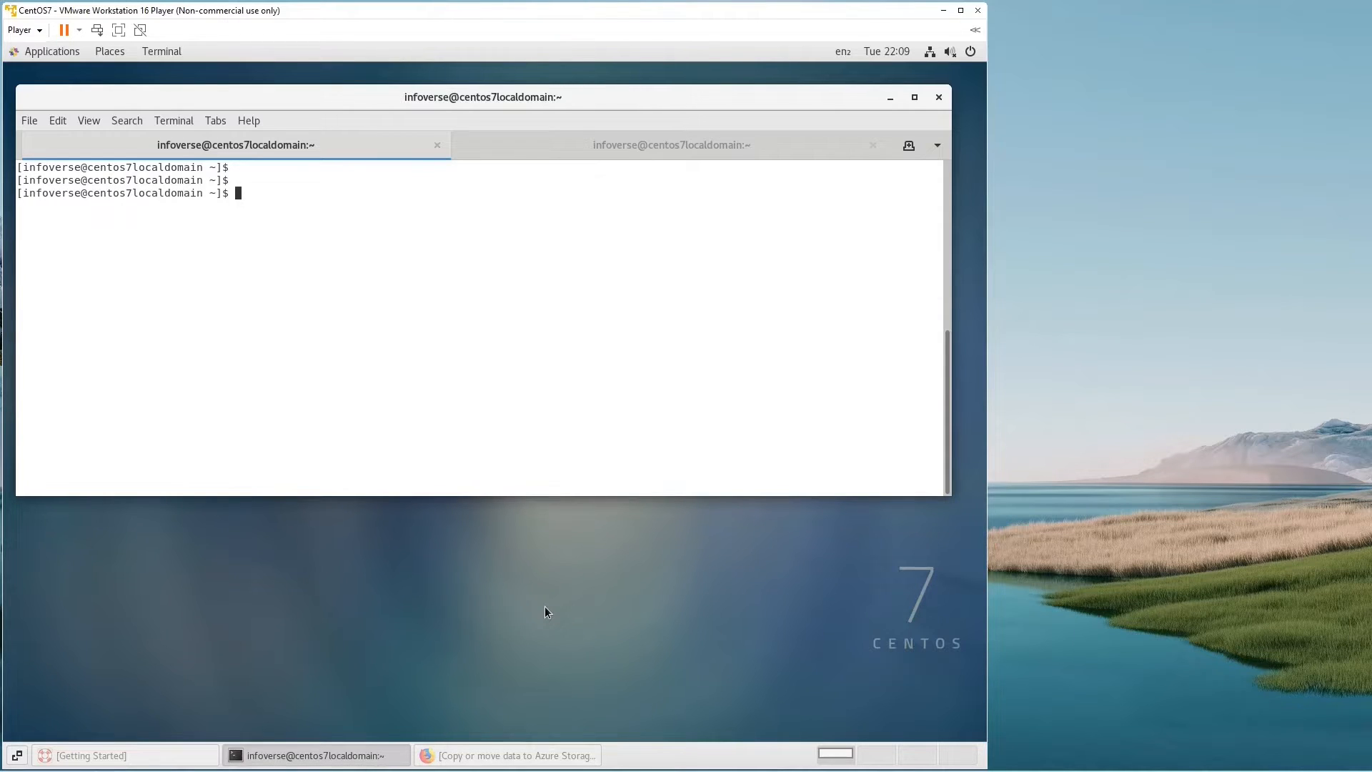
Start the Linux x86-64 AzCopy download in Firefox, cancel it, and return to the terminal
left_click(507, 754)
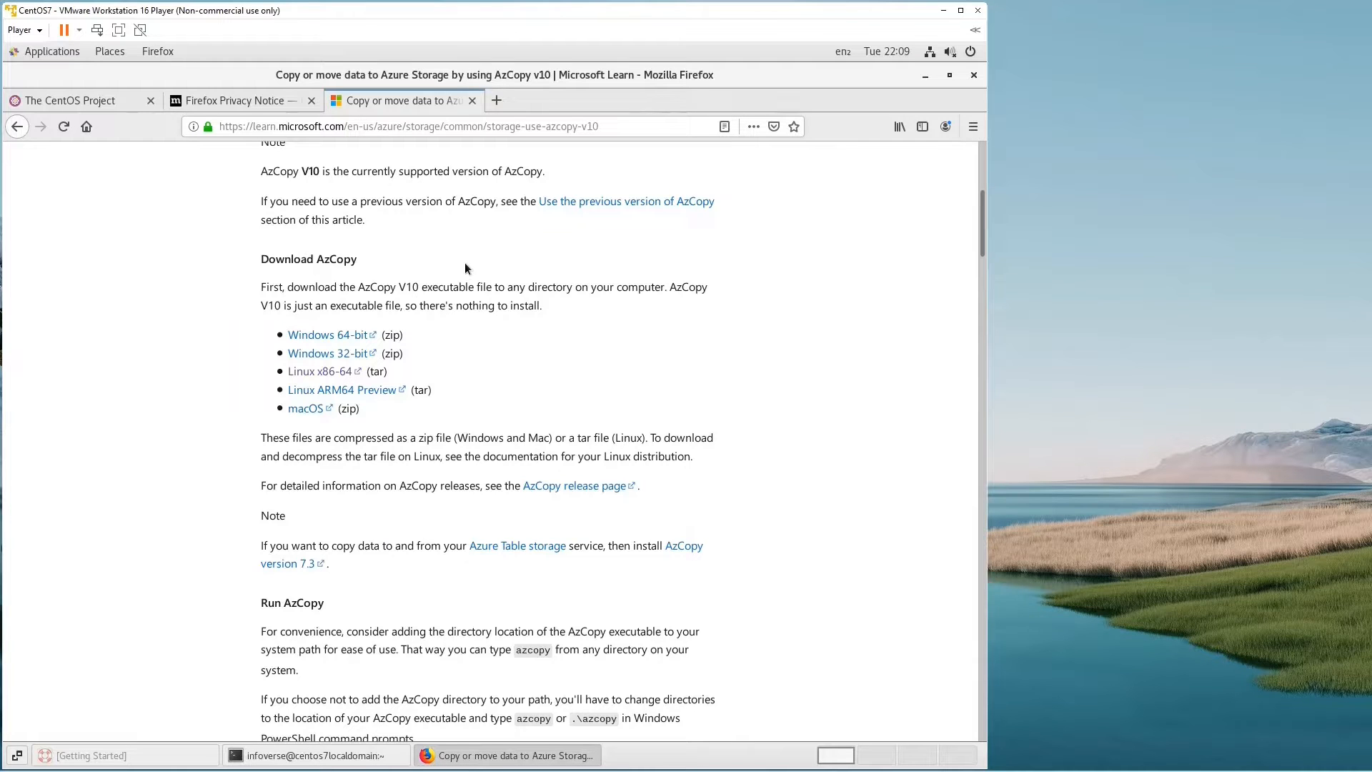
left_click(320, 371)
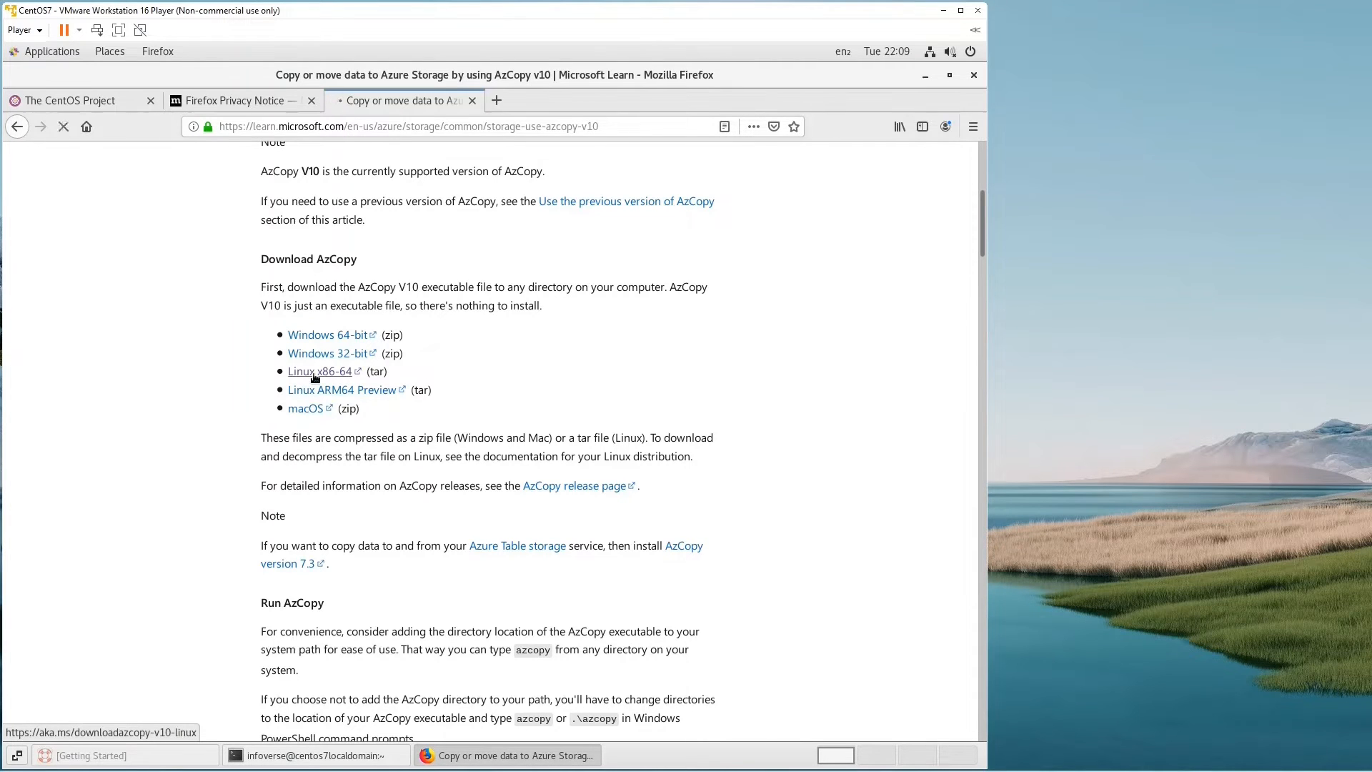
left_click(318, 371)
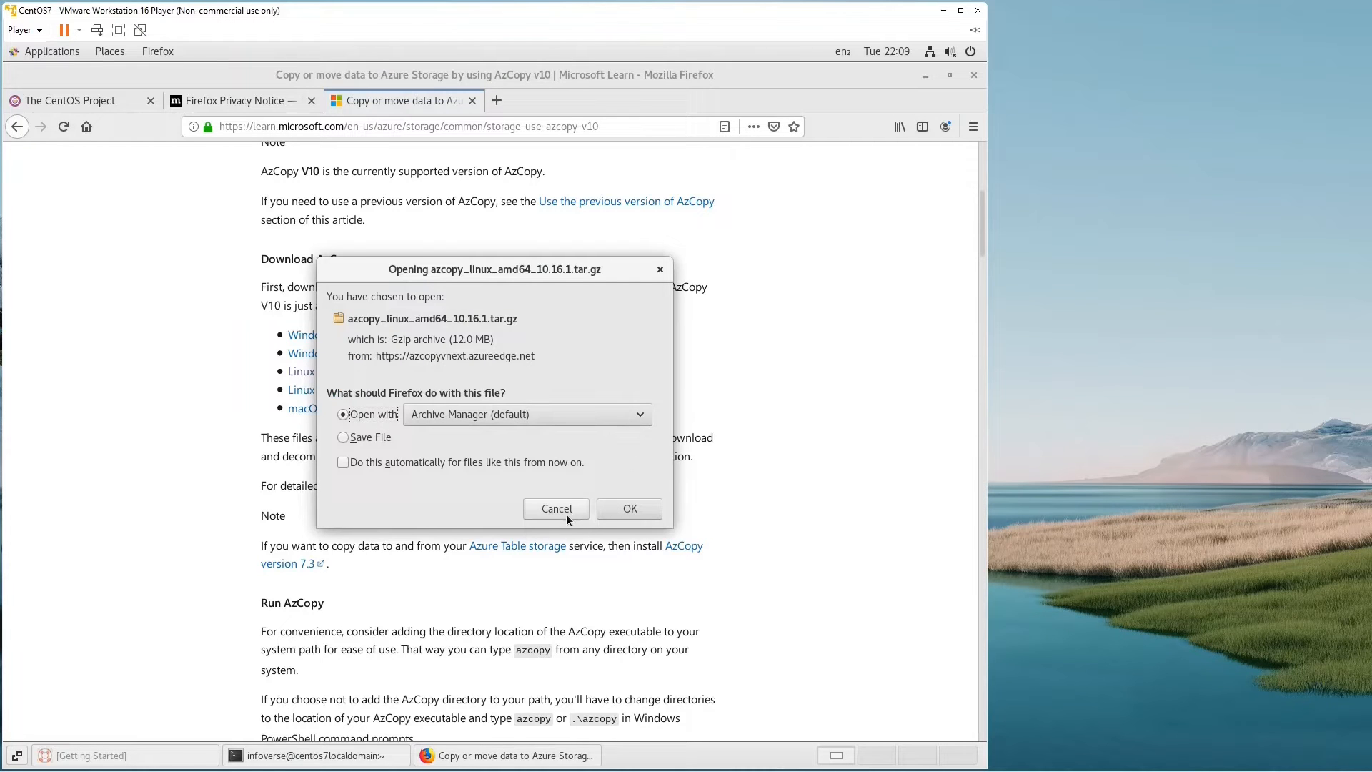
left_click(556, 508)
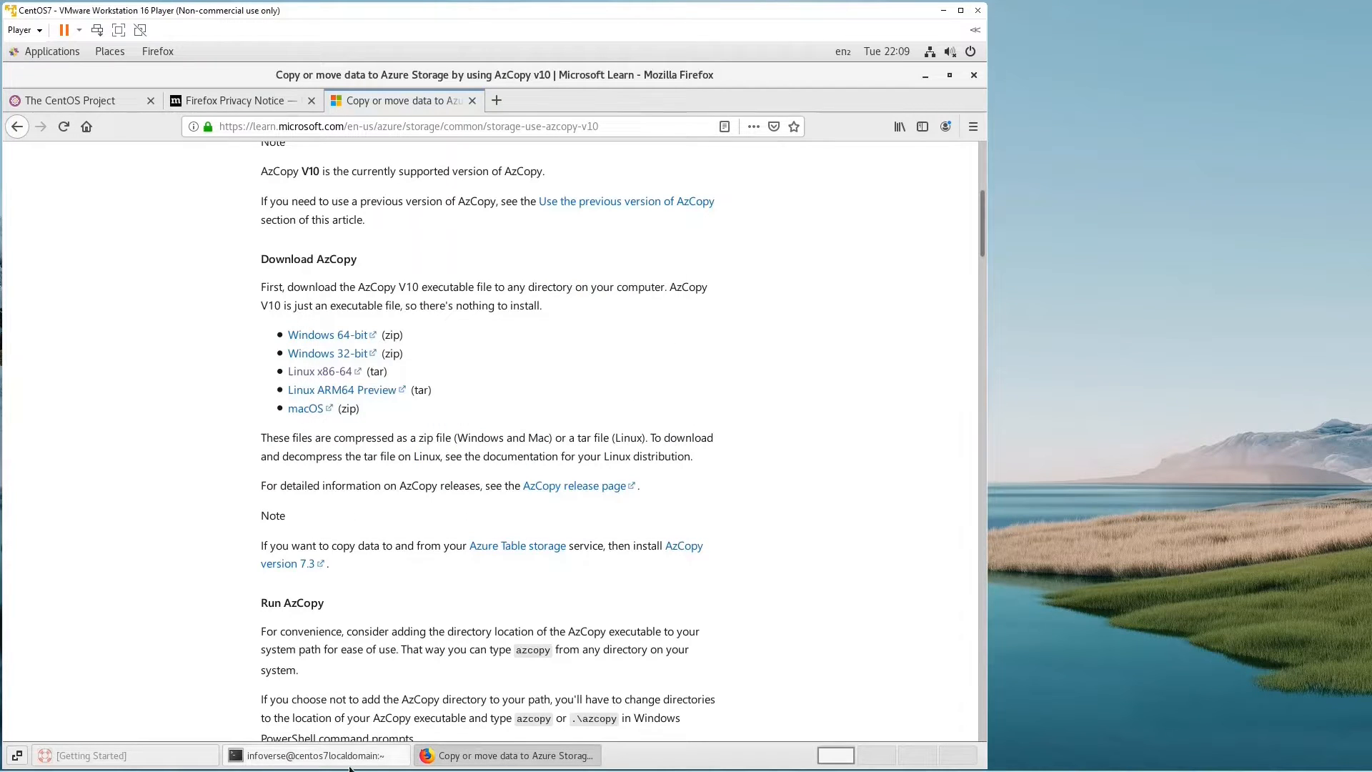
left_click(316, 755)
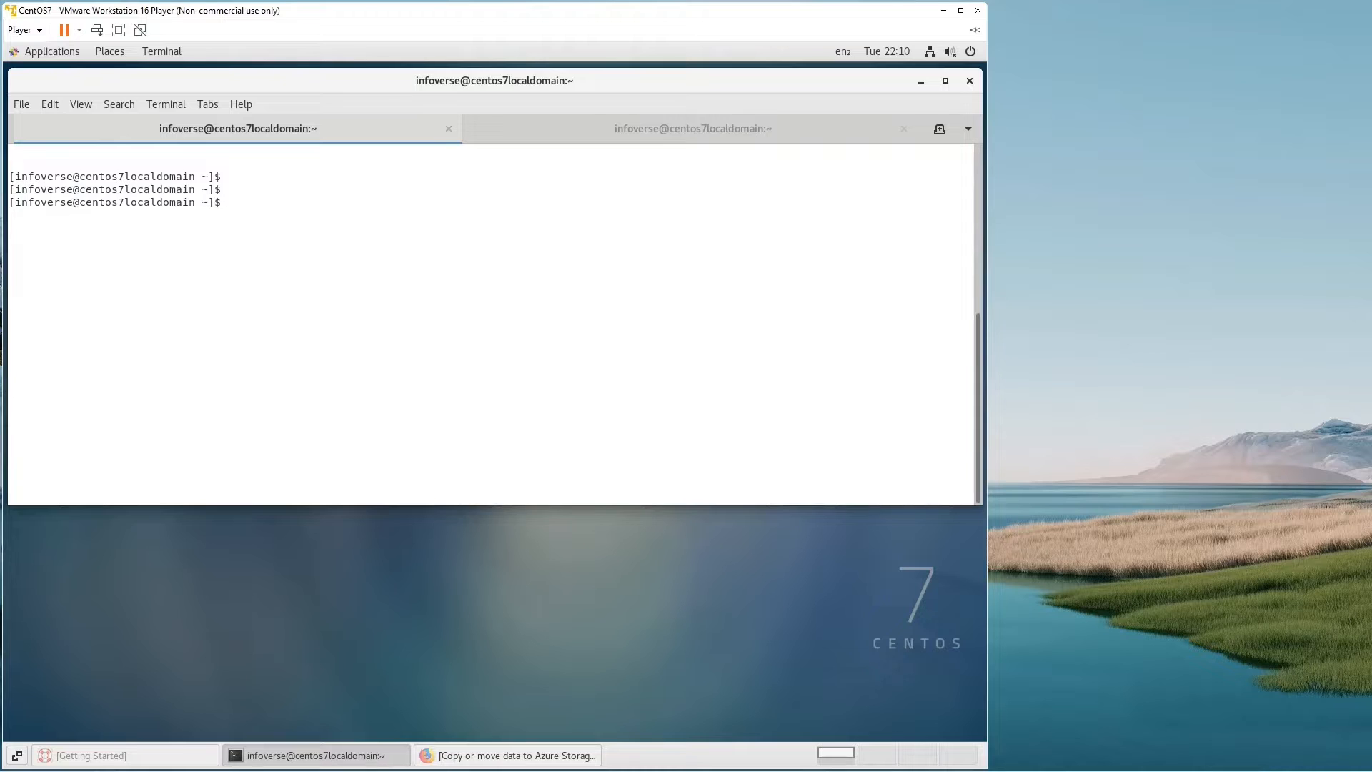
mouse_move(287, 211)
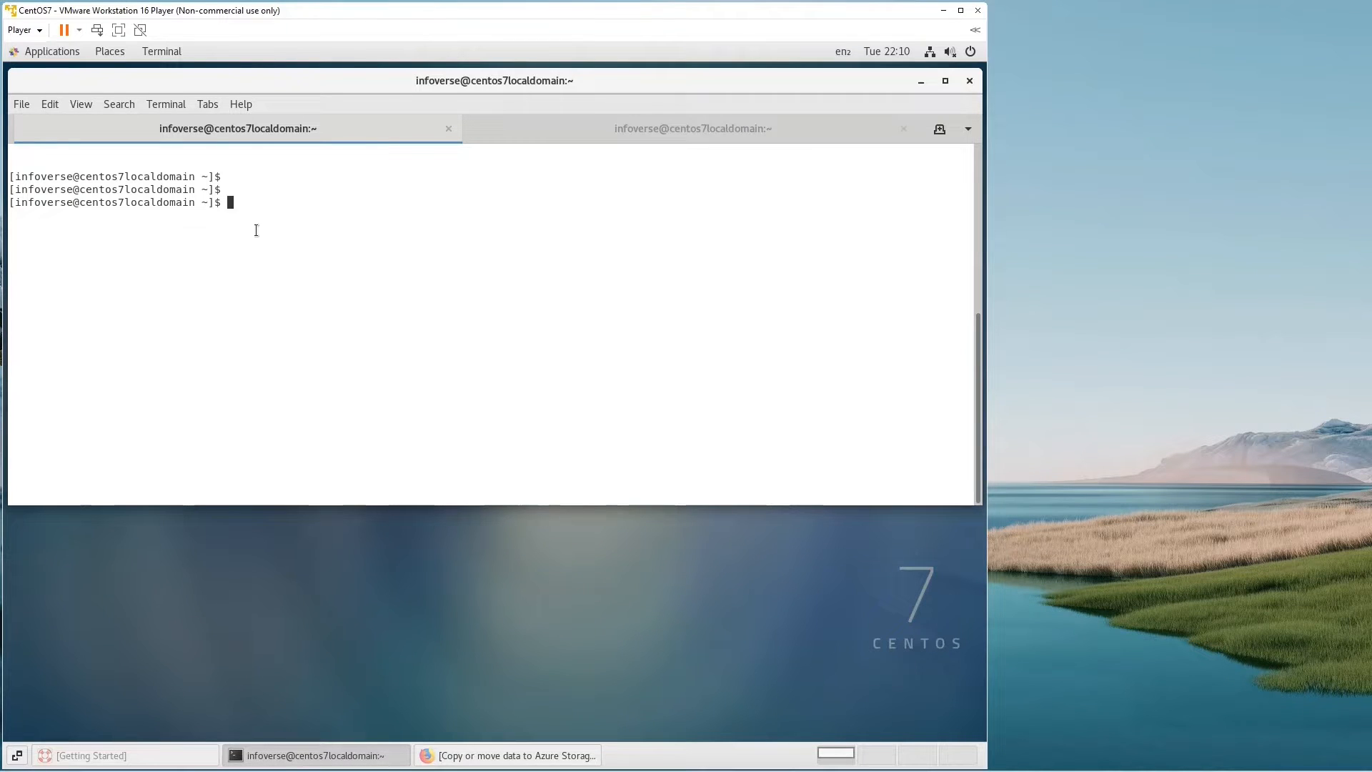
Check the current directory, move to /, and paste the AzCopy download link
type("pwd")
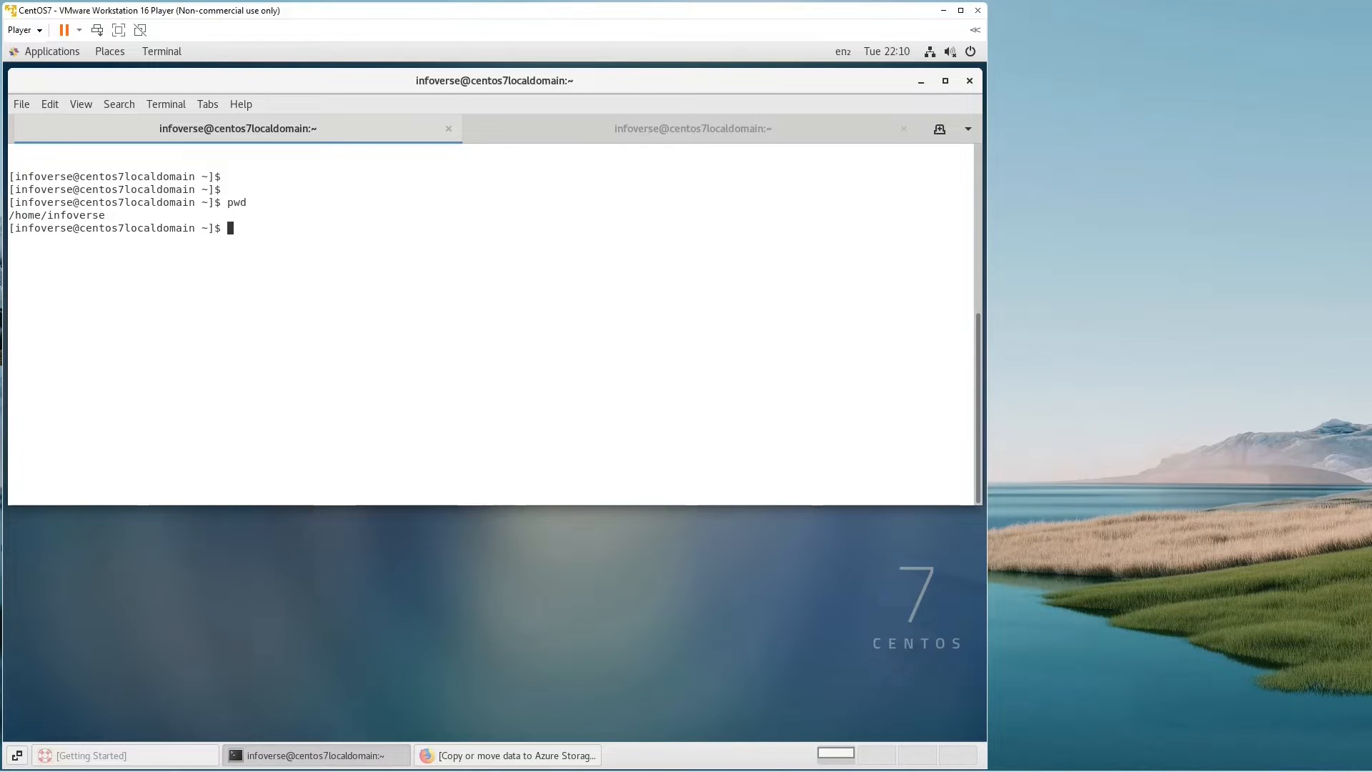
type("cd /tmp")
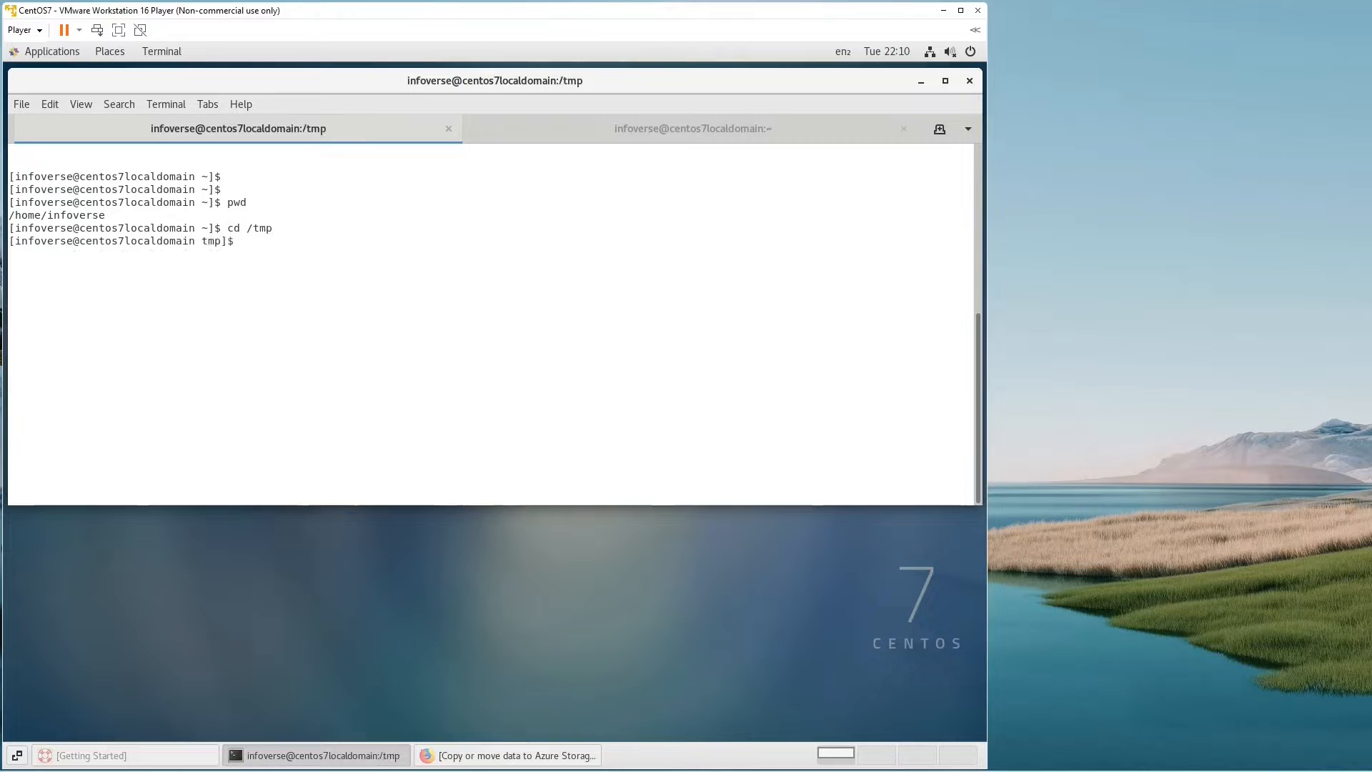
right_click(245, 241)
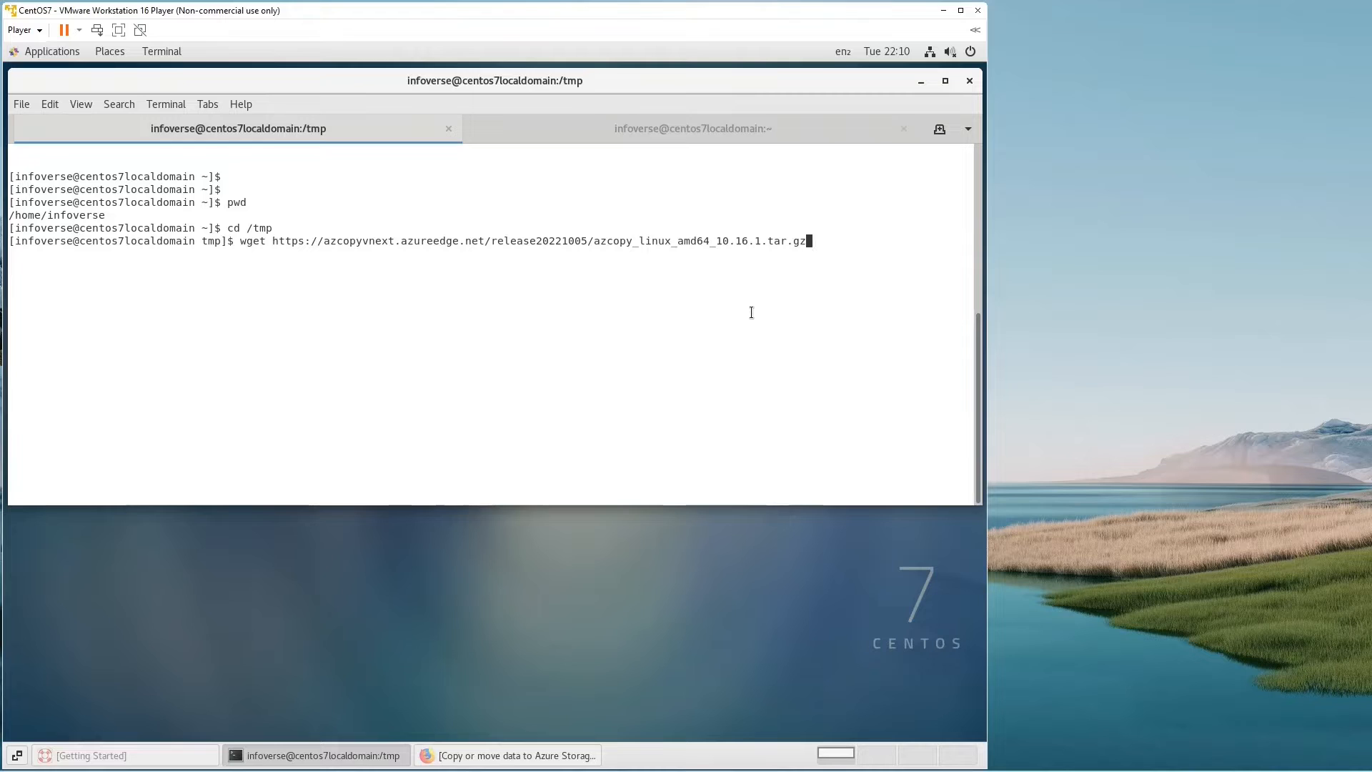
mouse_move(666, 249)
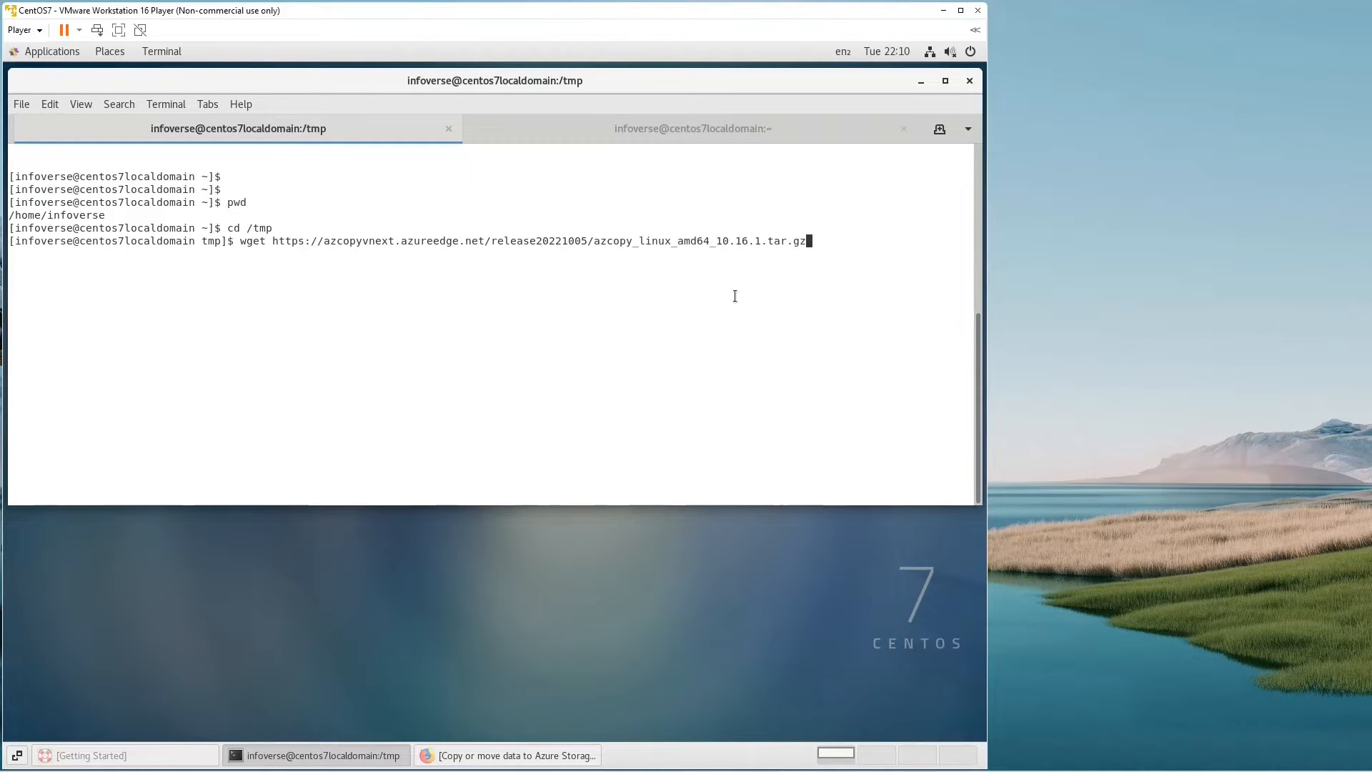
mouse_move(849, 280)
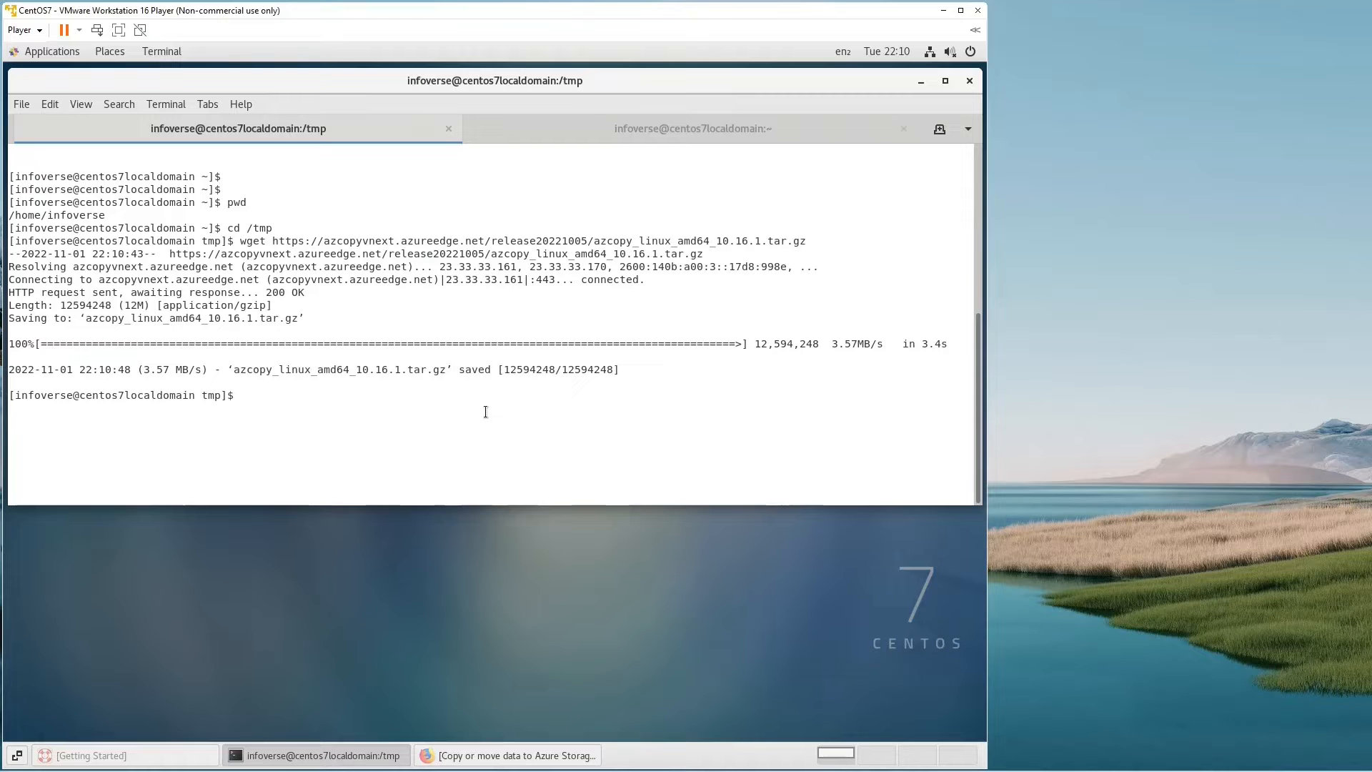
Extract azcopy_linux_amd64_10.16.1.tar.gz, enter the extracted folder, and list its contents
type("ls")
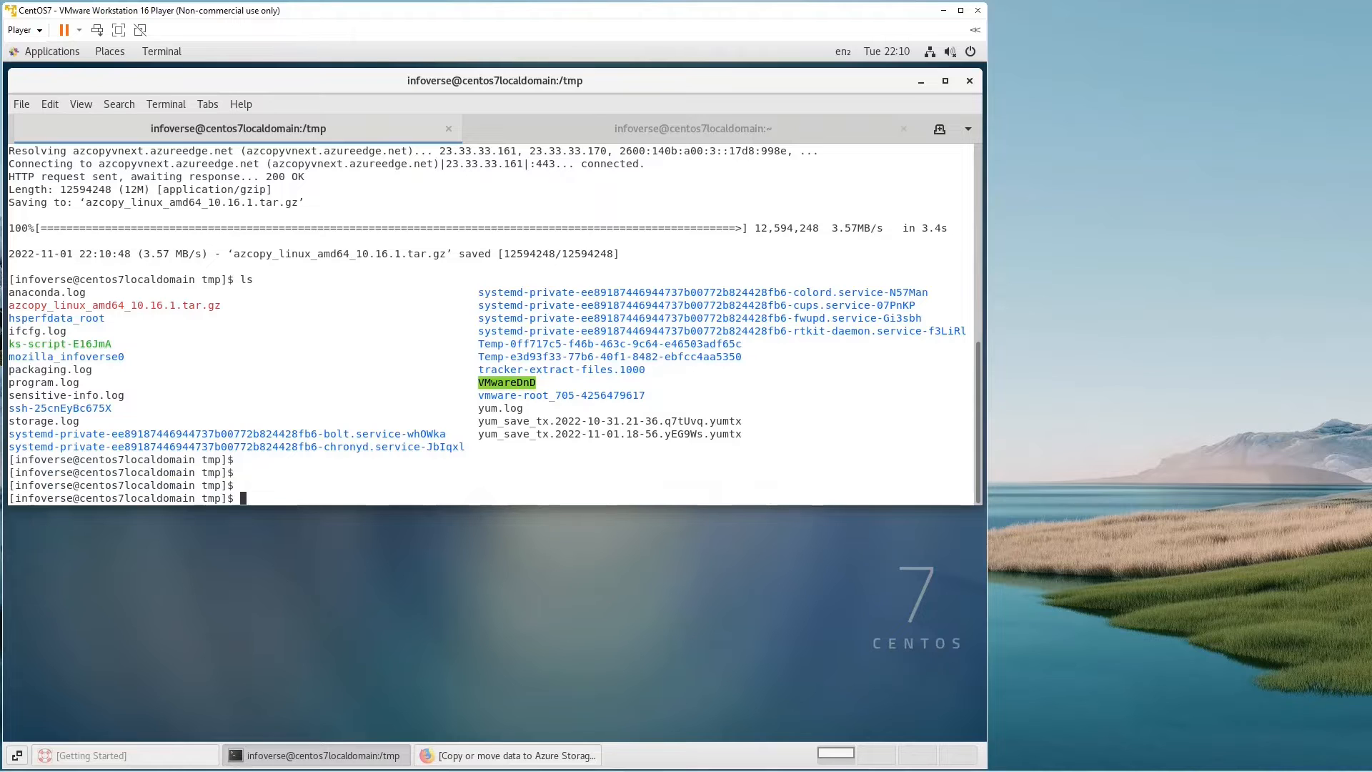
type("ta")
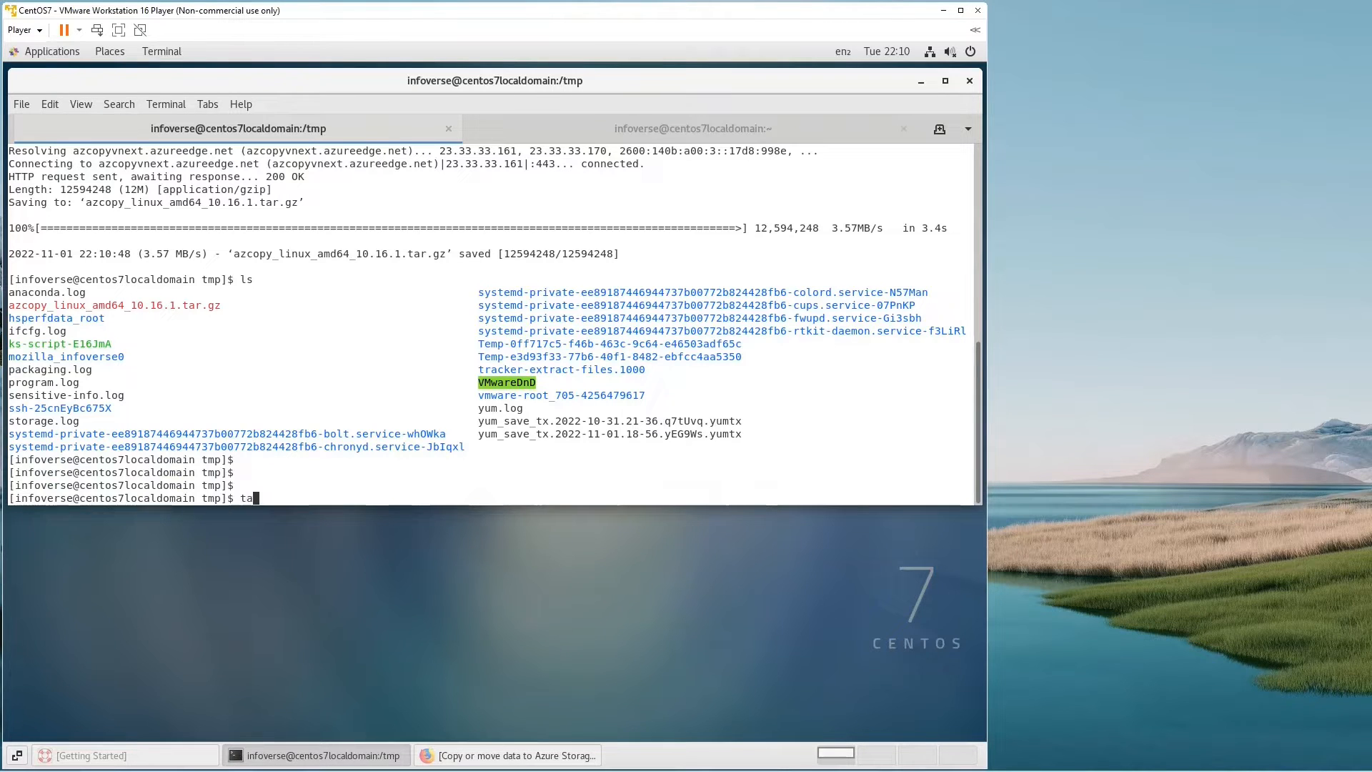
type("r xvf")
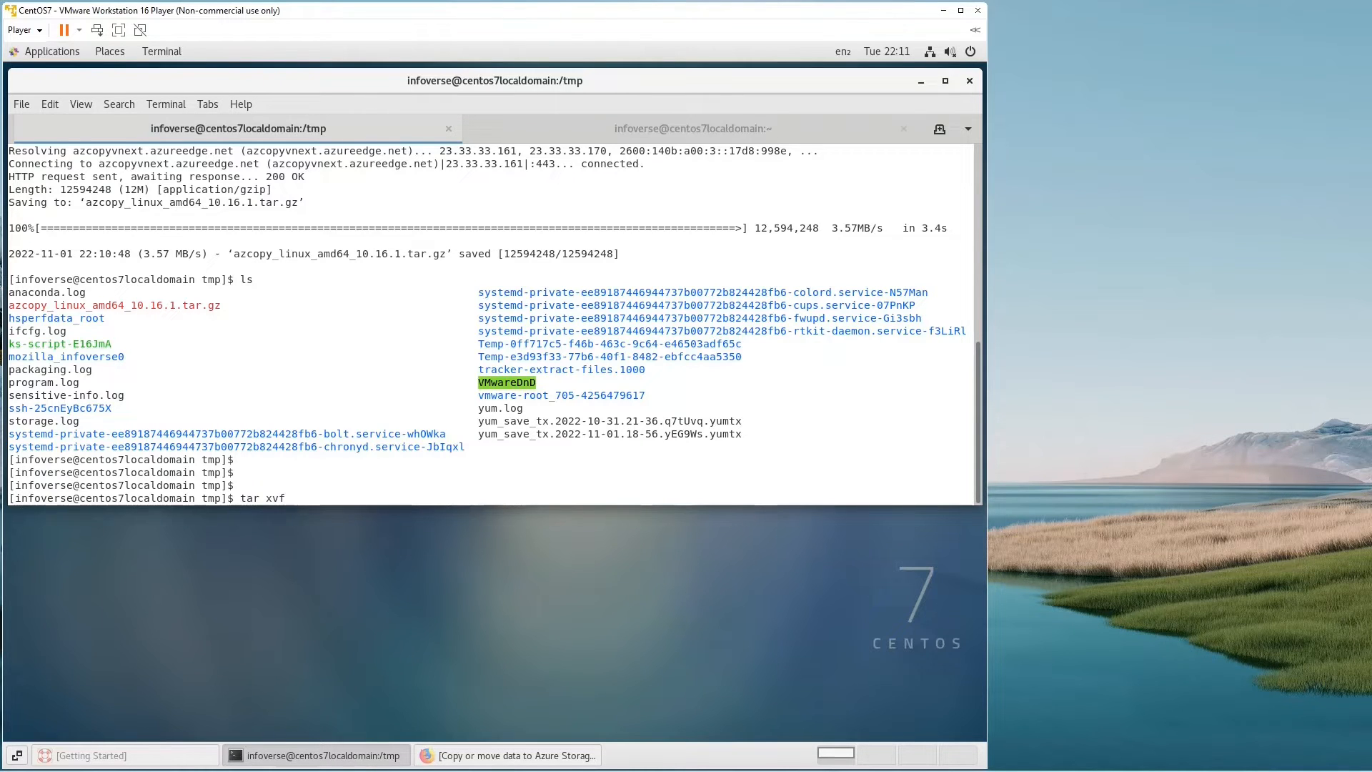
type("az")
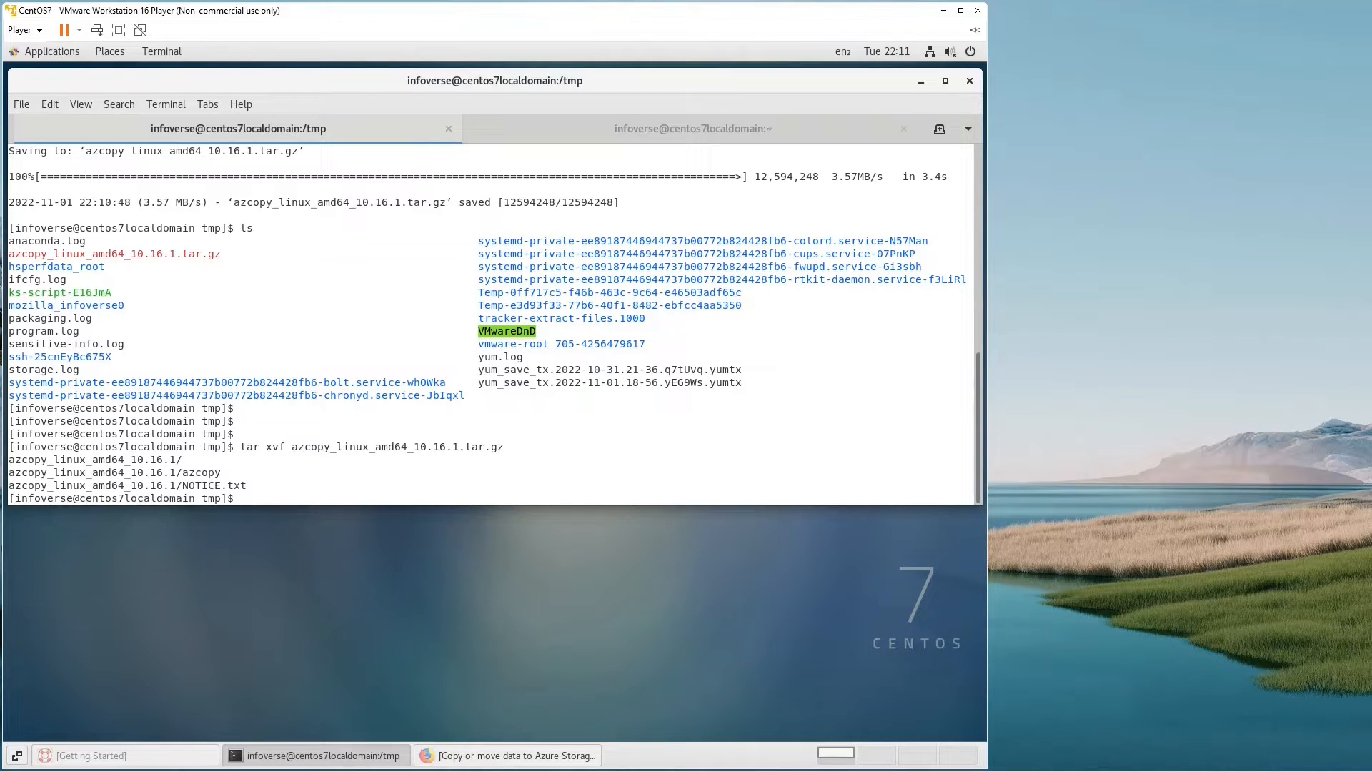
type("cd azcopy_linux_amd64_10.16.1/")
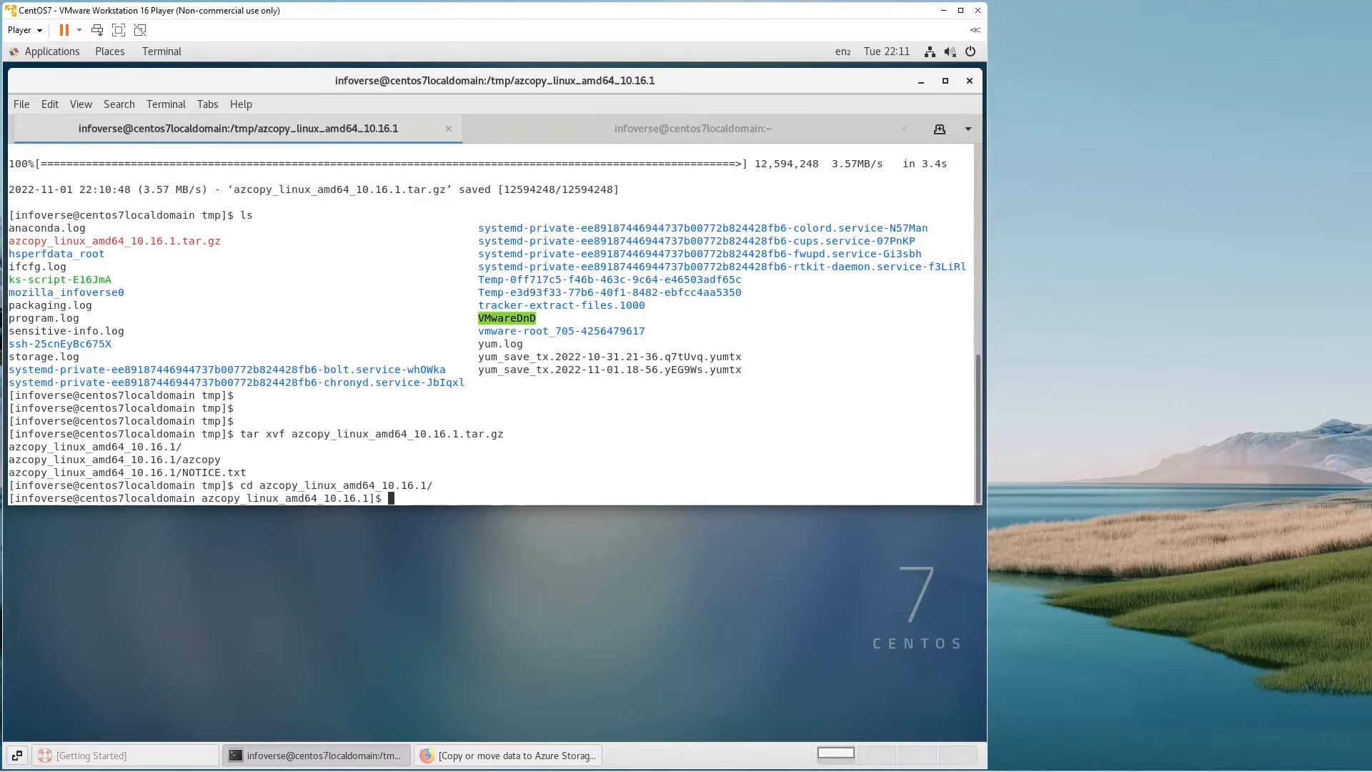
type("ls")
type("cd")
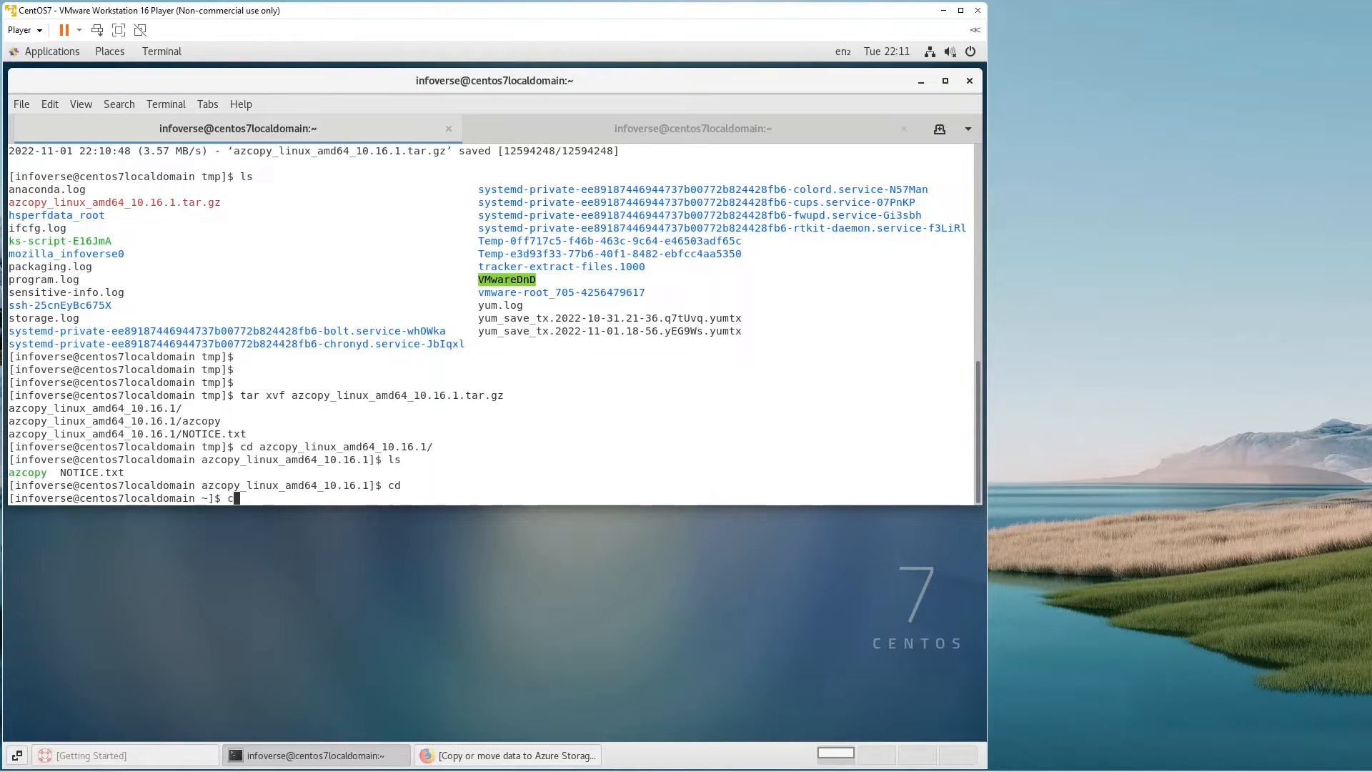
type("Downl")
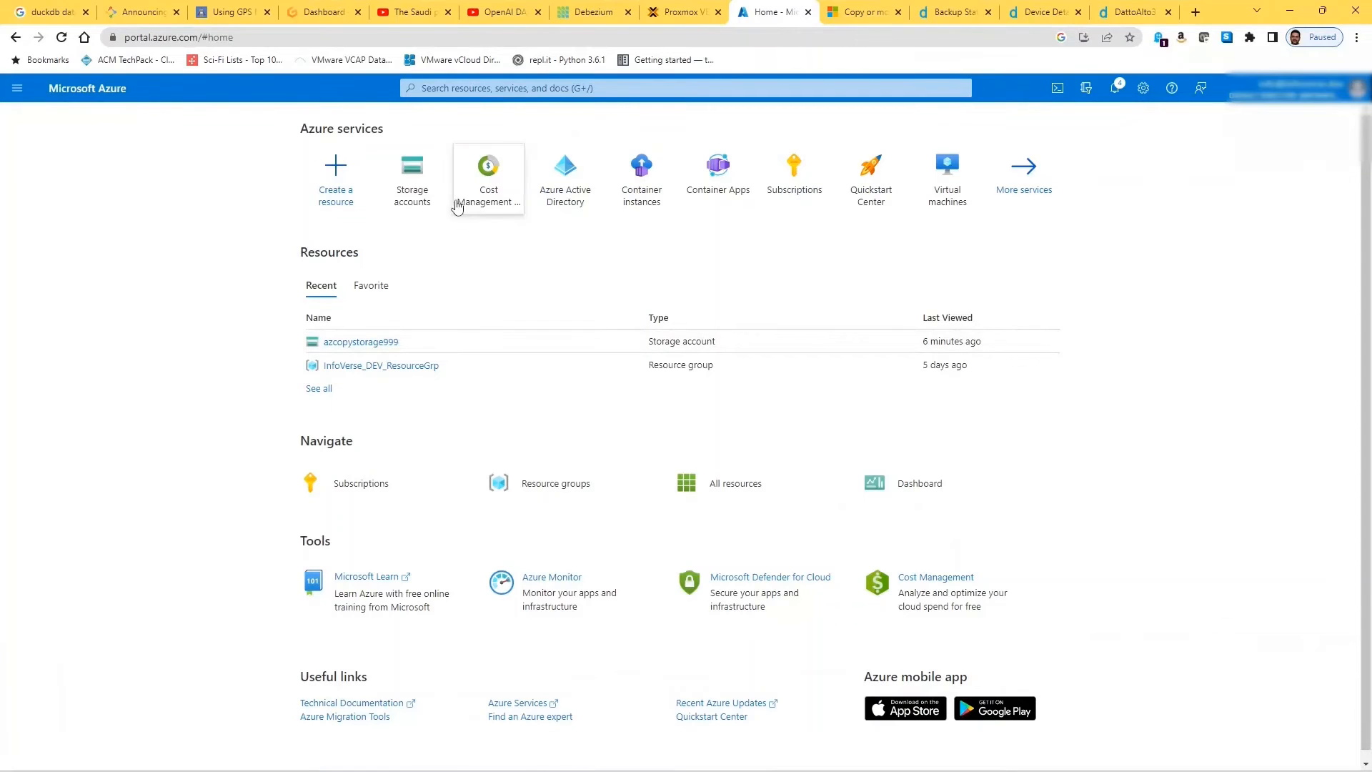
Open the azcopystorage999 storage account from Storage accounts and view its Containers
left_click(411, 175)
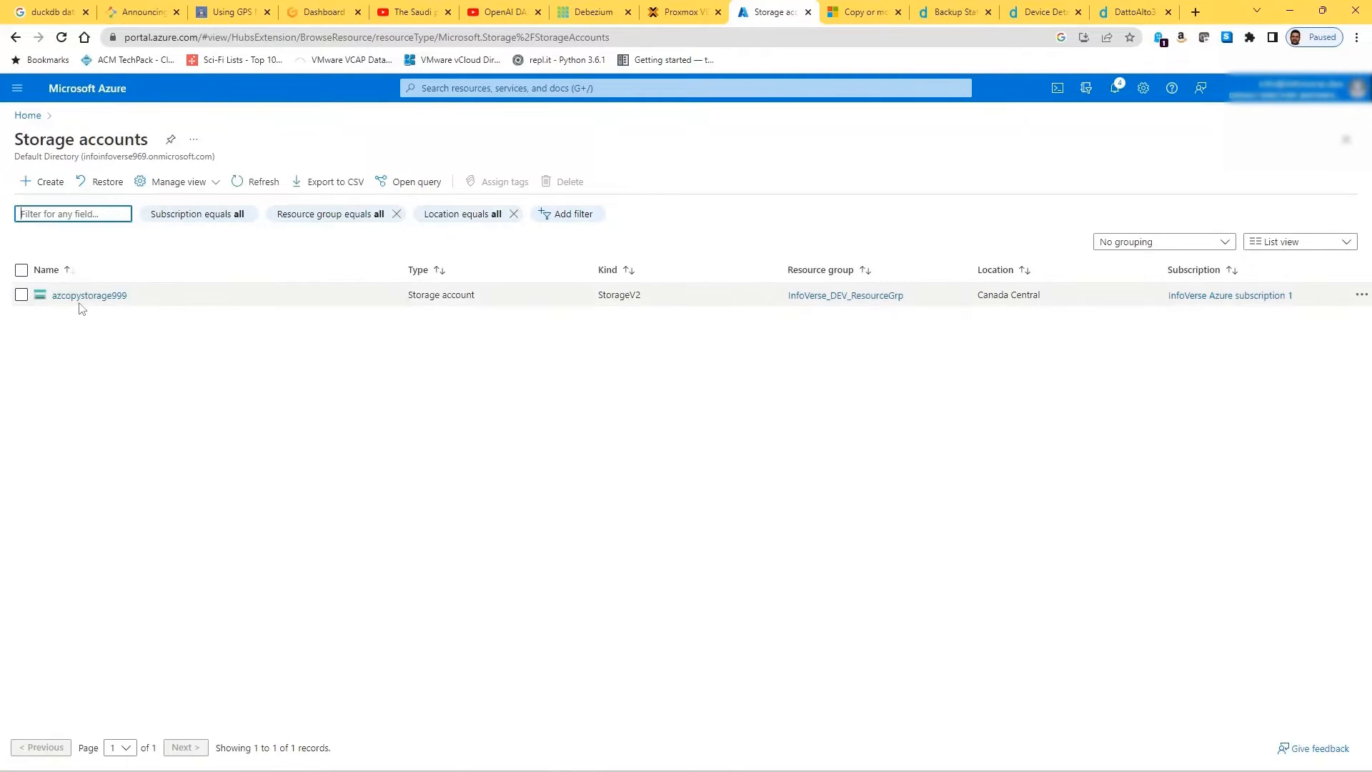
left_click(89, 295)
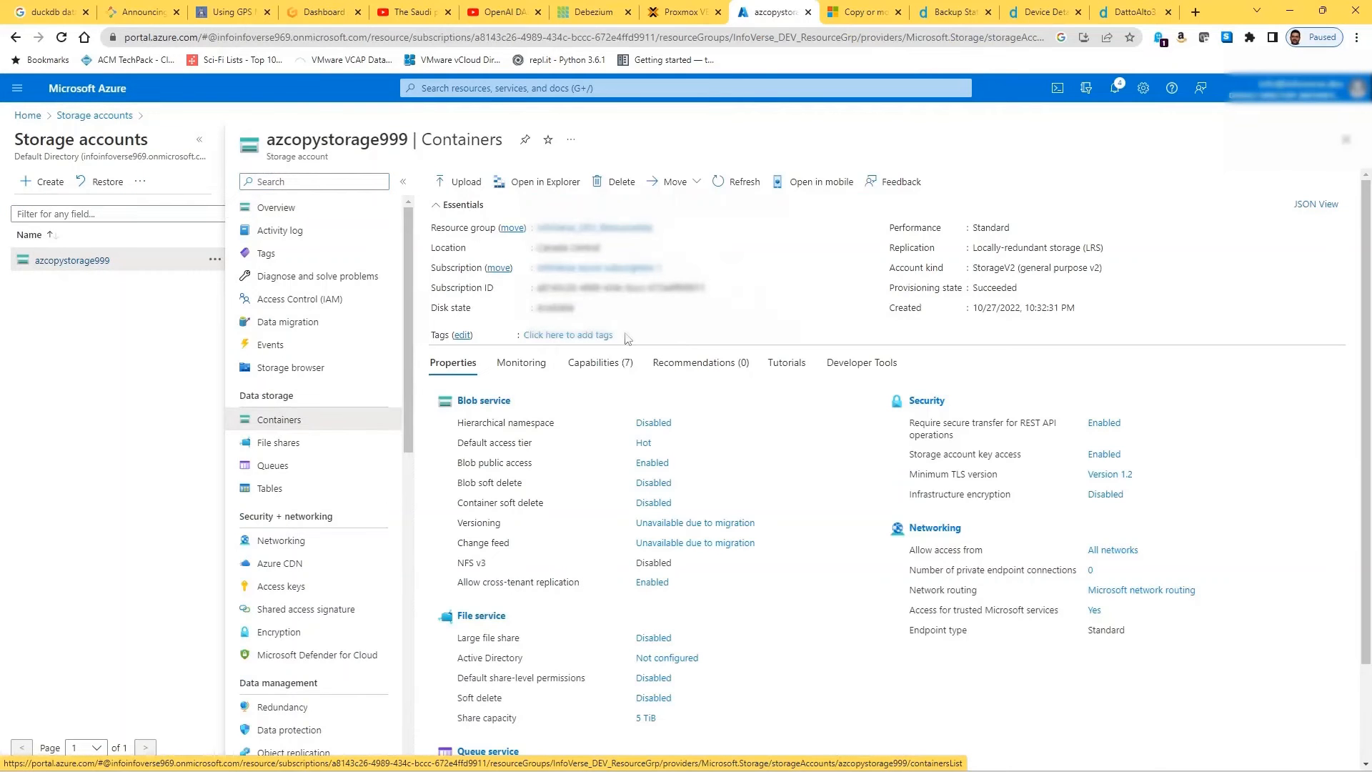
left_click(279, 420)
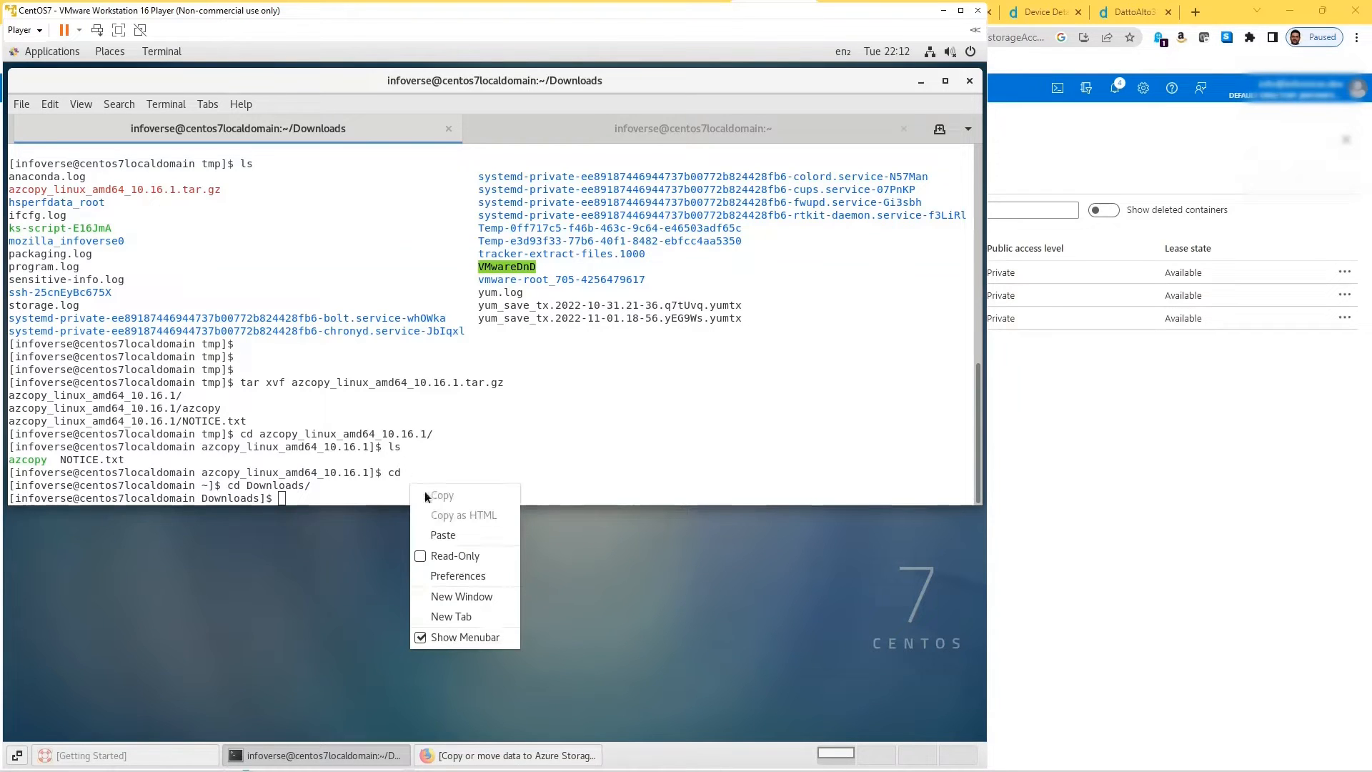
mouse_move(443, 535)
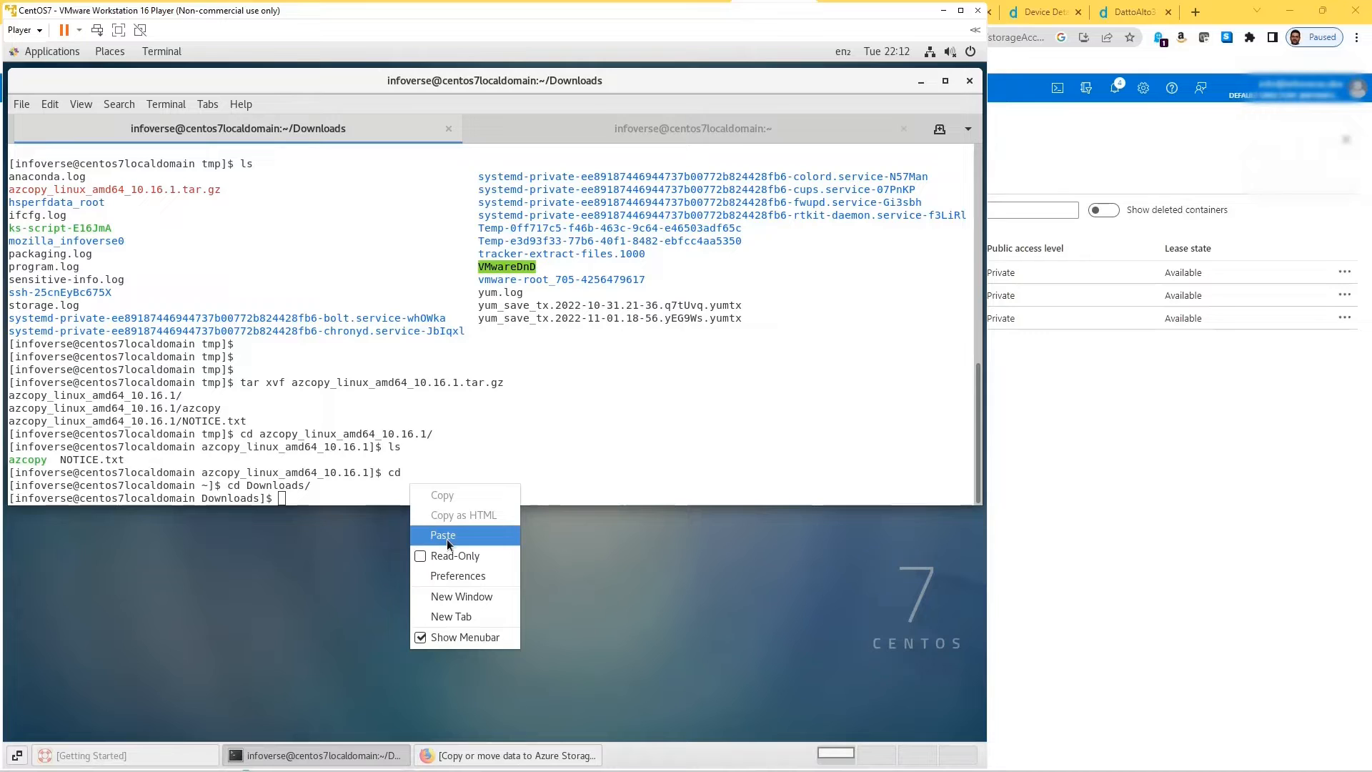
Paste the copied text, then move from Downloads into the Images folder and list it
left_click(443, 535)
type("ls")
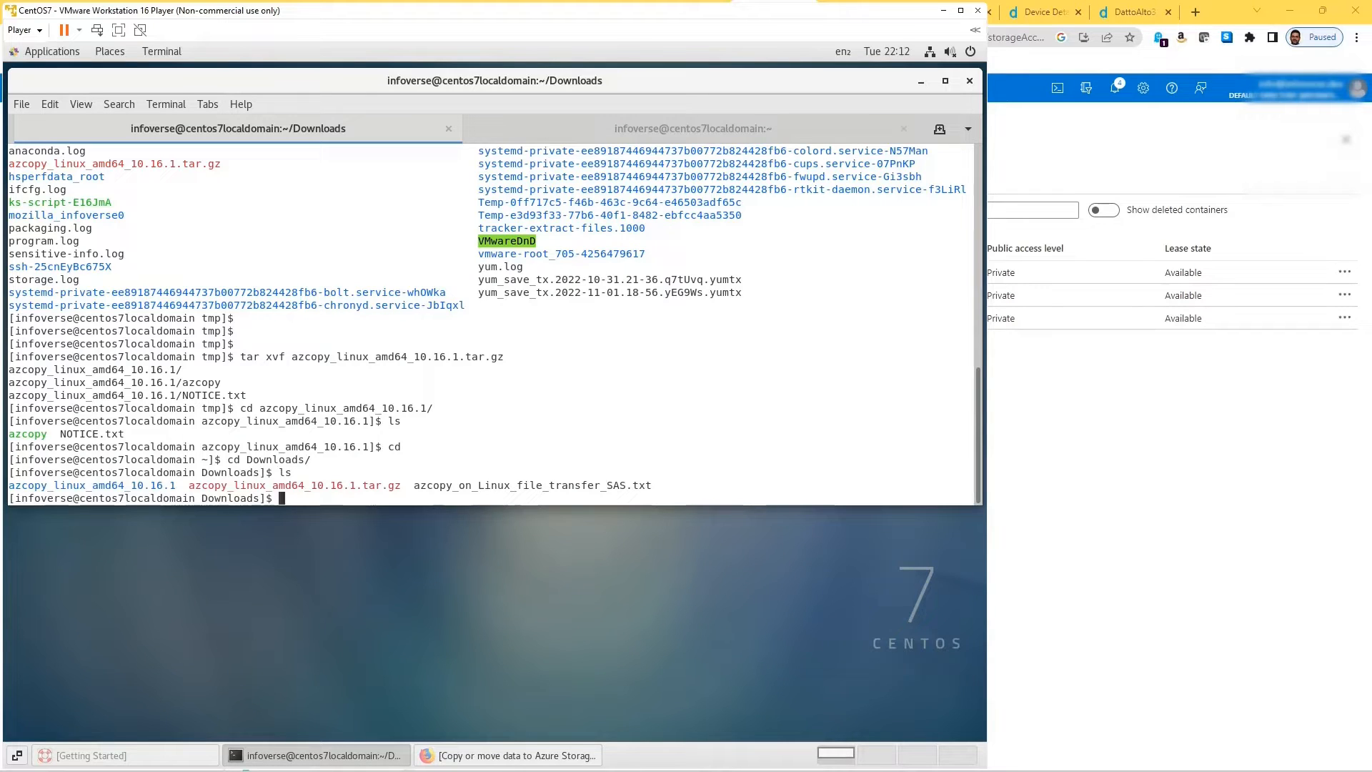
type("cd ..")
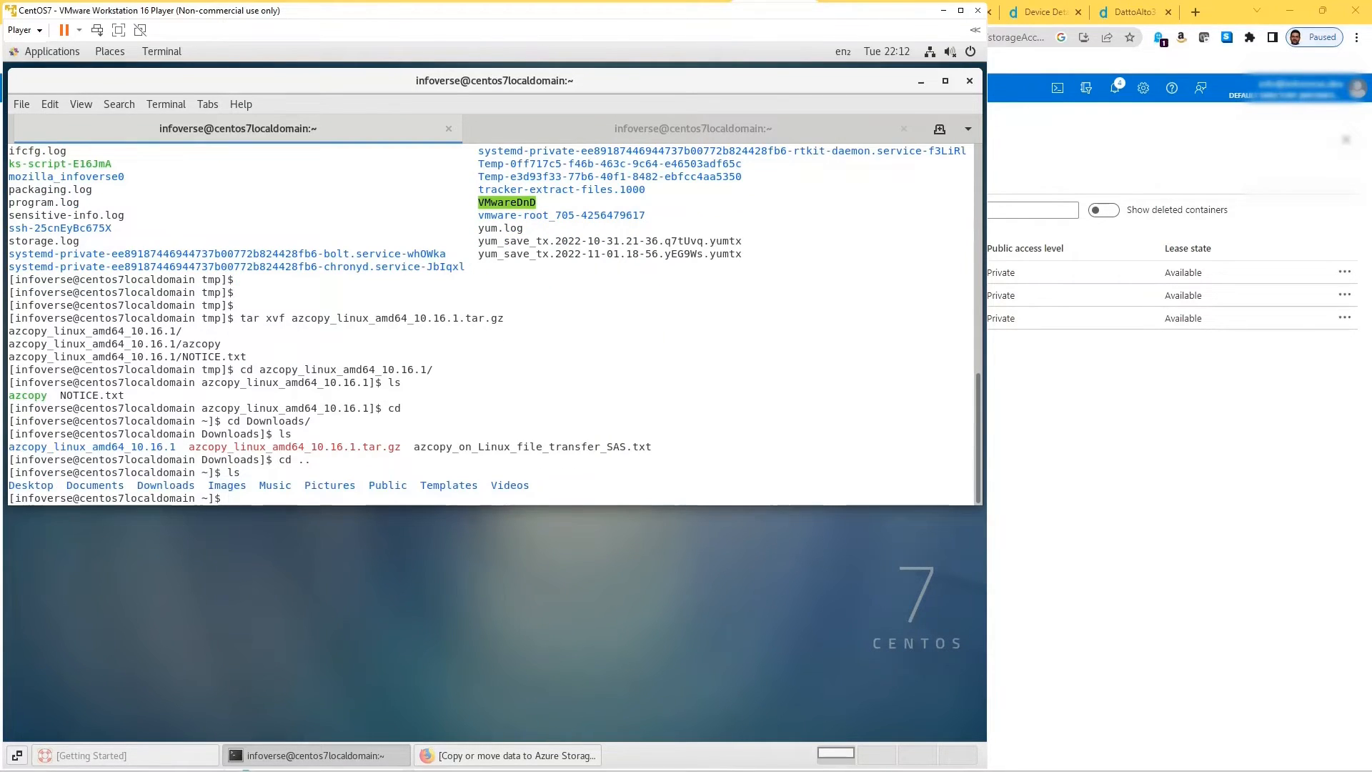
type("cd Images/")
type("ls")
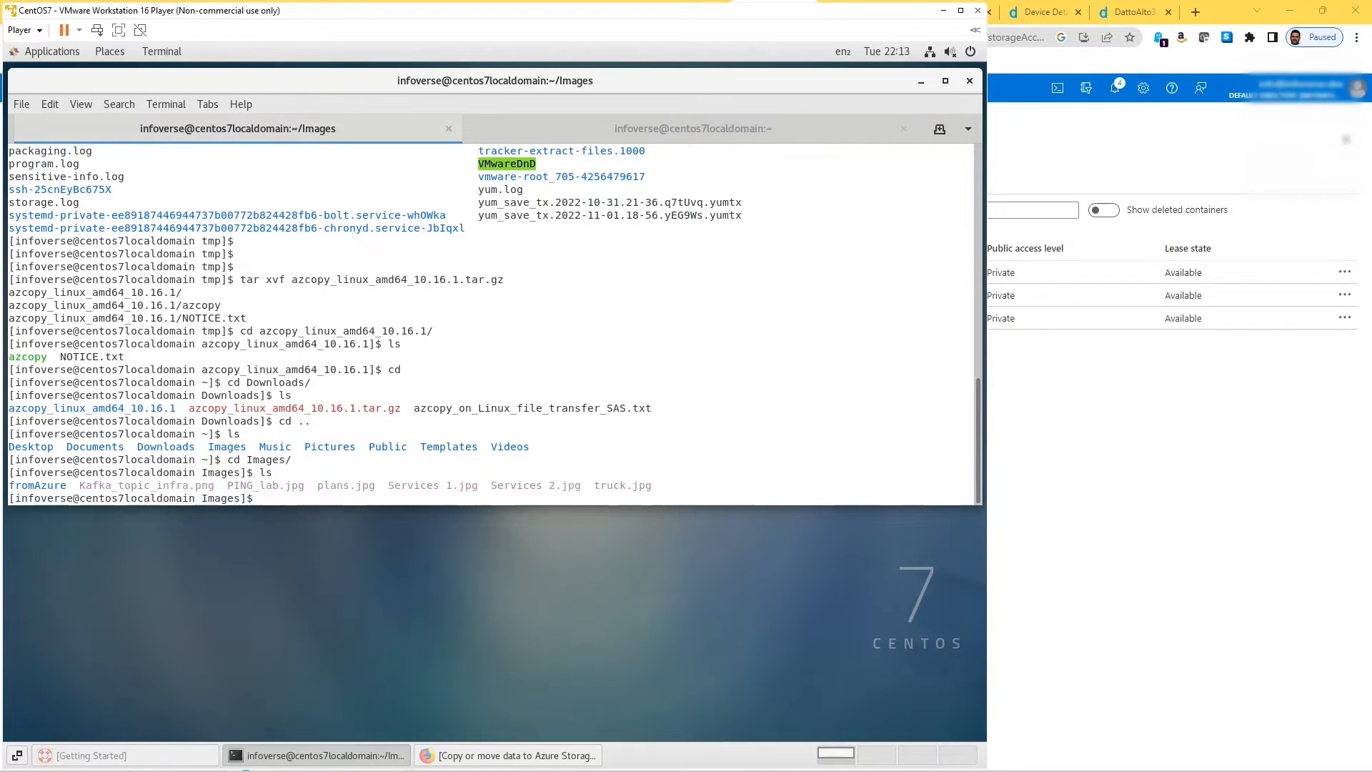
Paste the azcopy cp command sending truck.jpg to the infoverseblob1 SAS URL
right_click(362, 476)
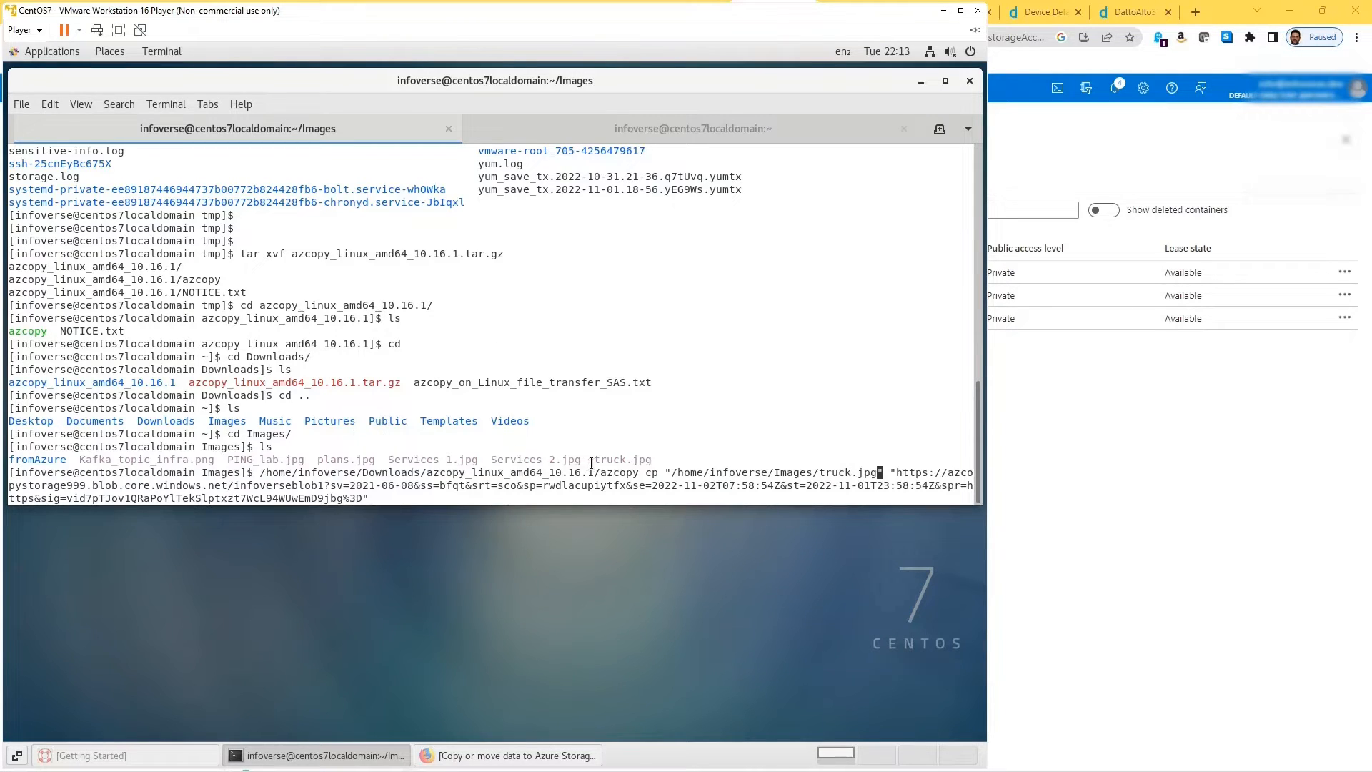
mouse_move(718, 408)
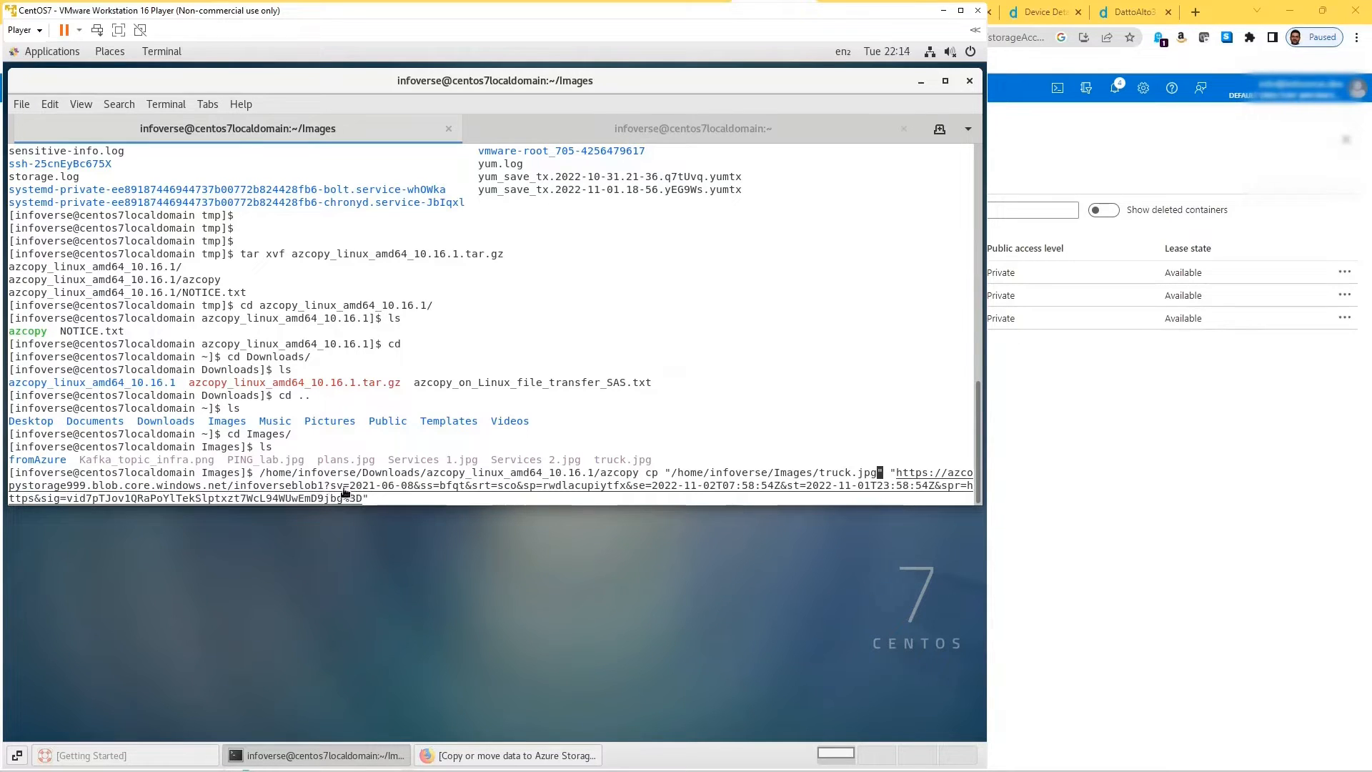
mouse_move(342, 495)
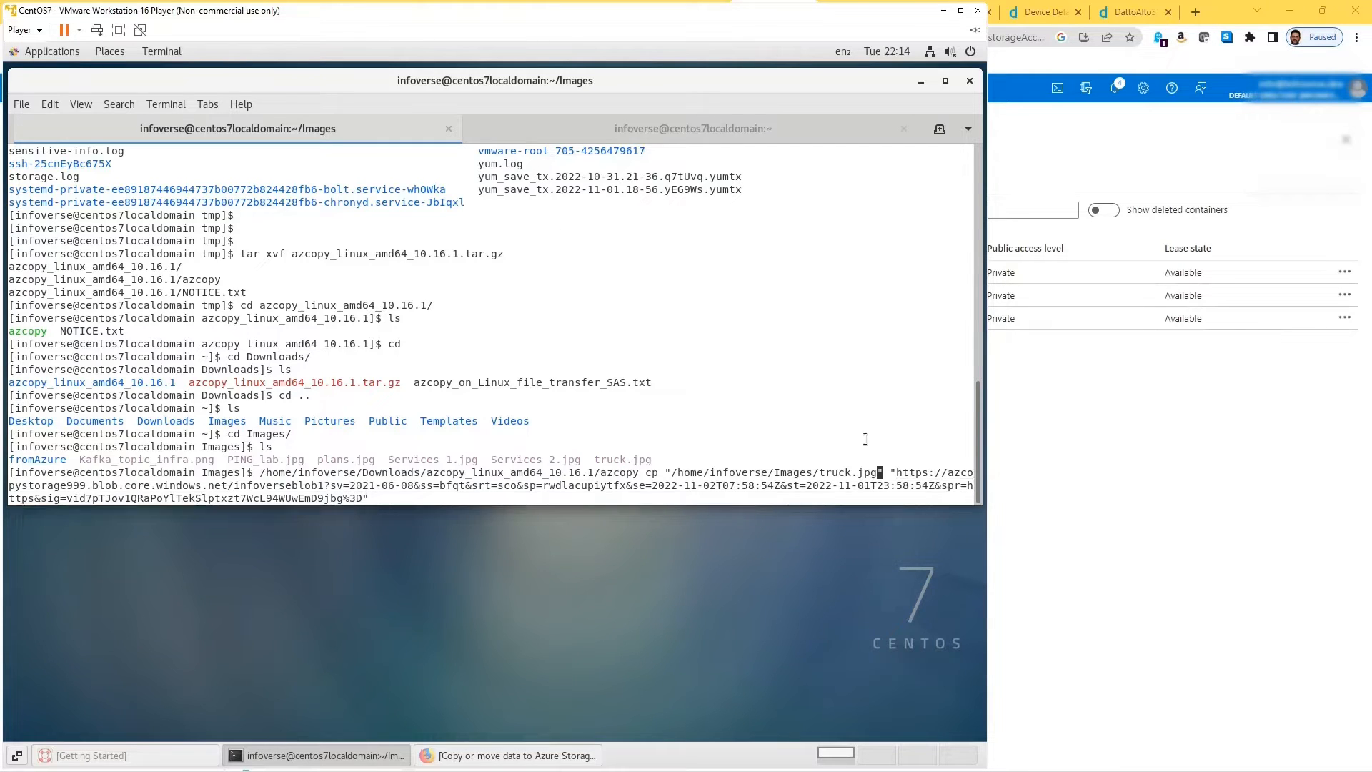
mouse_move(1062, 432)
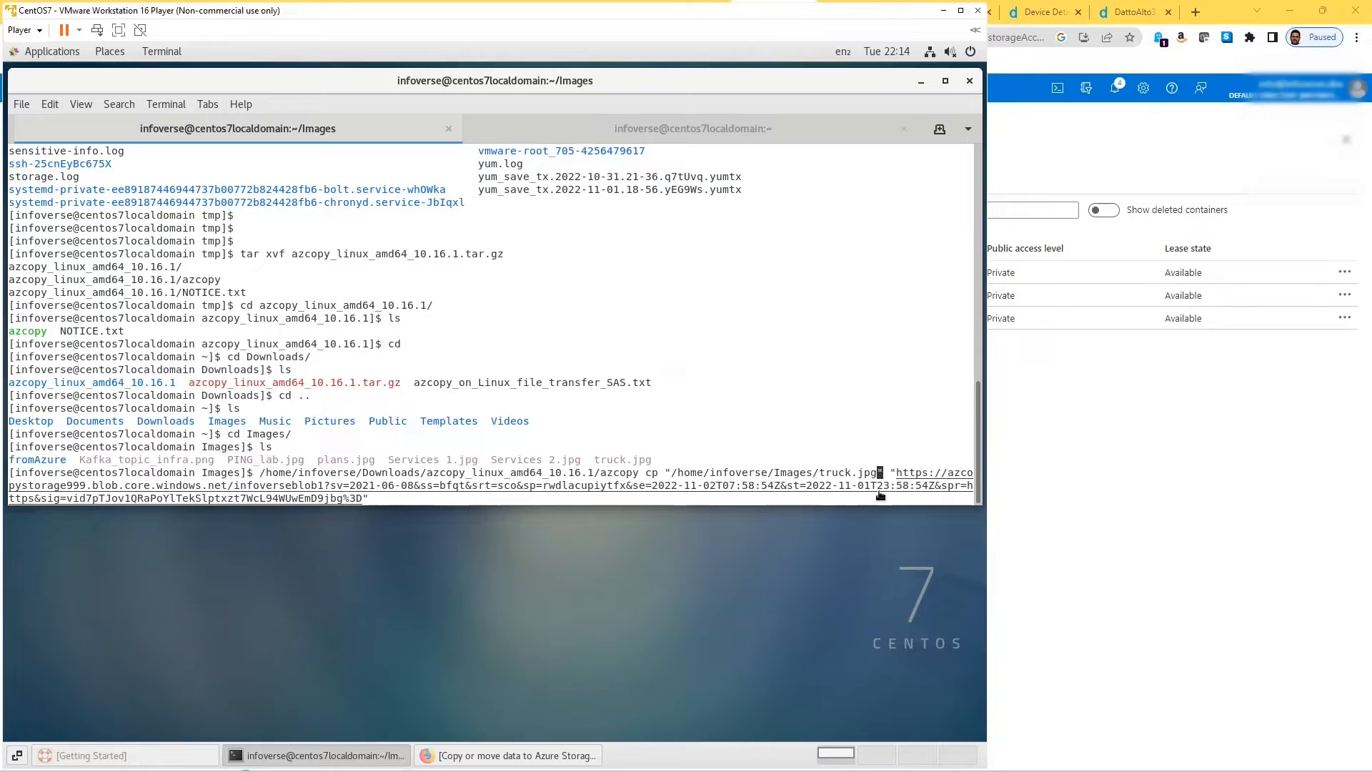
left_click(773, 12)
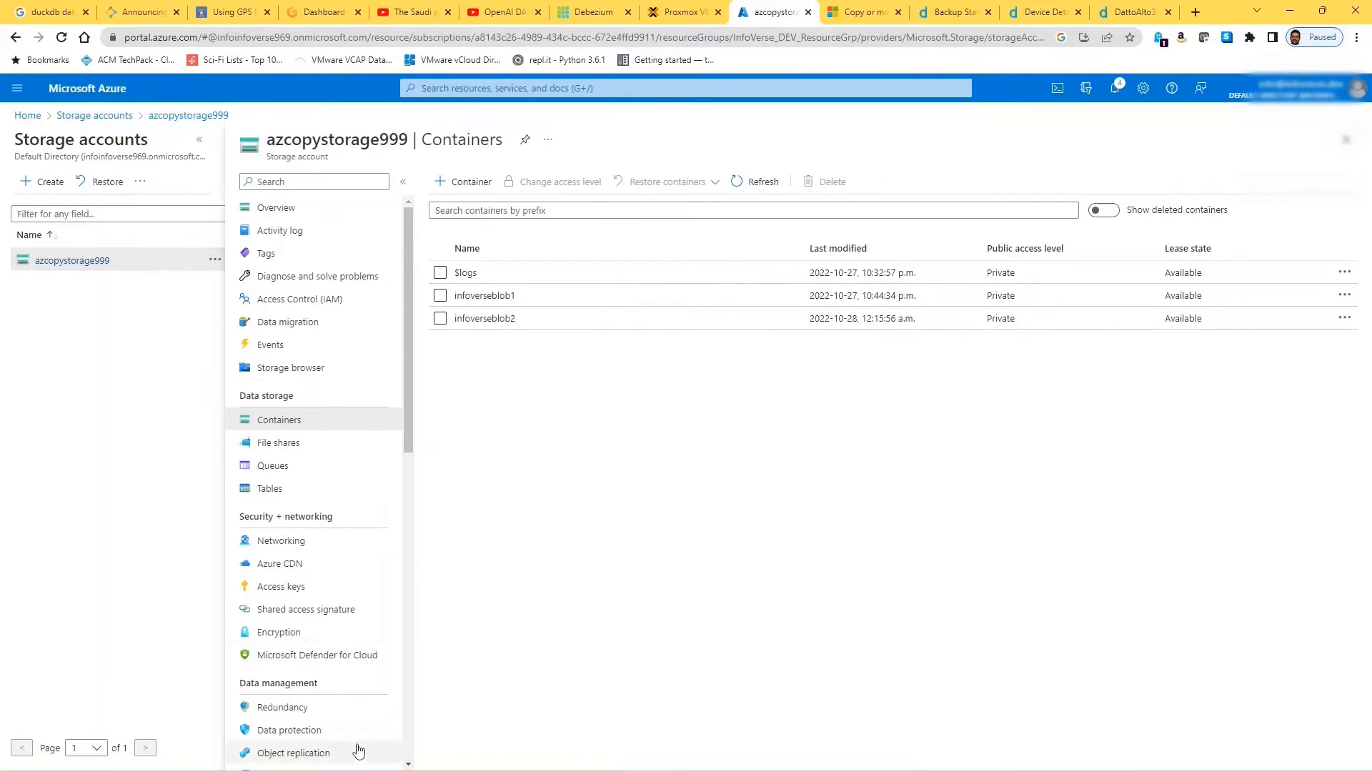
Allow the Container resource type in the account SAS, then view infoverseblob1's properties and URL
left_click(305, 608)
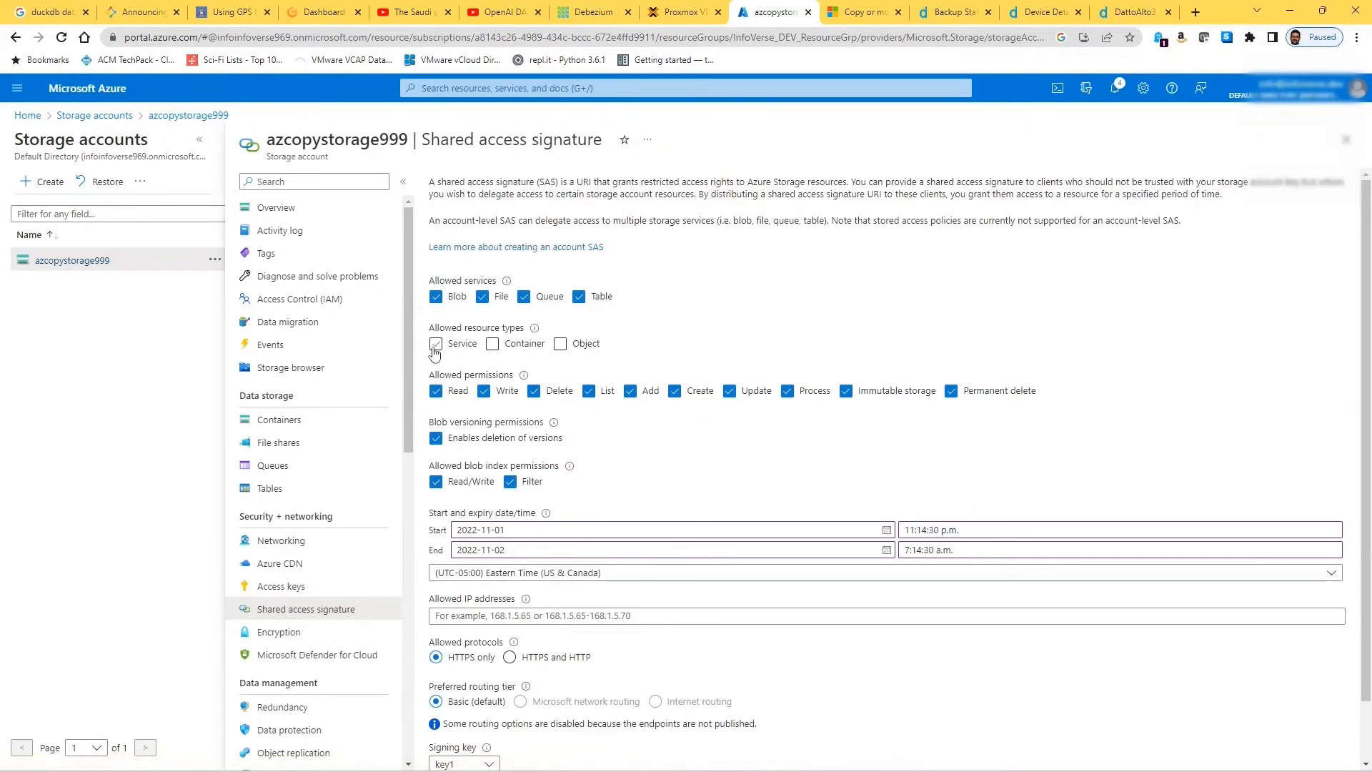
left_click(491, 343)
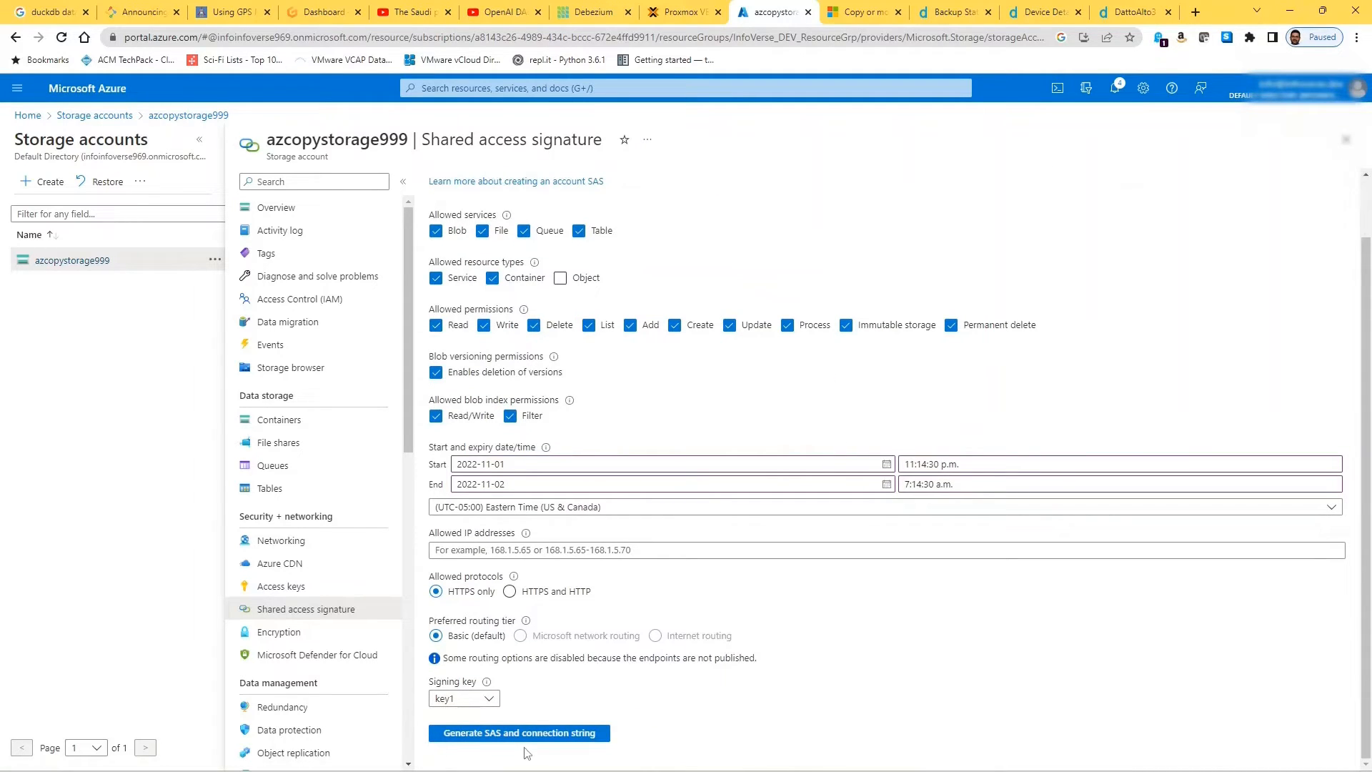
mouse_move(518, 733)
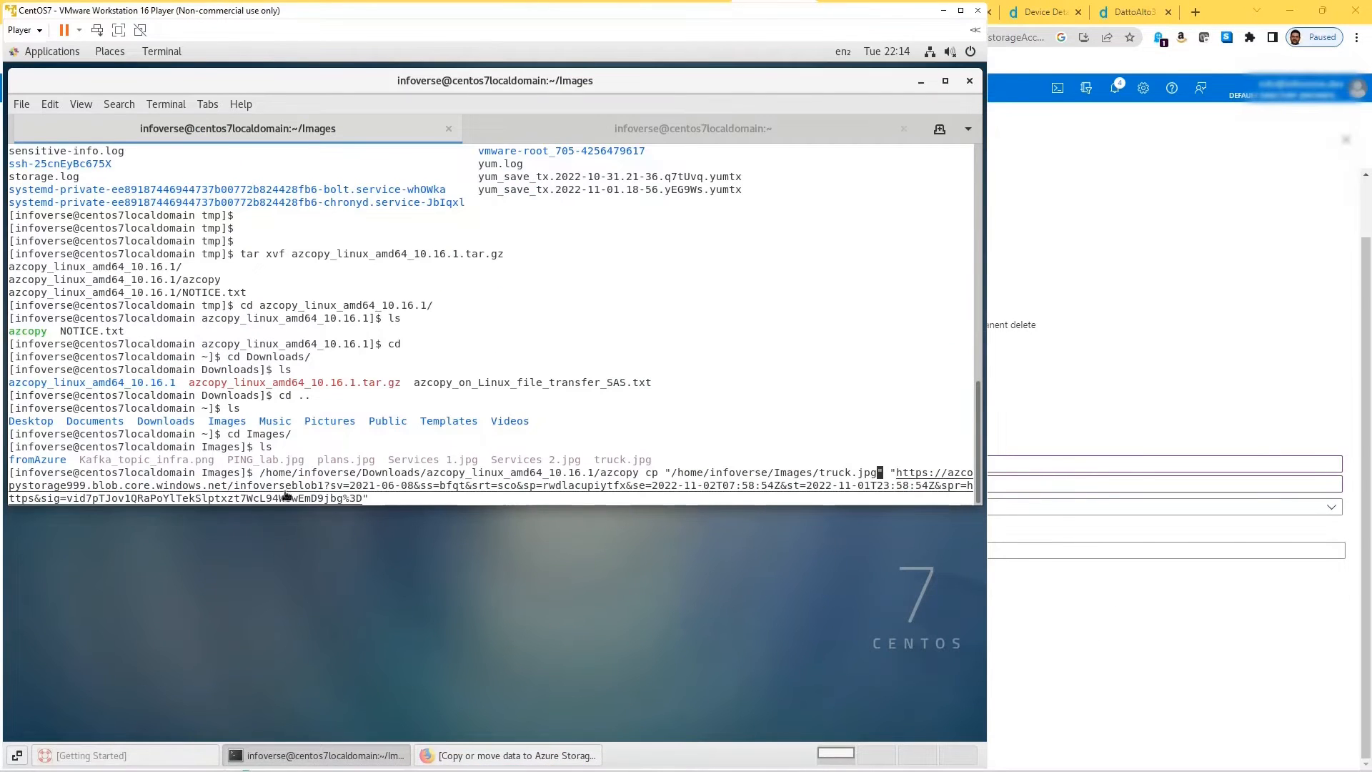
mouse_move(122, 496)
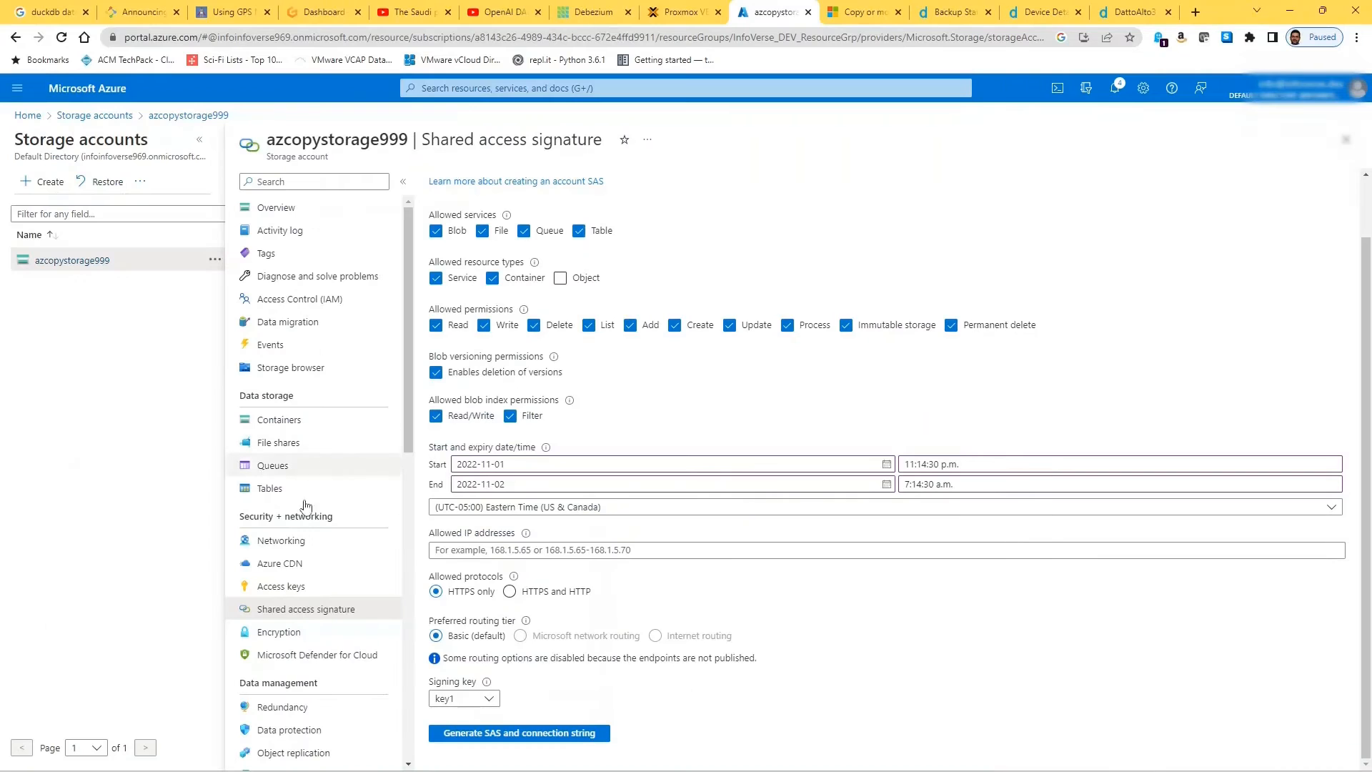
left_click(280, 420)
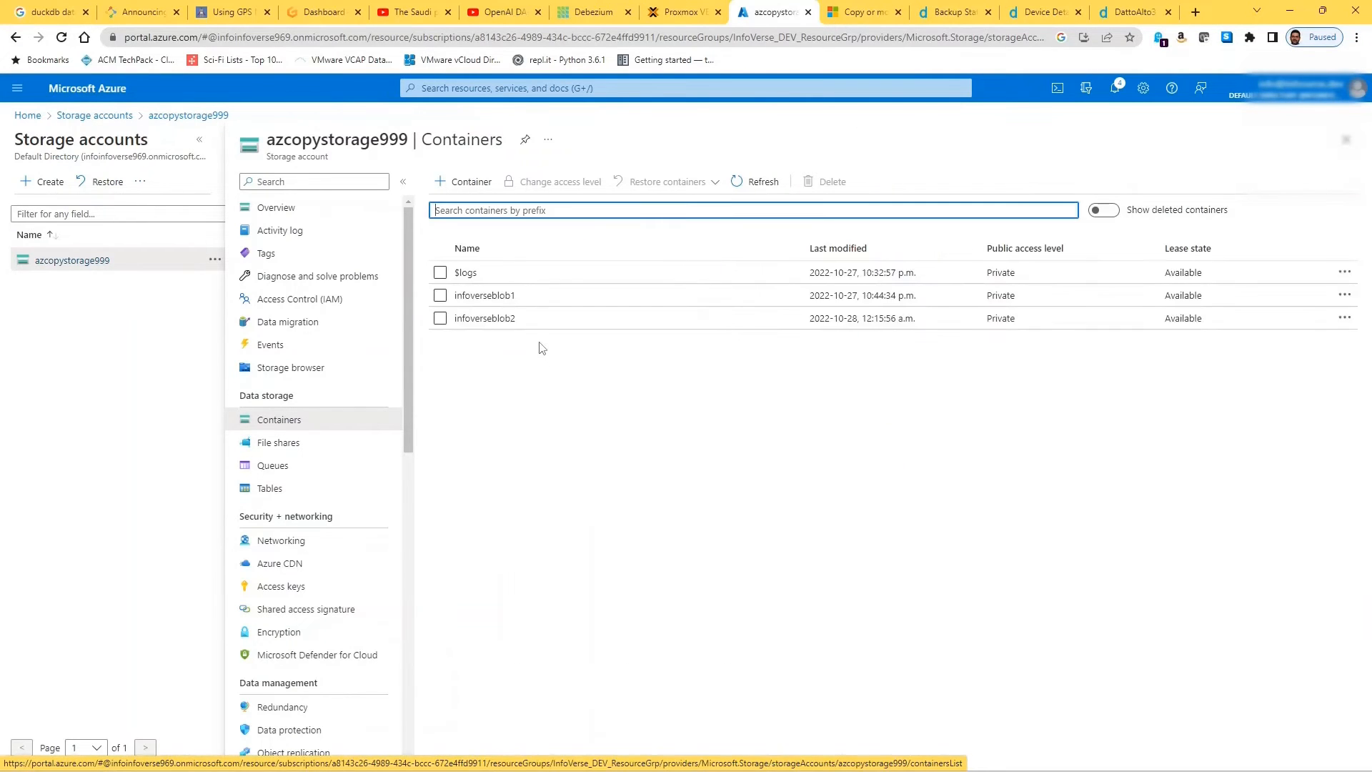
left_click(483, 296)
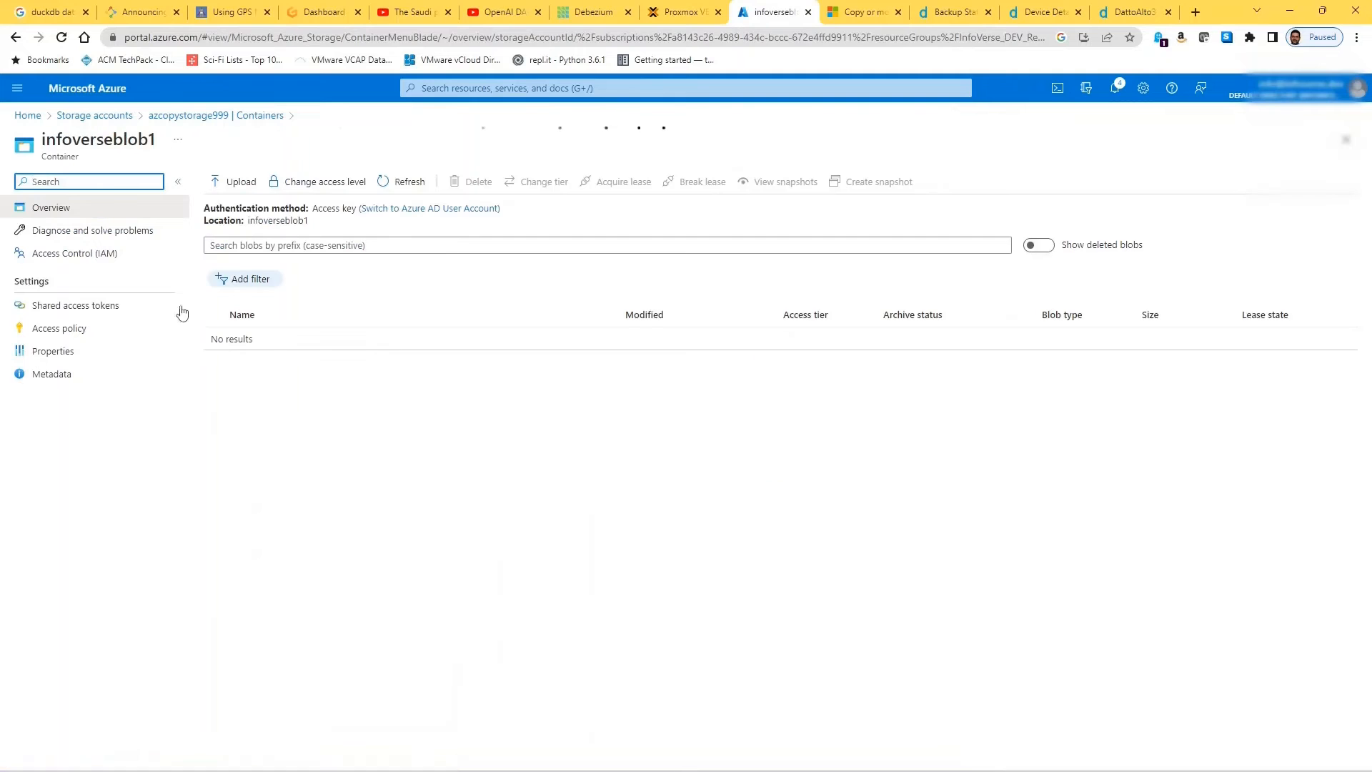
left_click(52, 351)
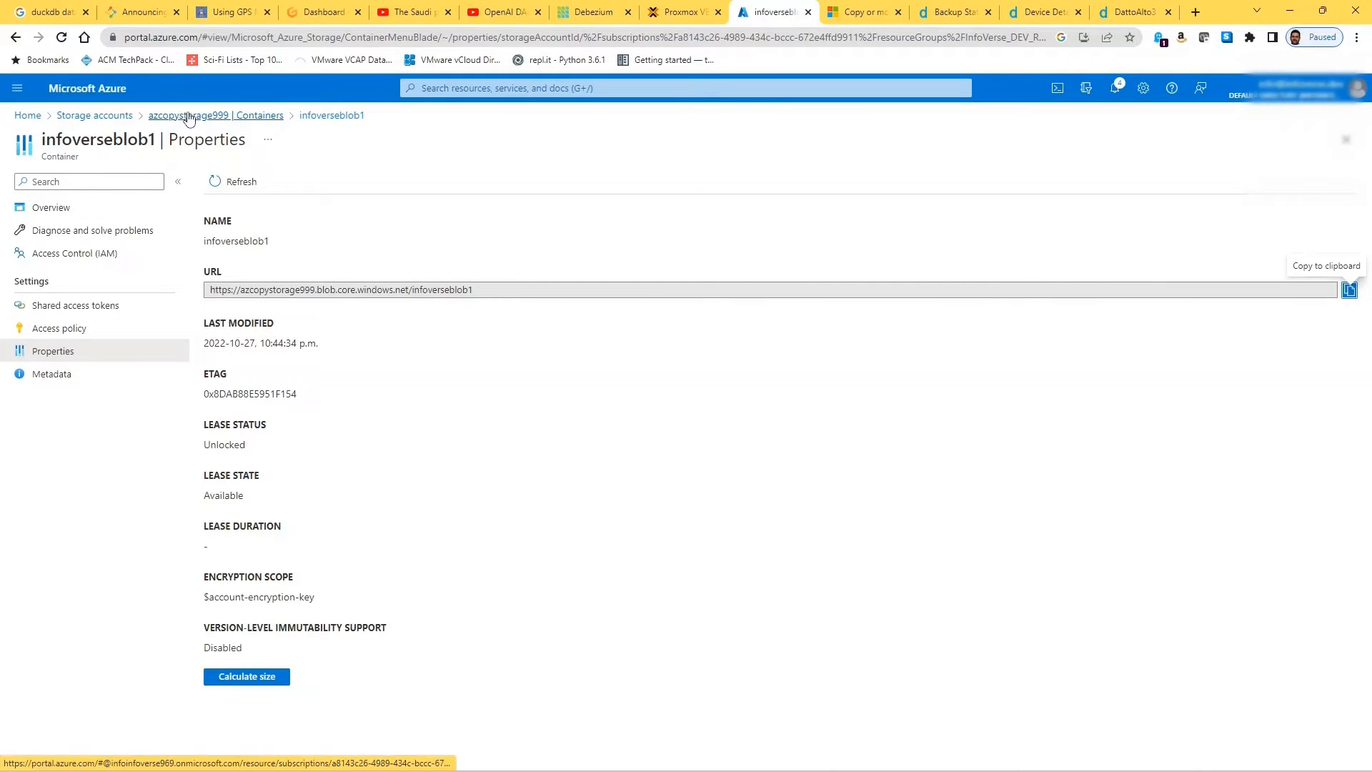
left_click(189, 115)
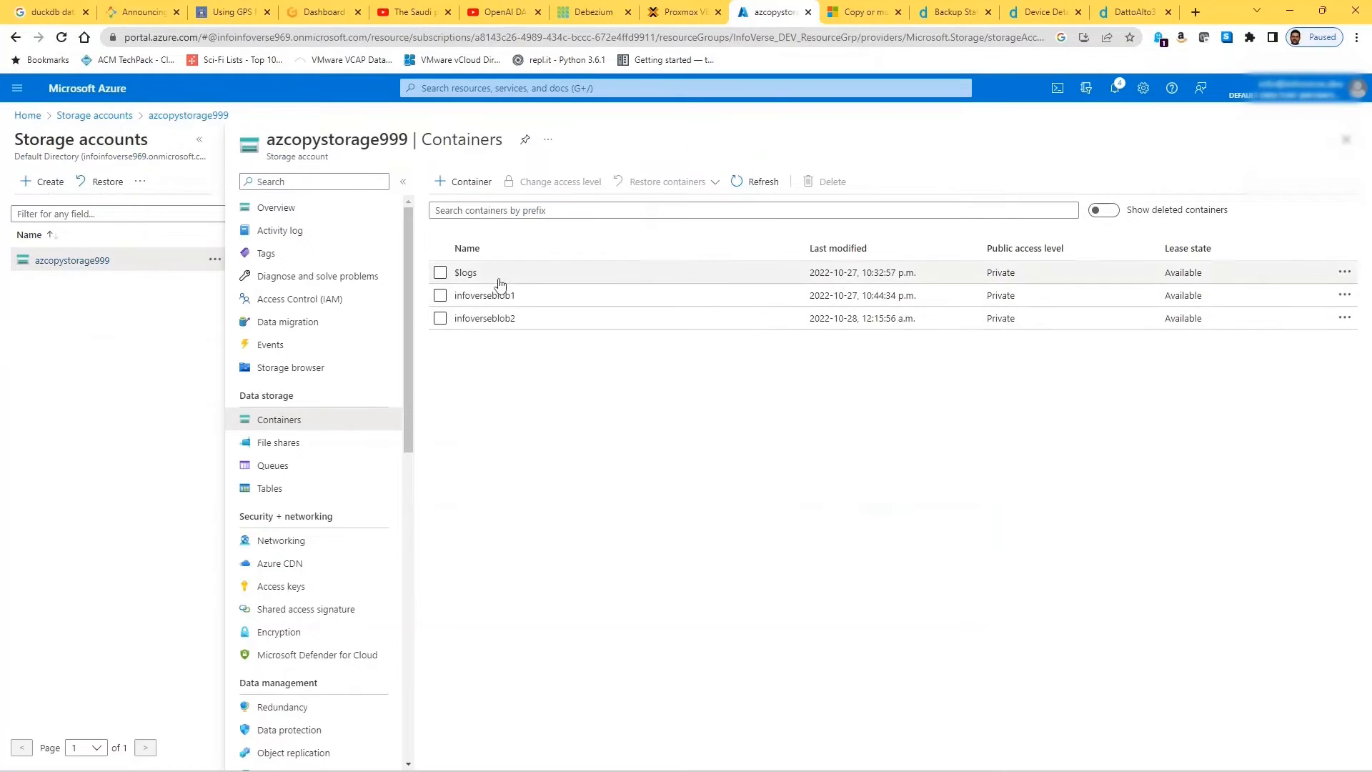
Open infoverseblob1 in the portal to confirm truck.jpg arrived
left_click(484, 295)
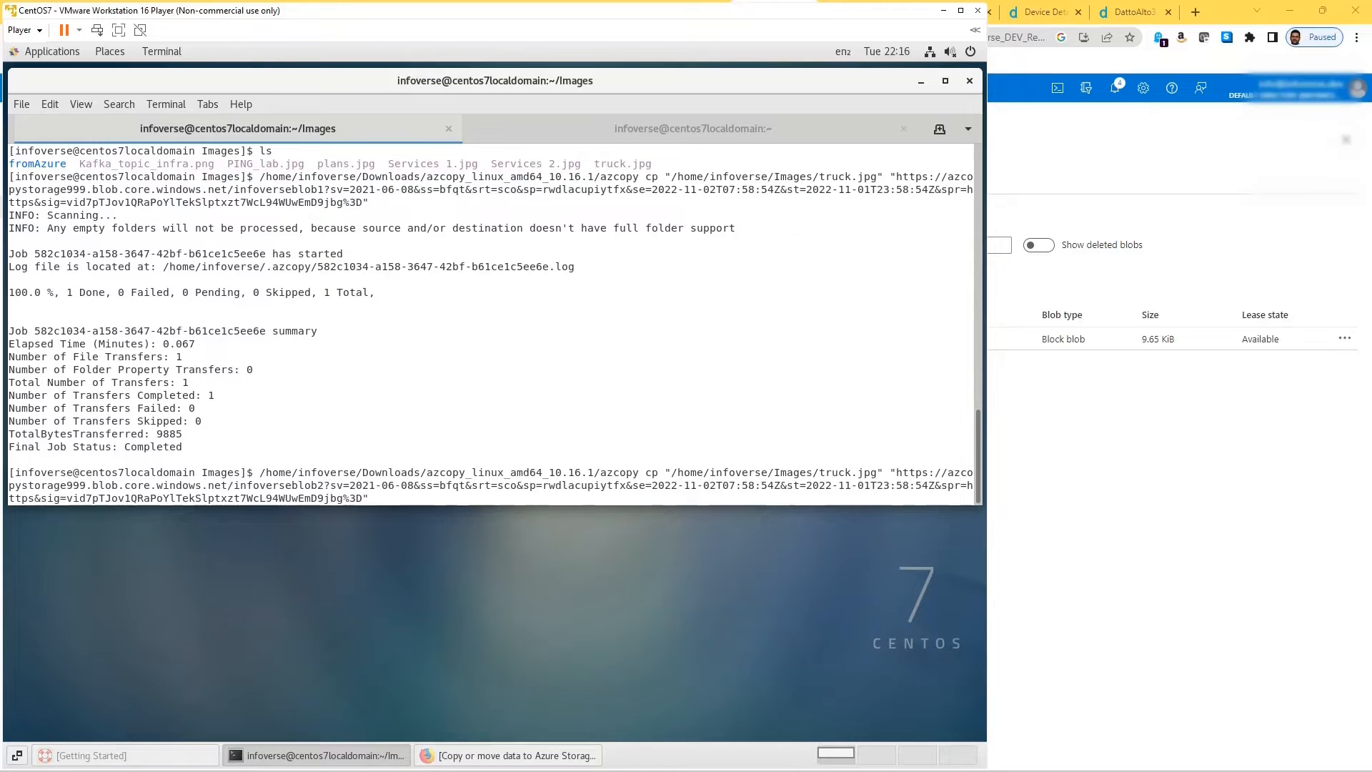
Rerun the truck.jpg upload targeting infoverseblob2 and check that container in the portal
type("2")
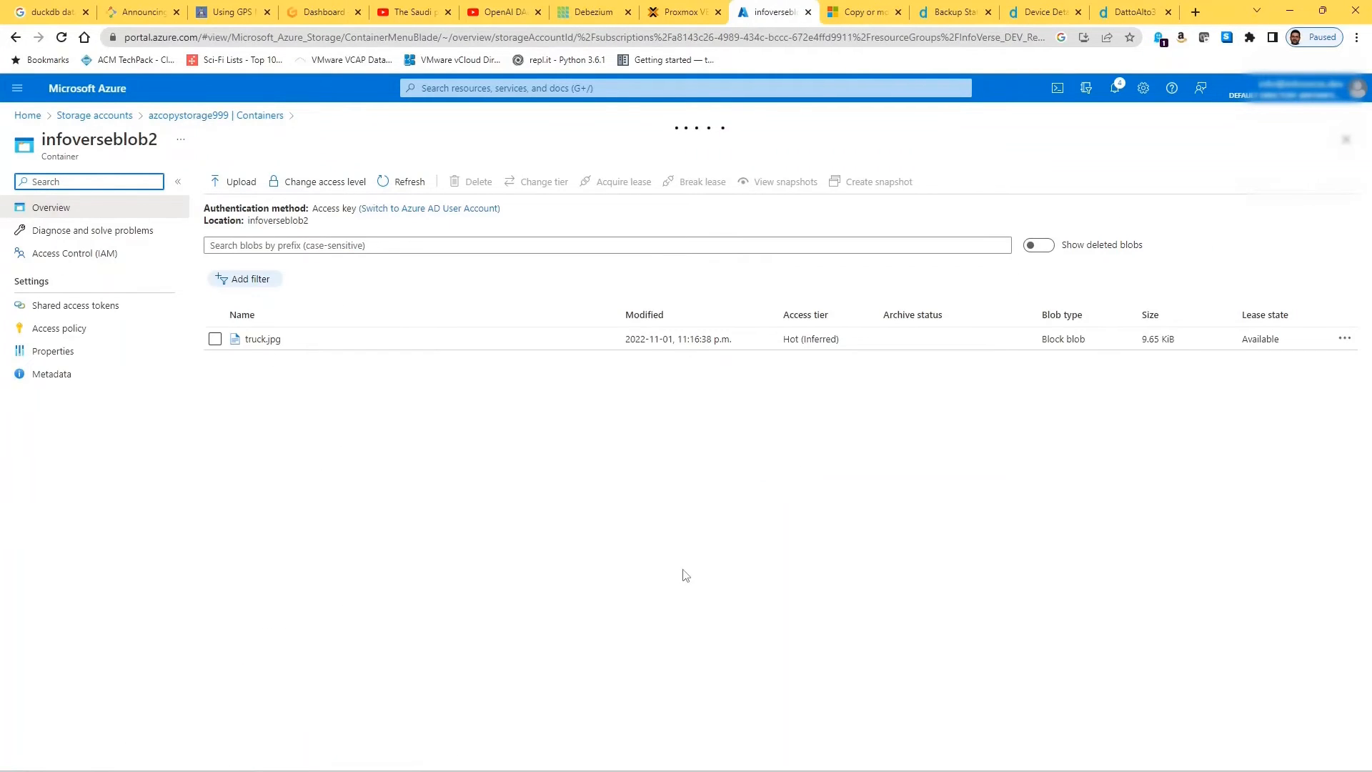
left_click(187, 115)
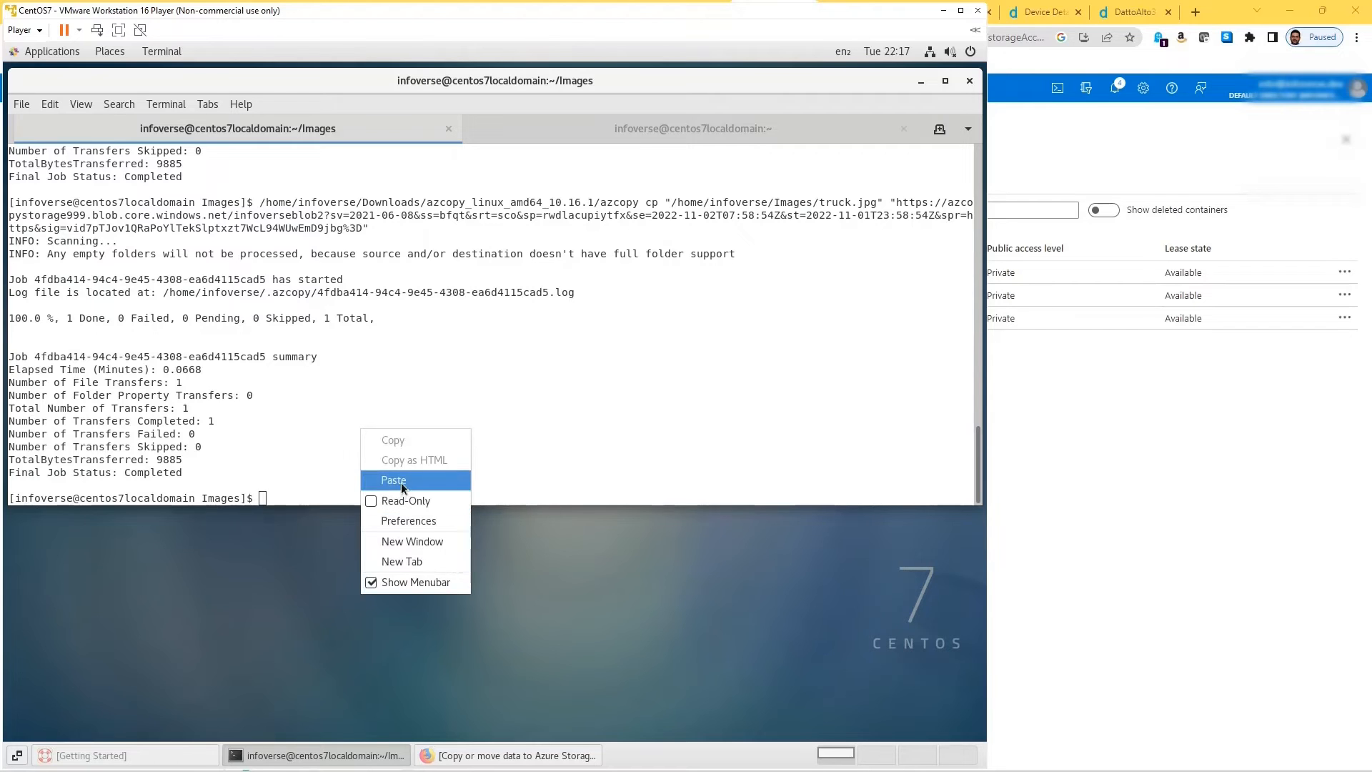
Paste the azcopy command copying the Images folder to infoverseblob1 at the prompt
left_click(393, 479)
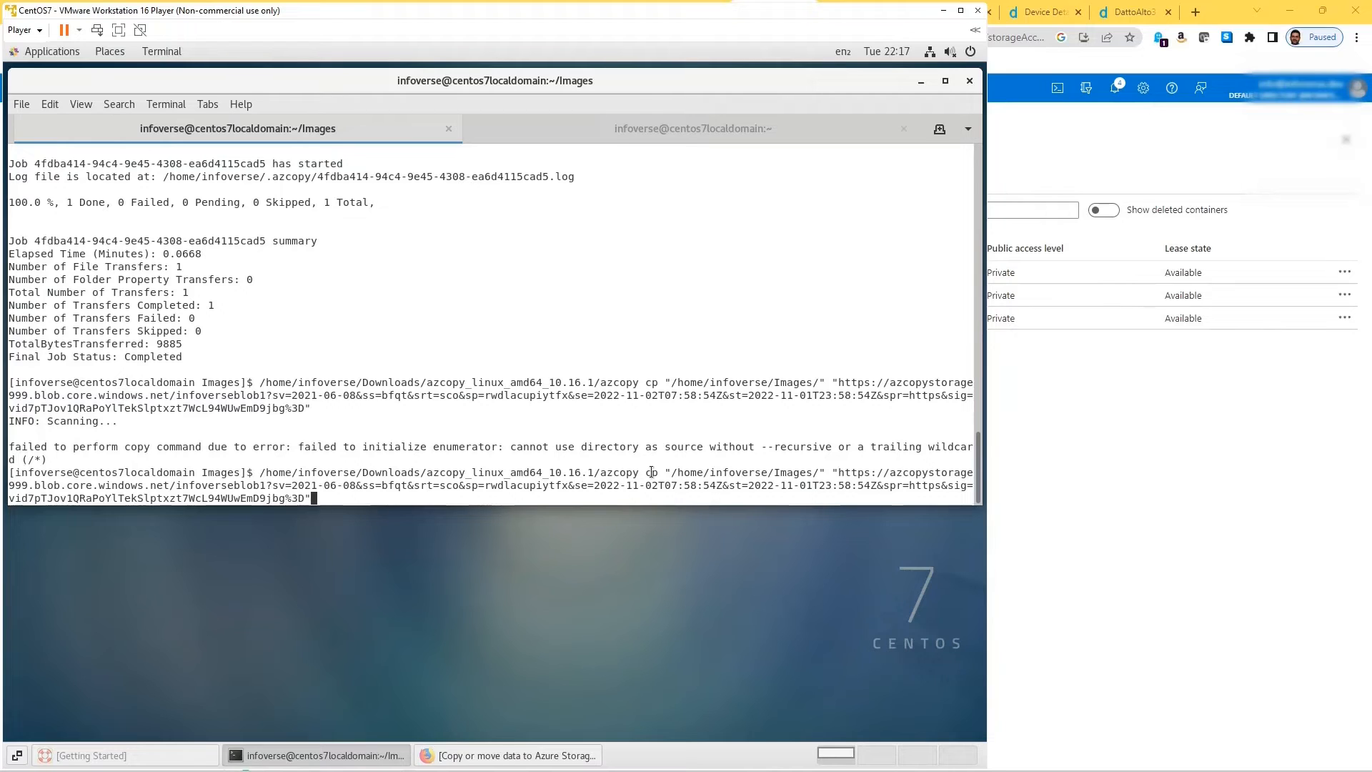
Add --recursive=true to the recalled azcopy cp command uploading Images to infoverseblob1
double_click(650, 473)
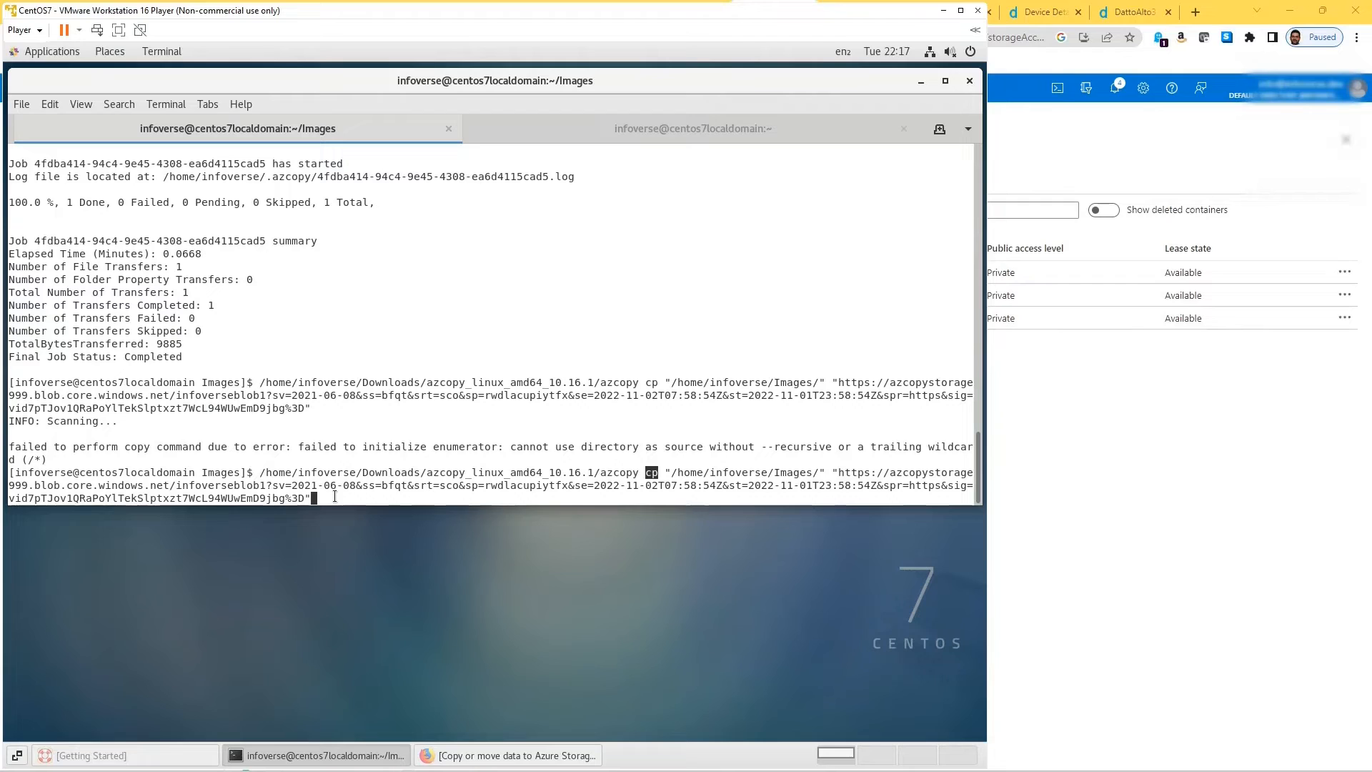
type("--re")
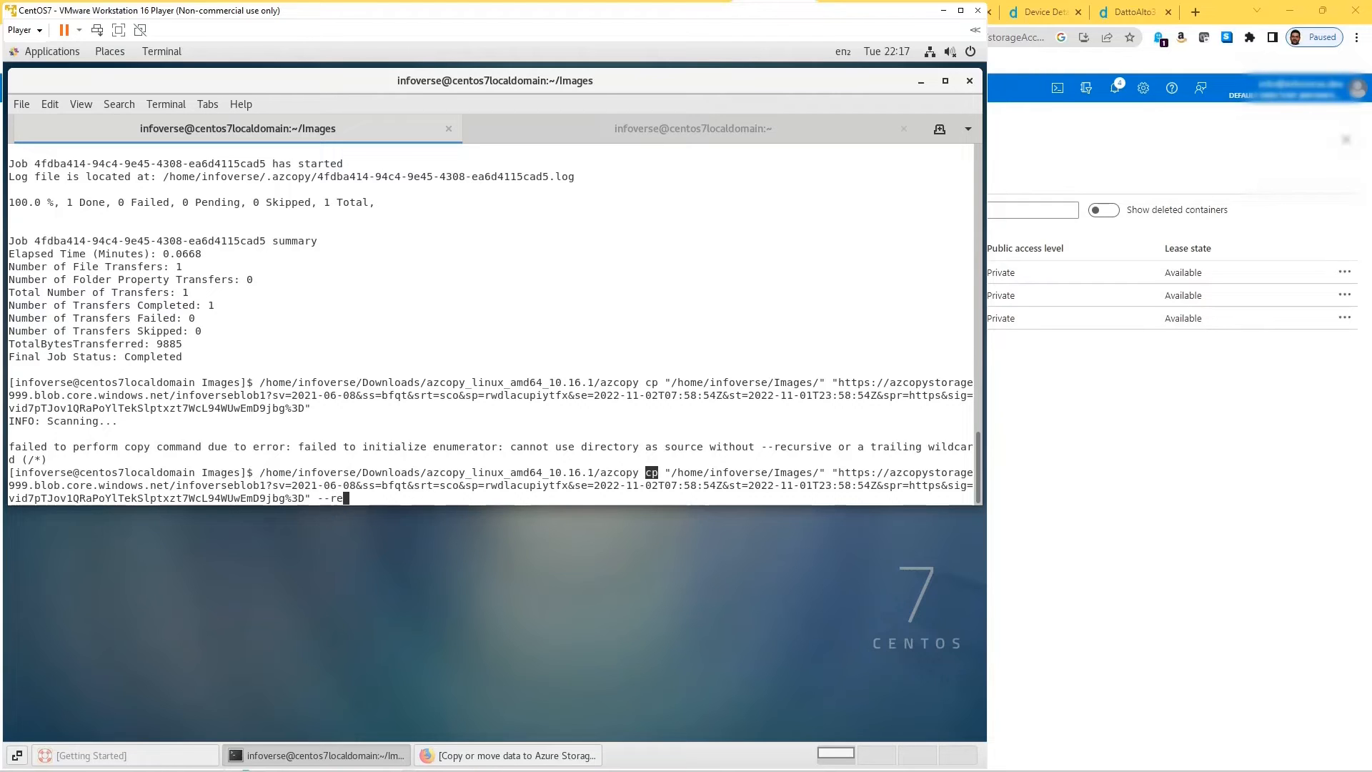
type("cursive=")
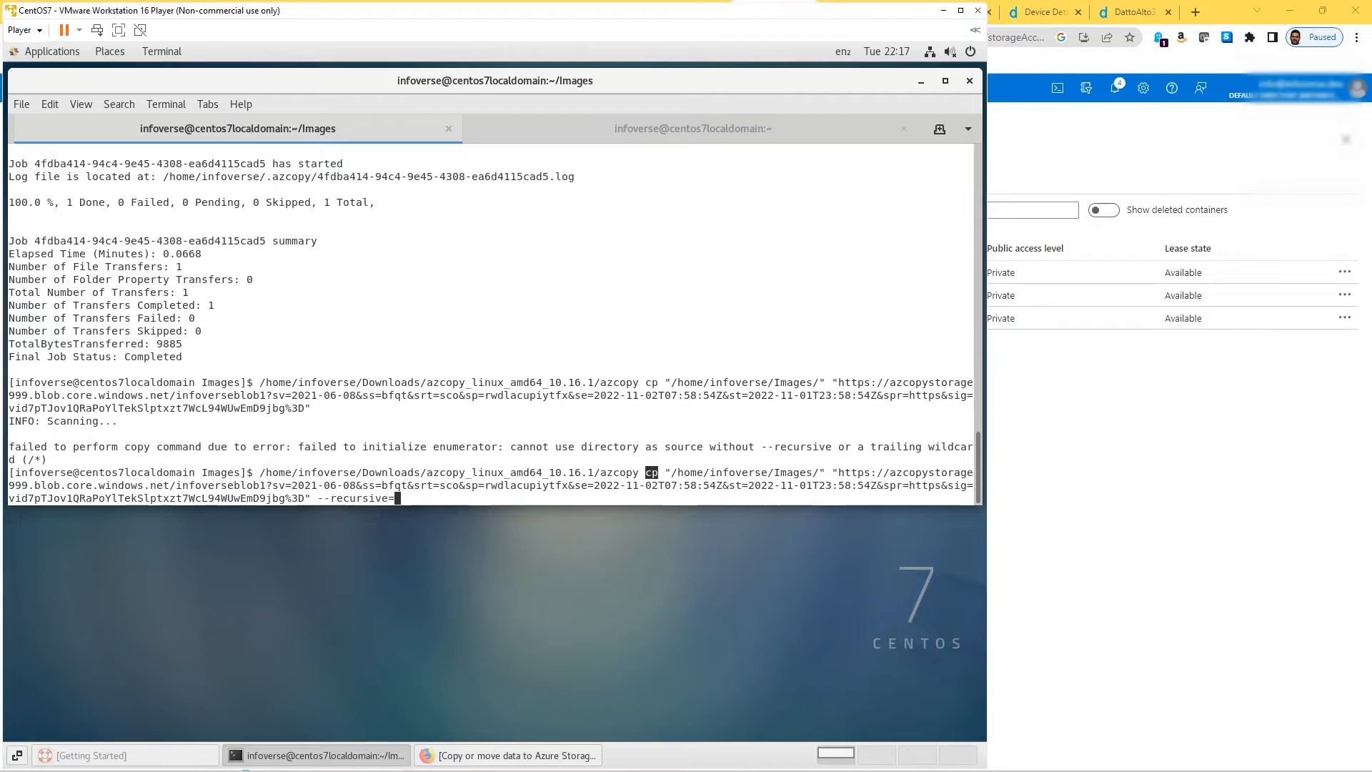
type("true")
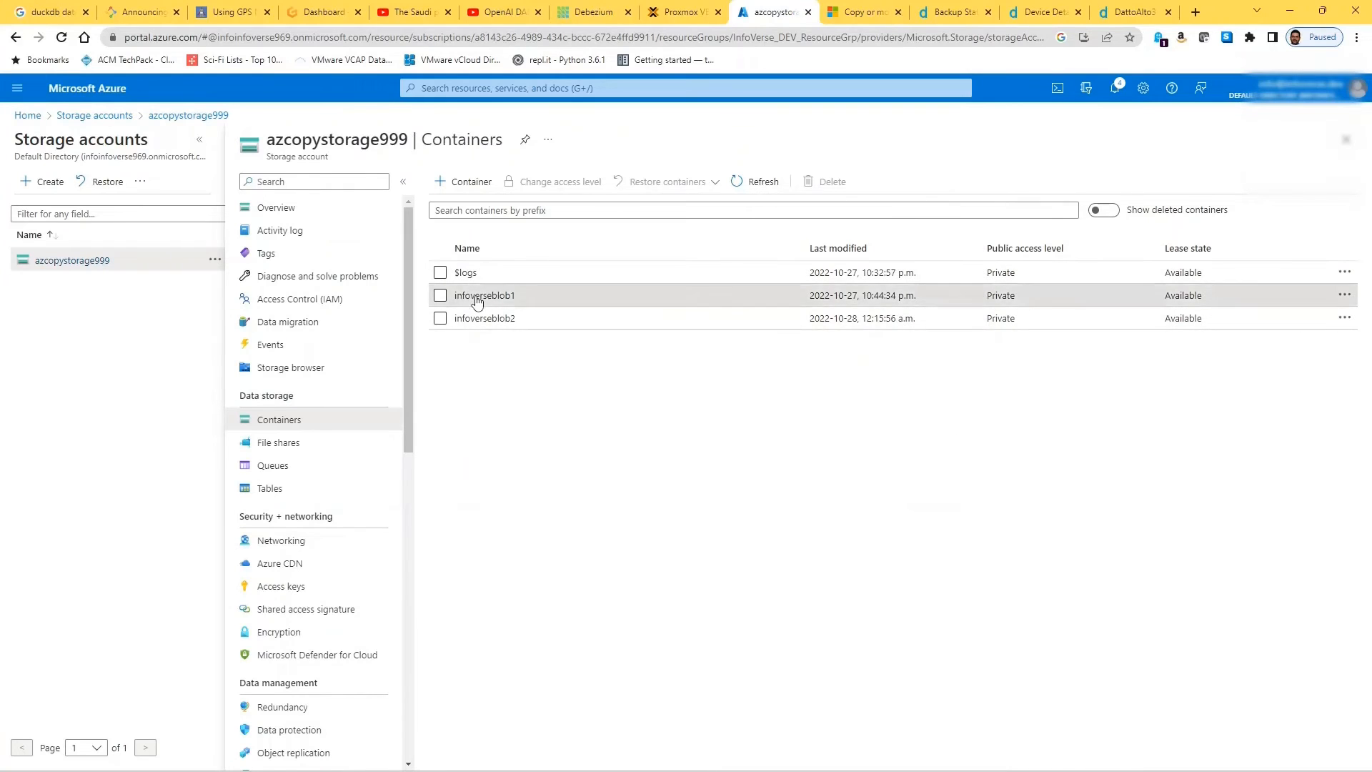
left_click(484, 296)
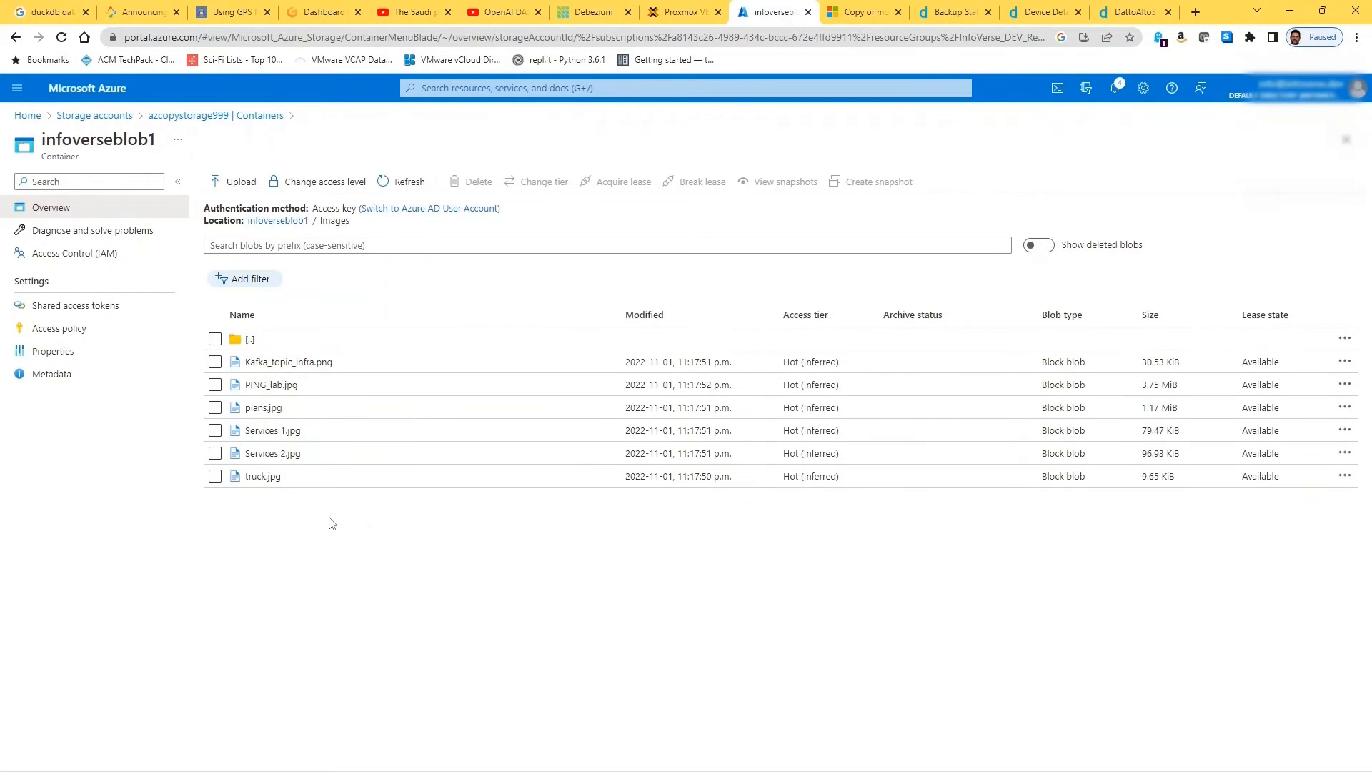
mouse_move(358, 503)
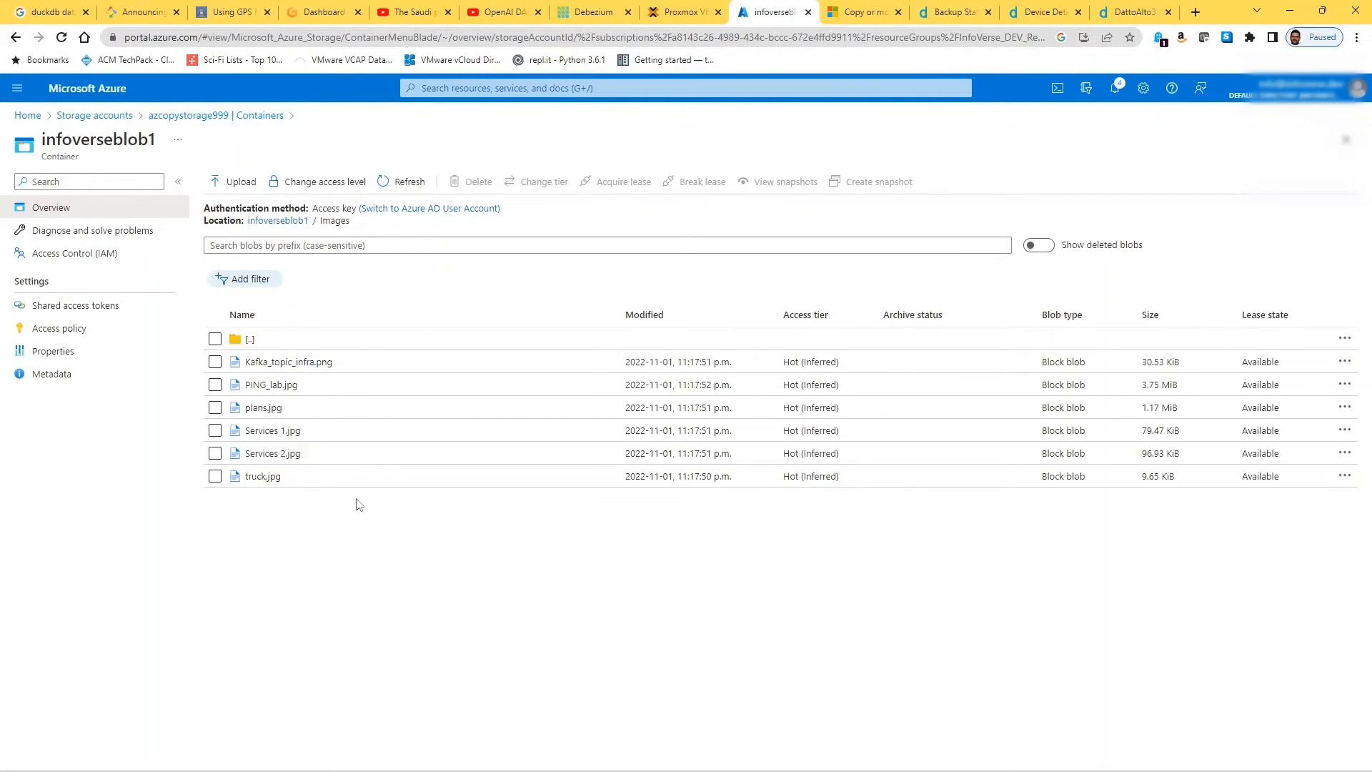
left_click(250, 338)
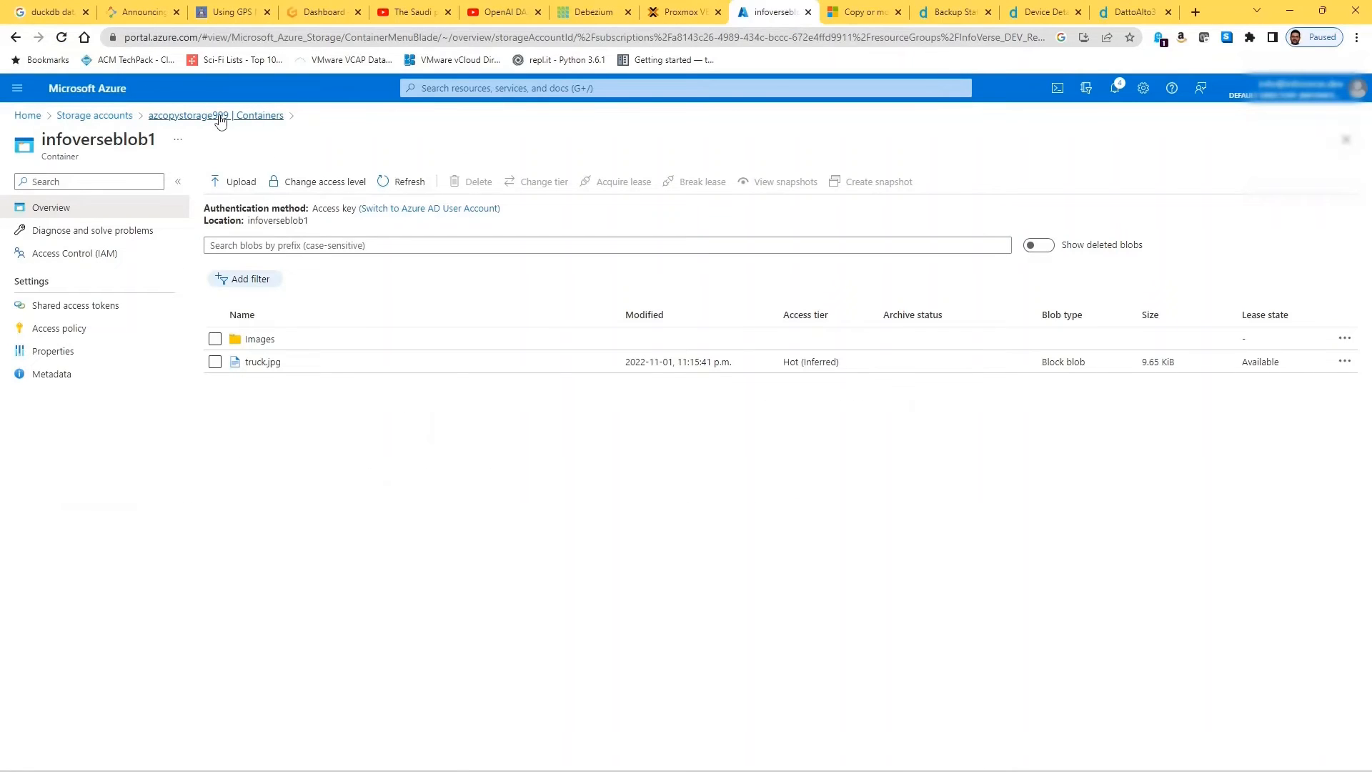
left_click(216, 115)
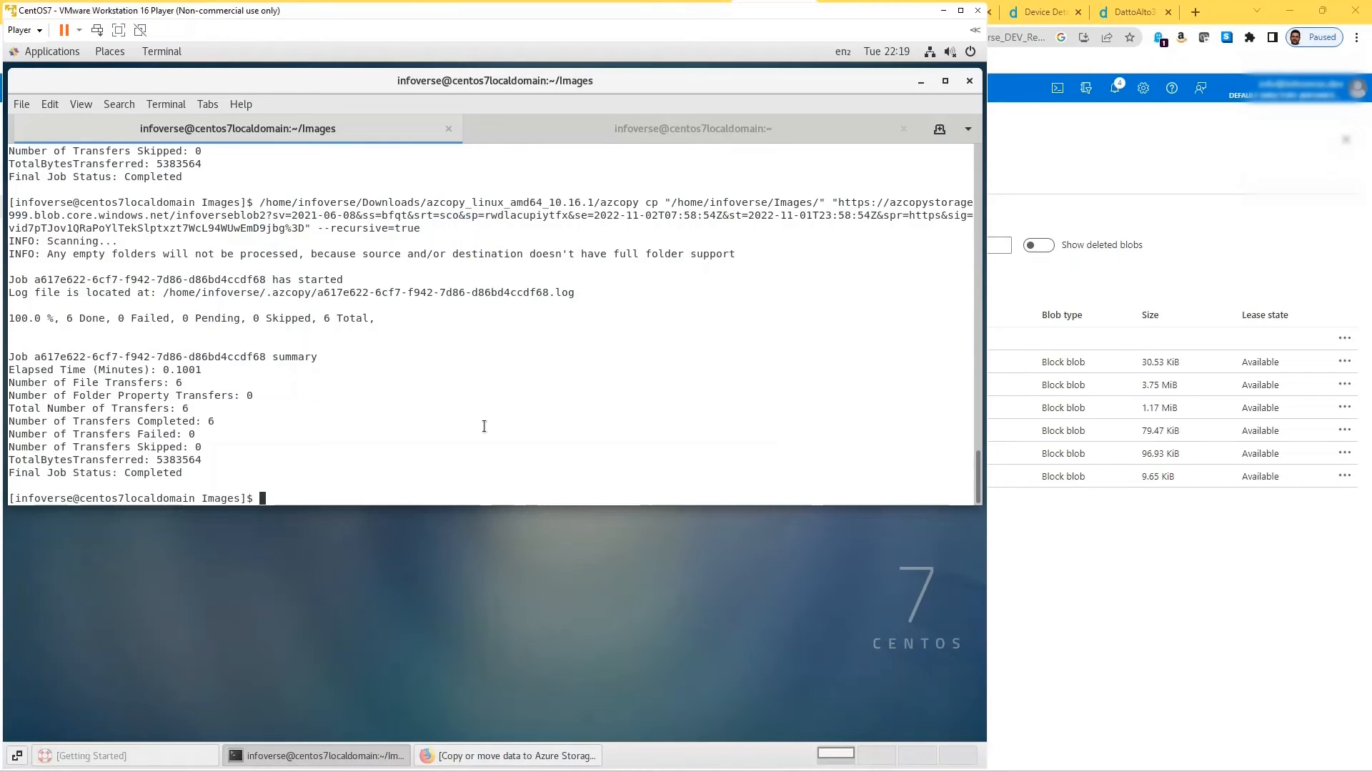
List the Images directory, then change into the fromAzure/ folder
type("ls")
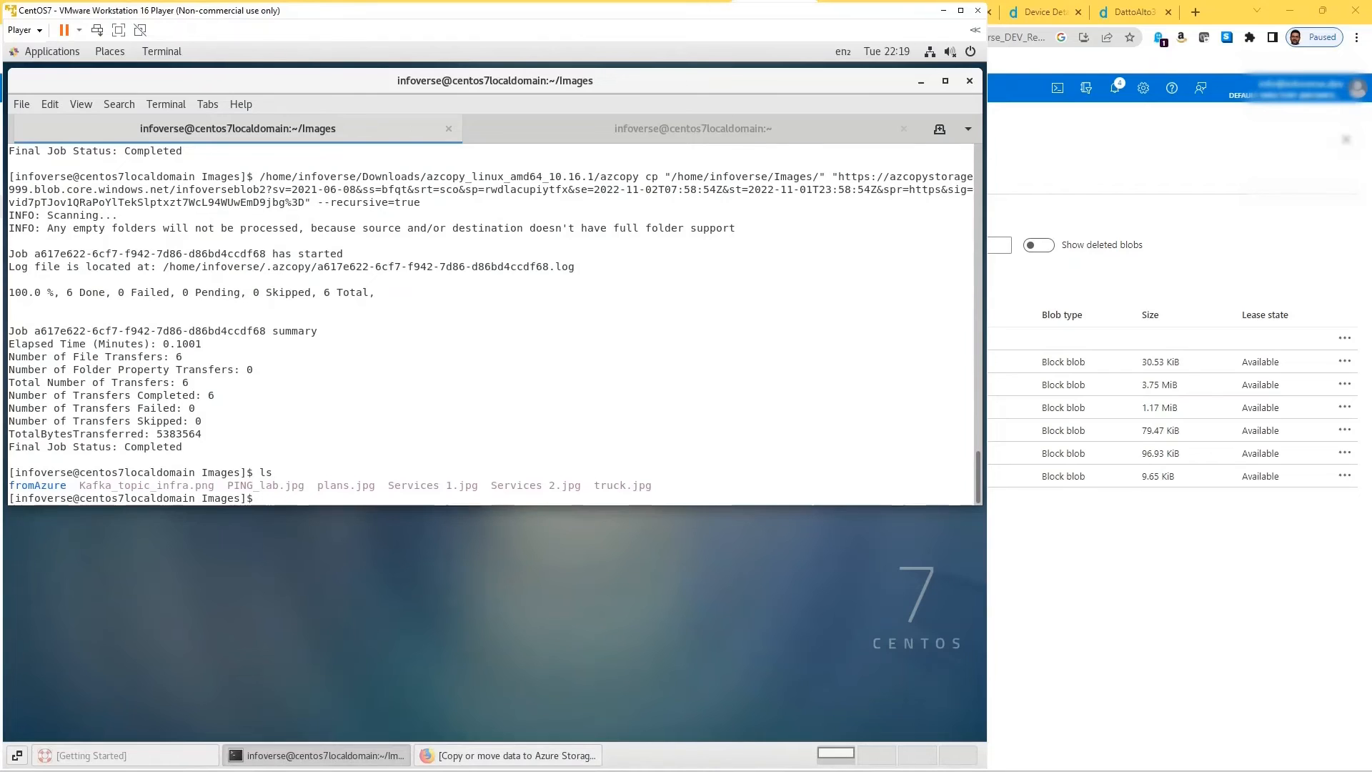
type("c")
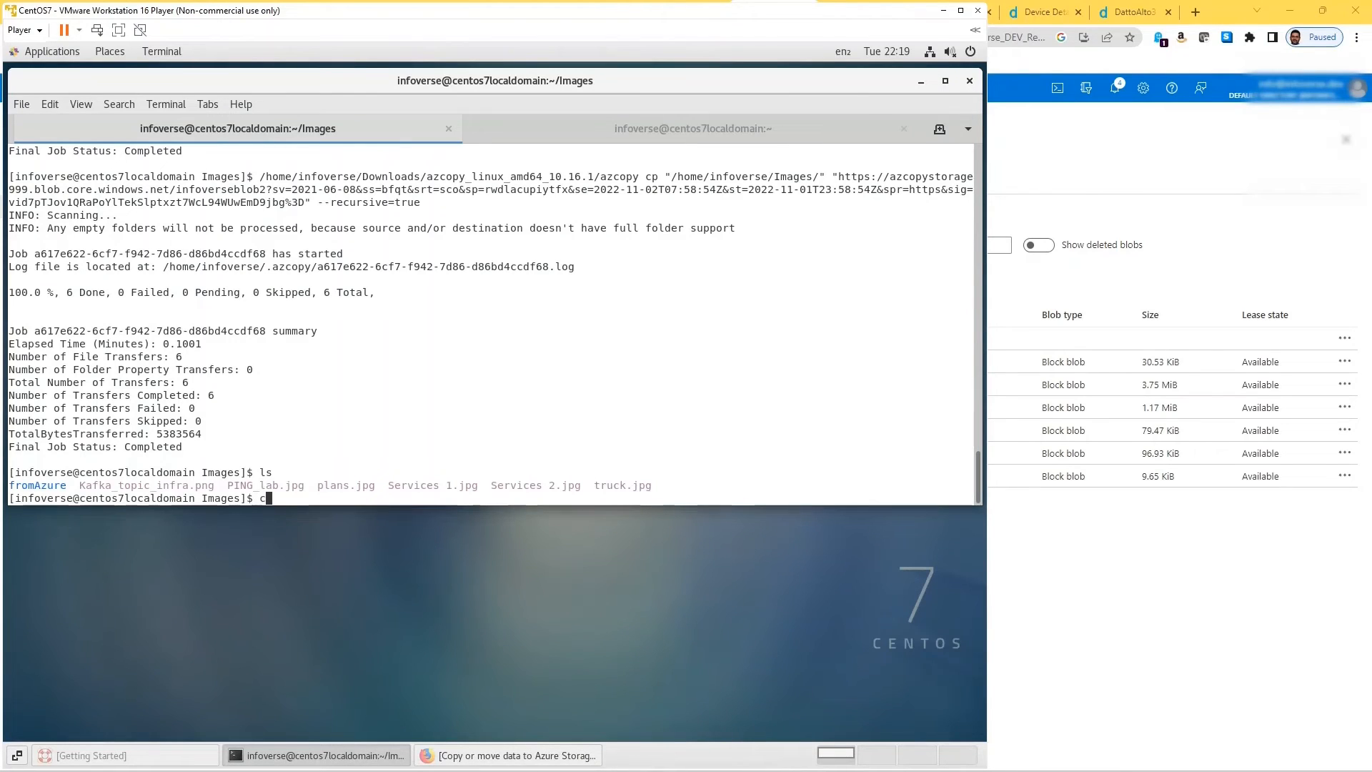
type("d fromAzure/")
type("ls")
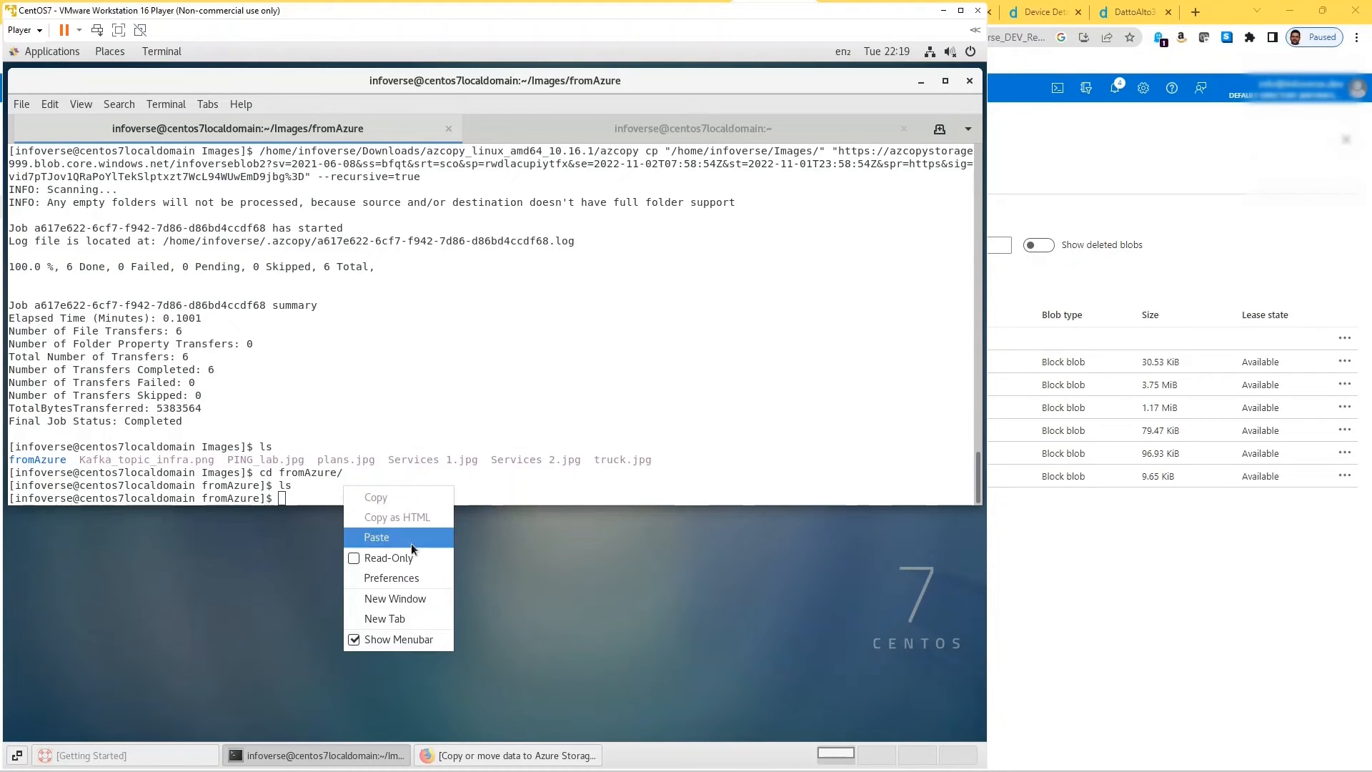
Paste and run the azcopy cp command downloading truck.jpg into /home/infoverse/Images/fromAzure/
left_click(377, 537)
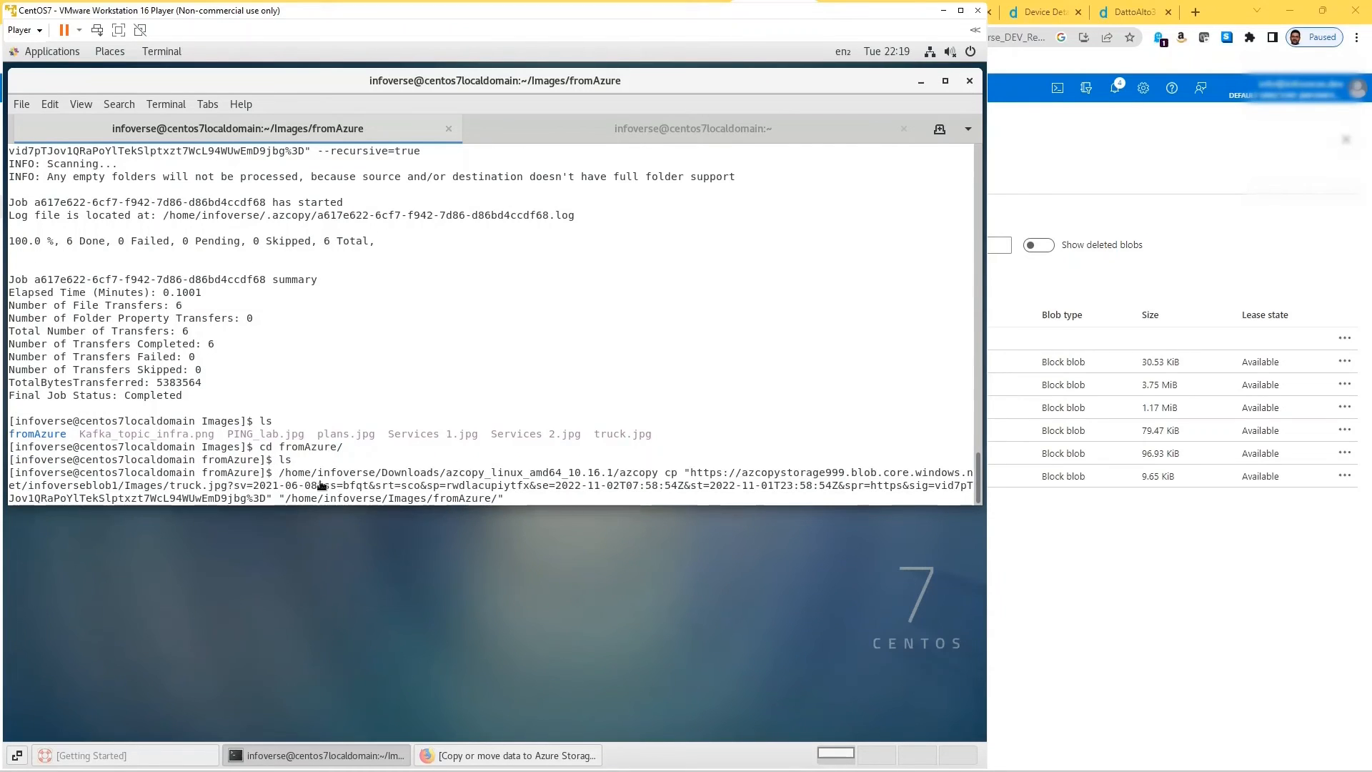
mouse_move(660, 472)
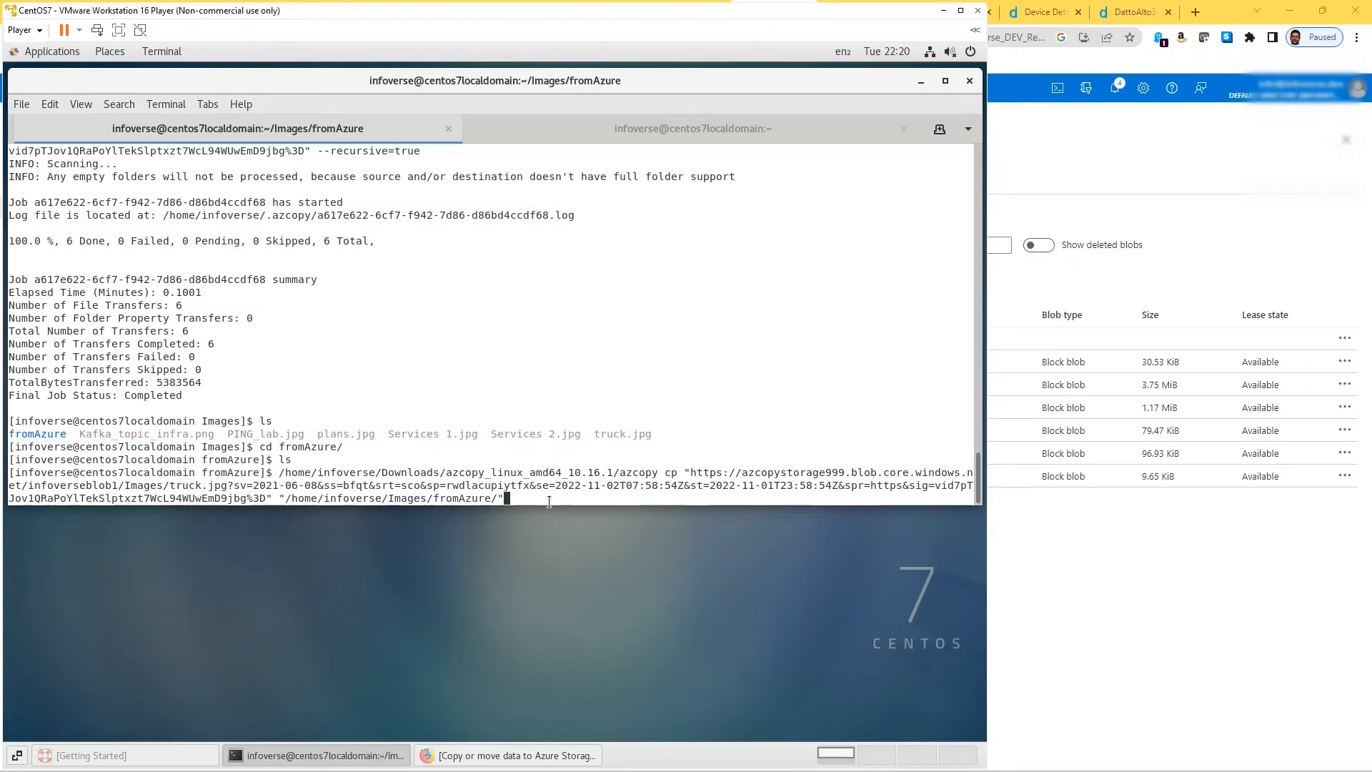
key("Return")
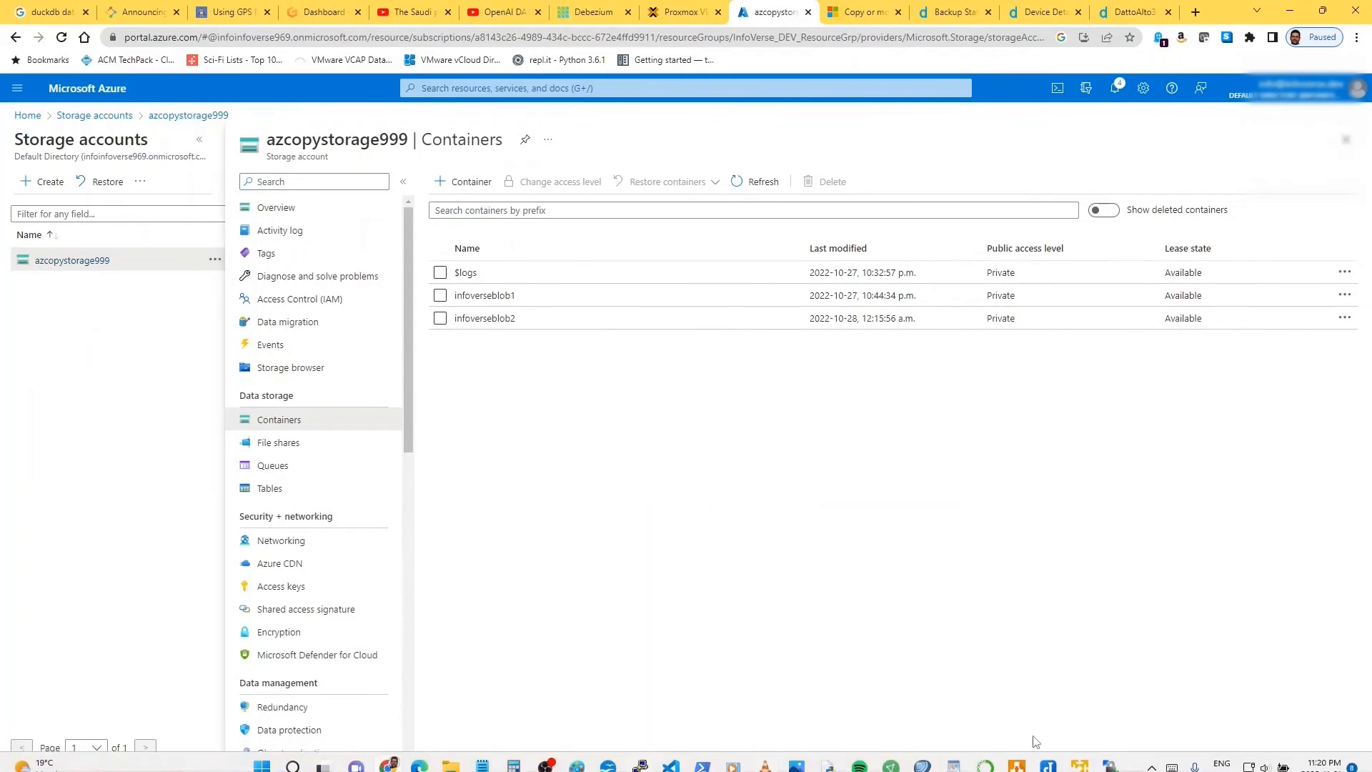
Run pwd and ls in fromAzure to confirm truck.jpg arrived
left_click(318, 755)
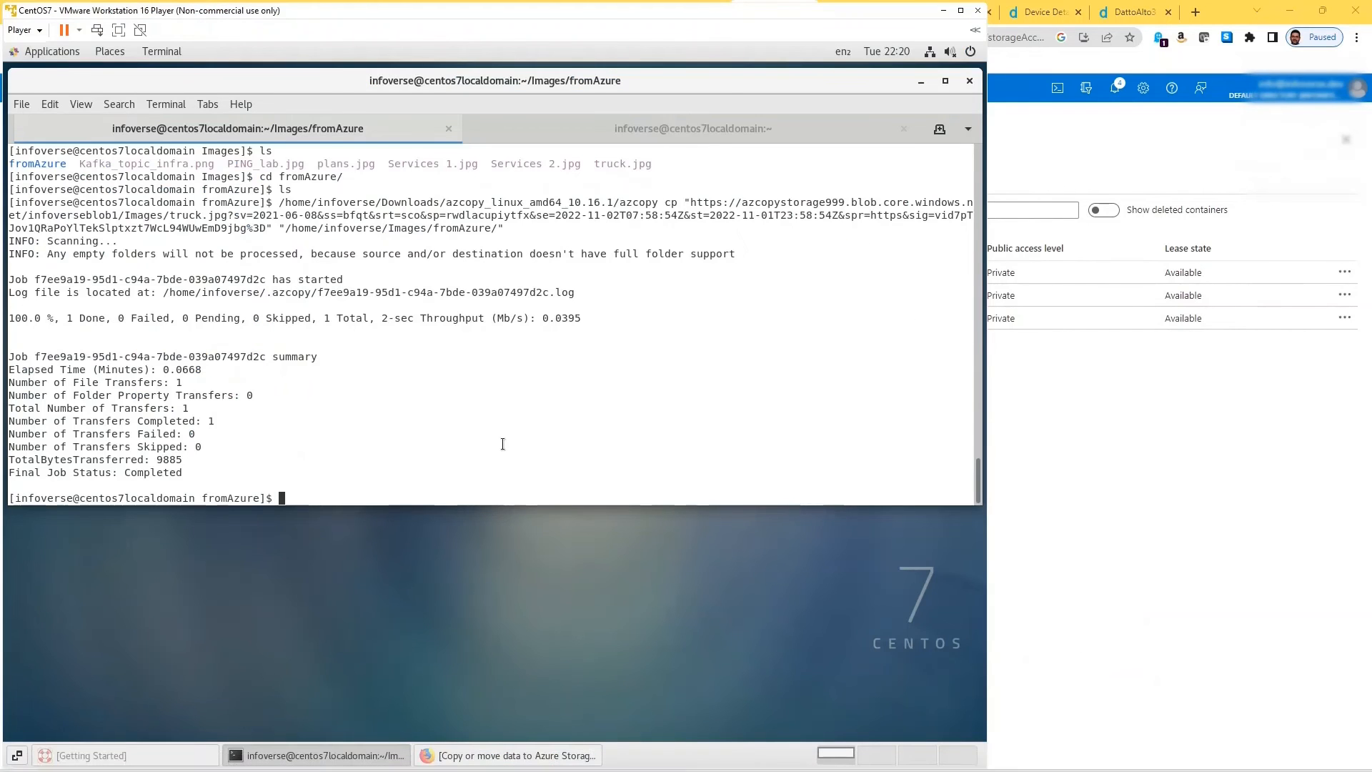
type("pwd")
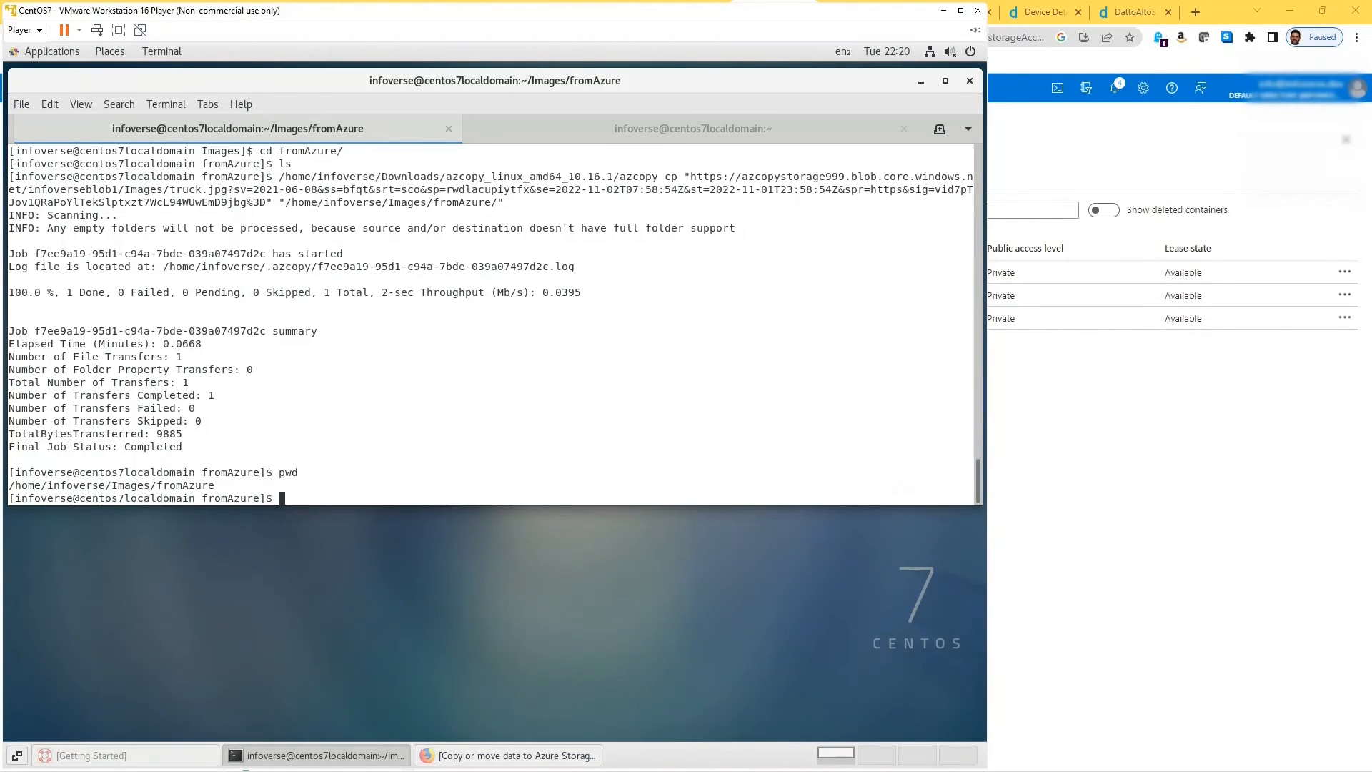
type("ls")
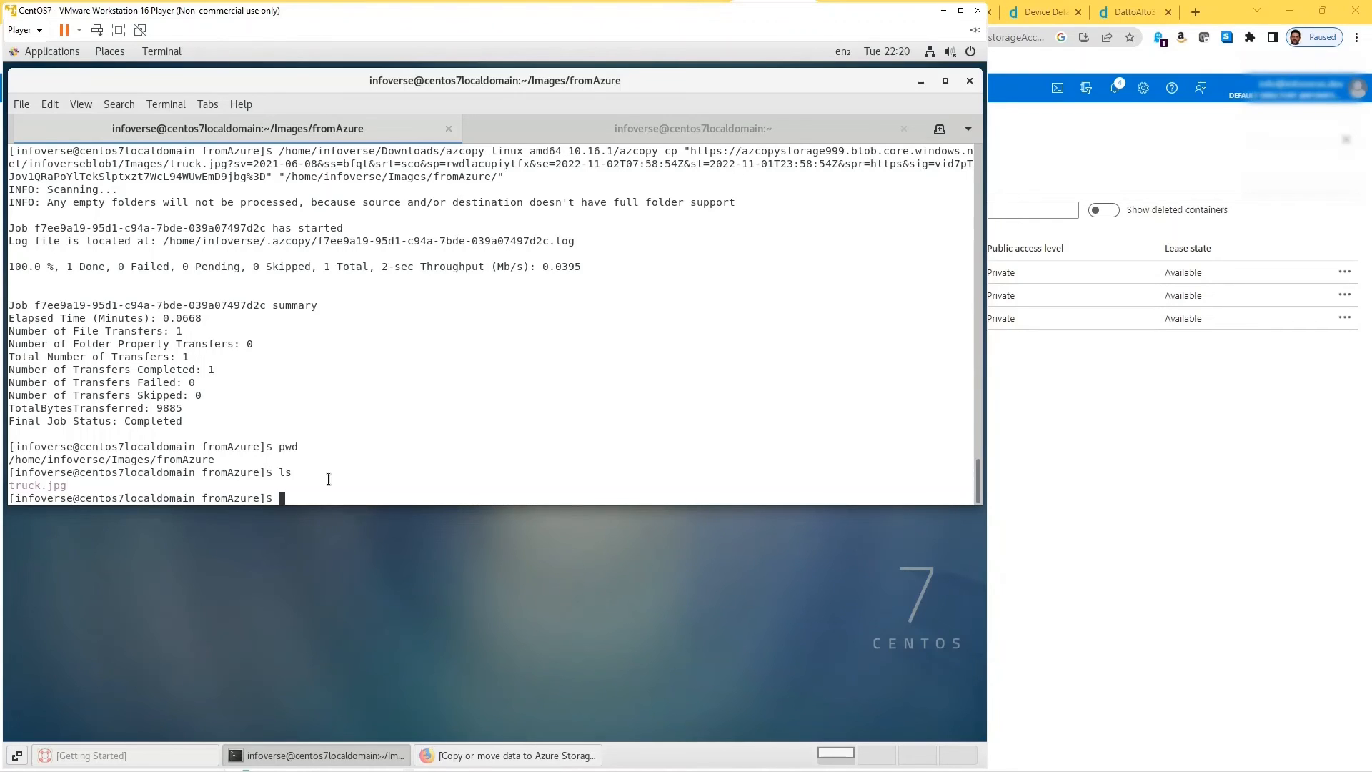
mouse_move(343, 431)
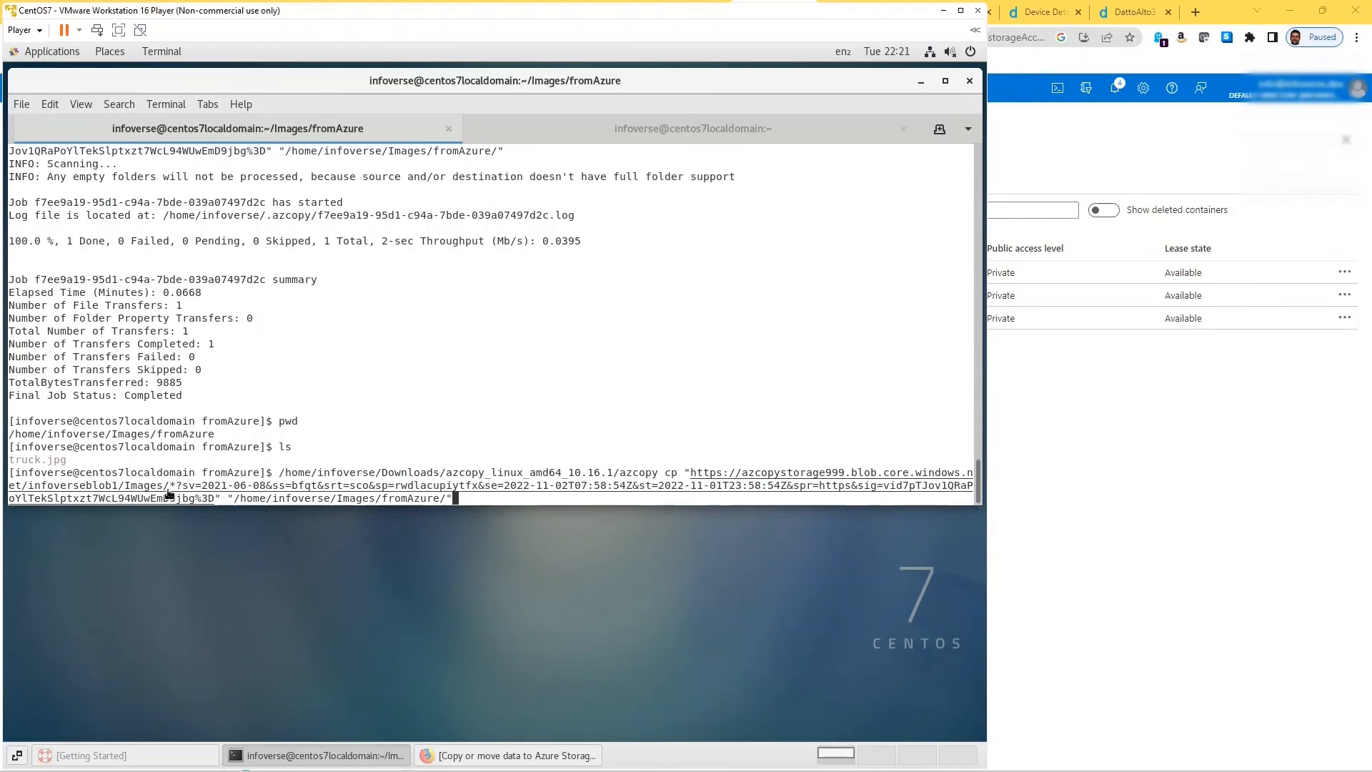
mouse_move(175, 490)
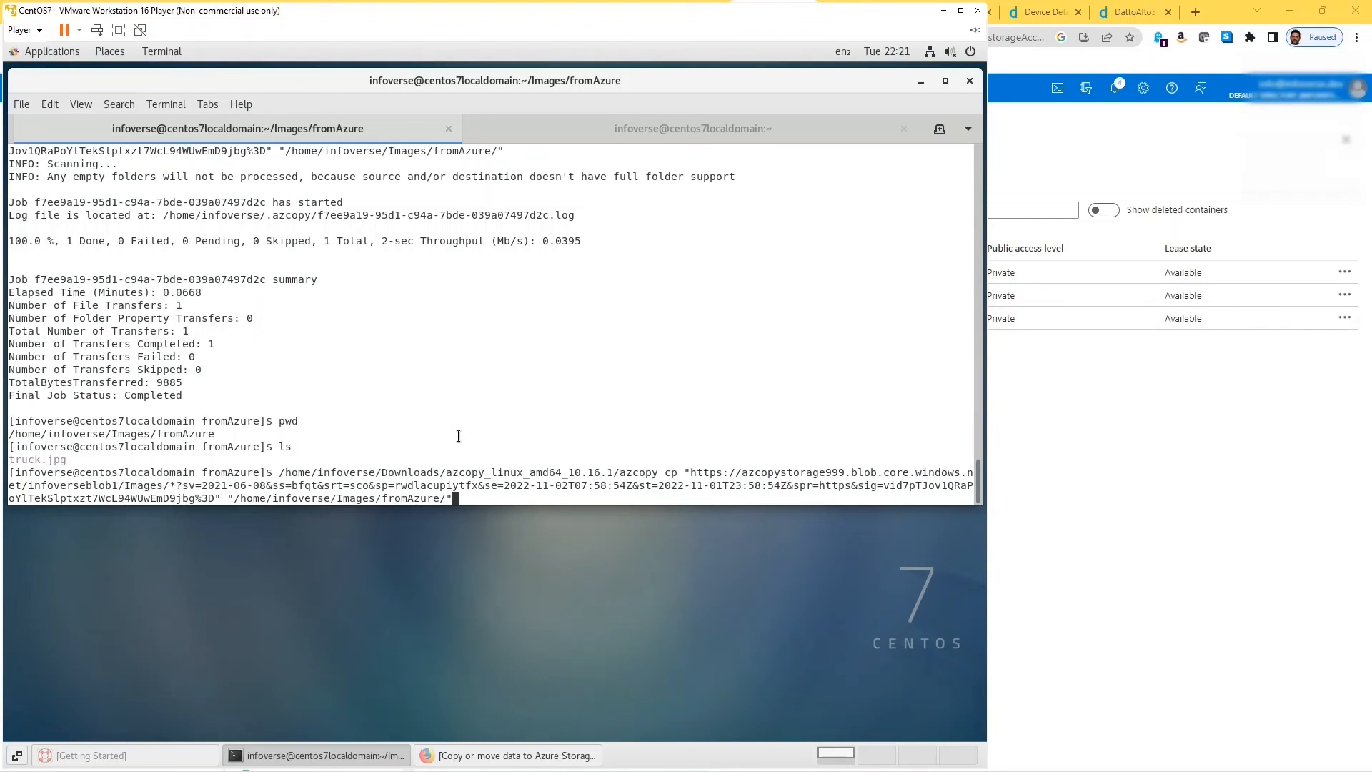
mouse_move(478, 499)
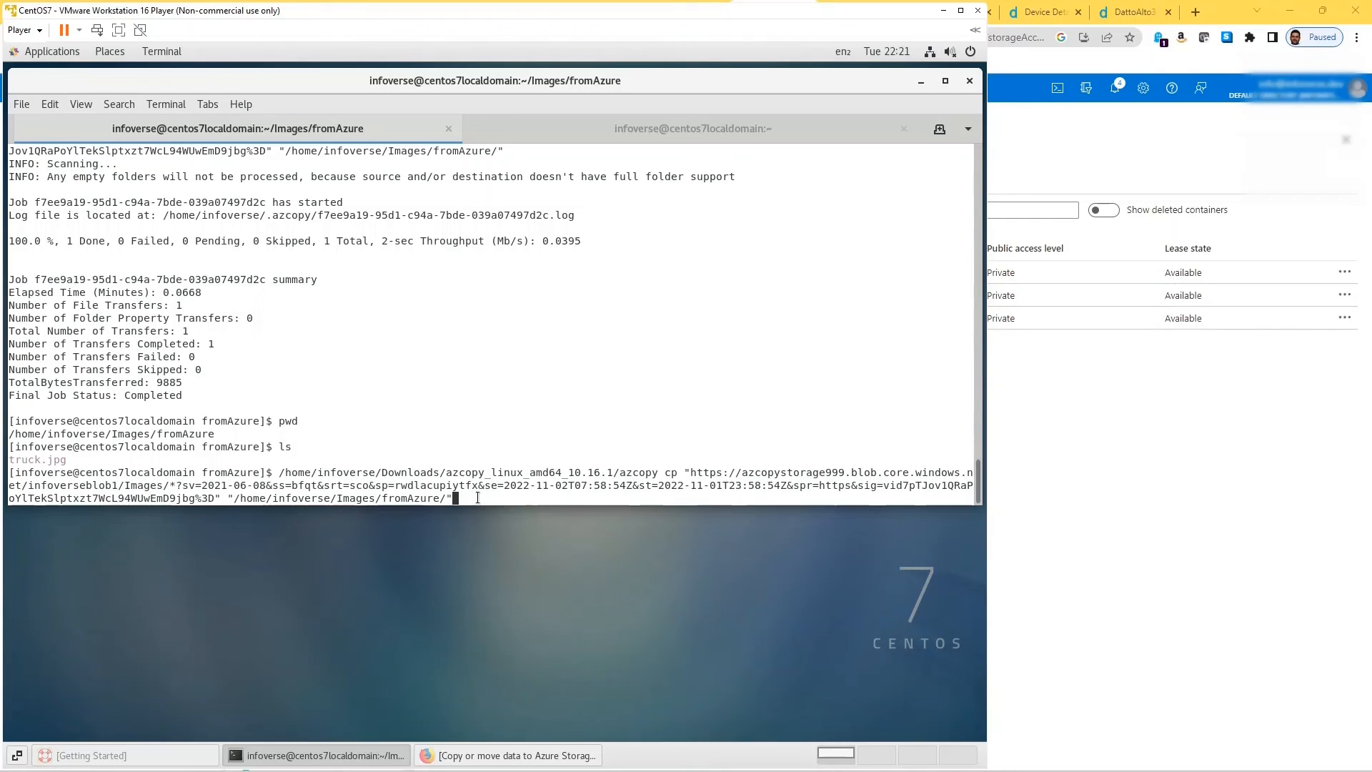
Run the wildcard Images/* azcopy download from infoverseblob1 into fromAzure
key("Return")
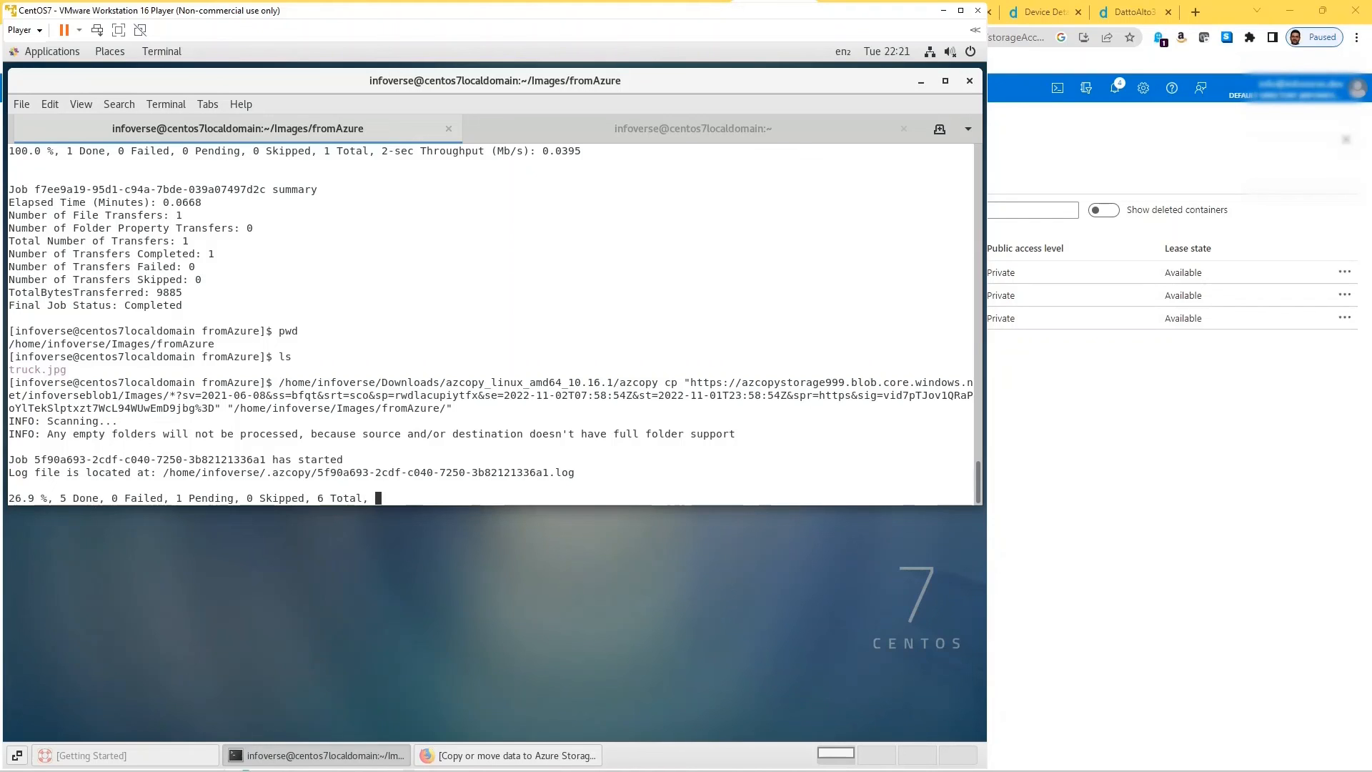
mouse_move(1096, 401)
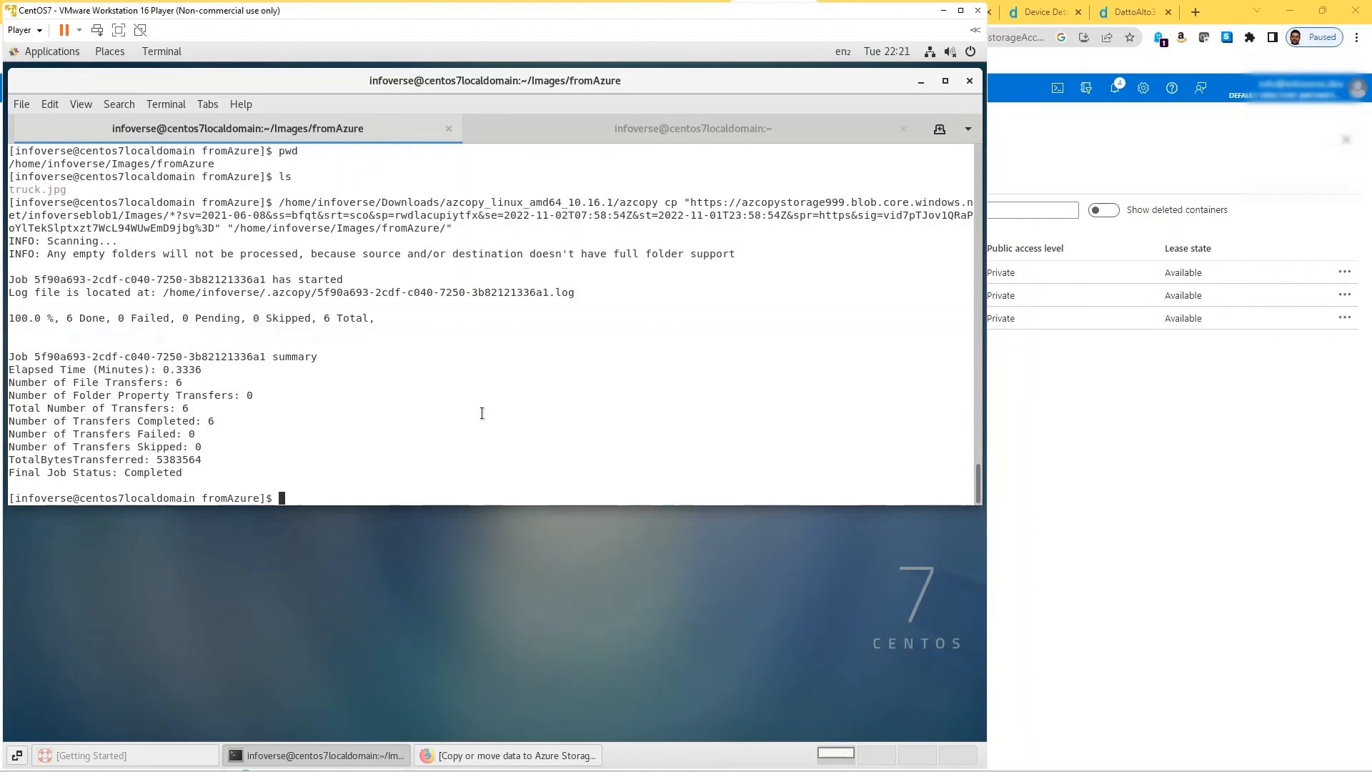
List fromAzure's six downloaded images, then type pwd
type("ls")
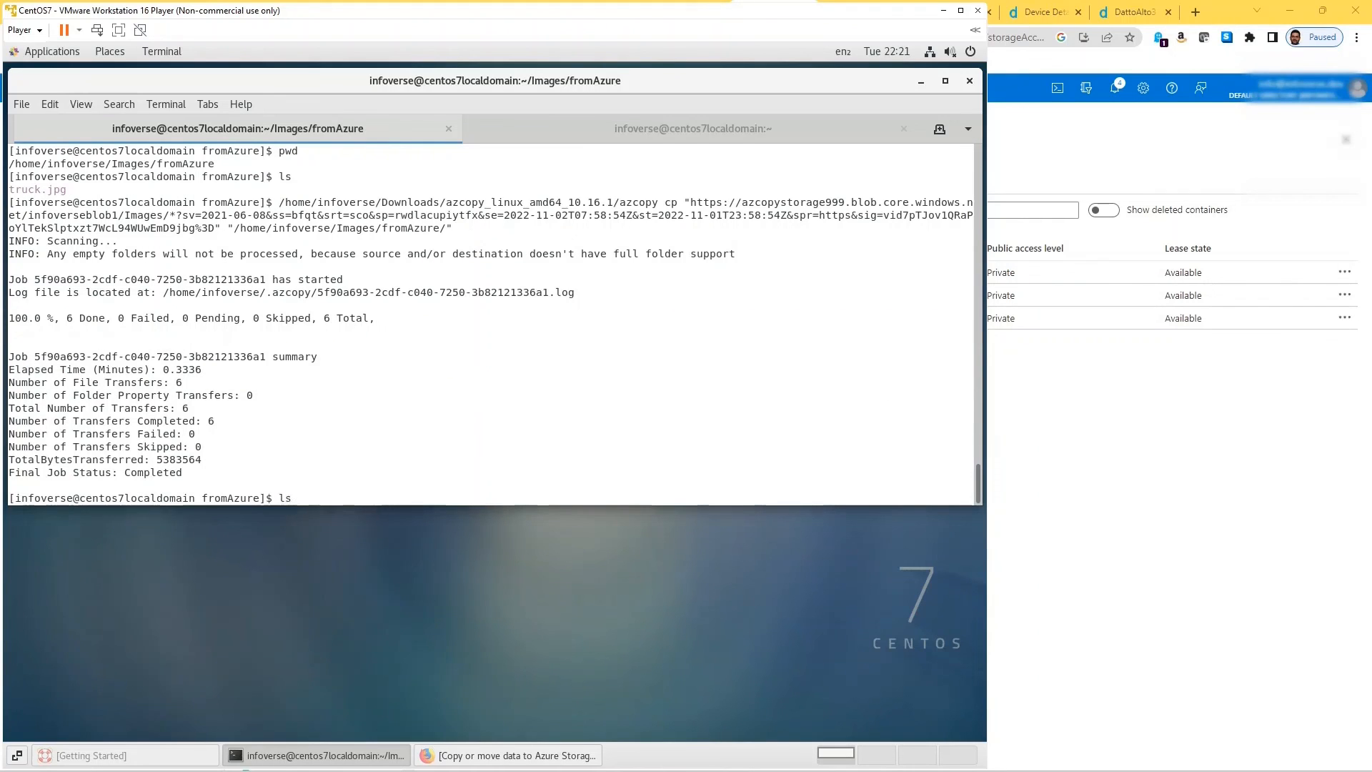
type("pwd")
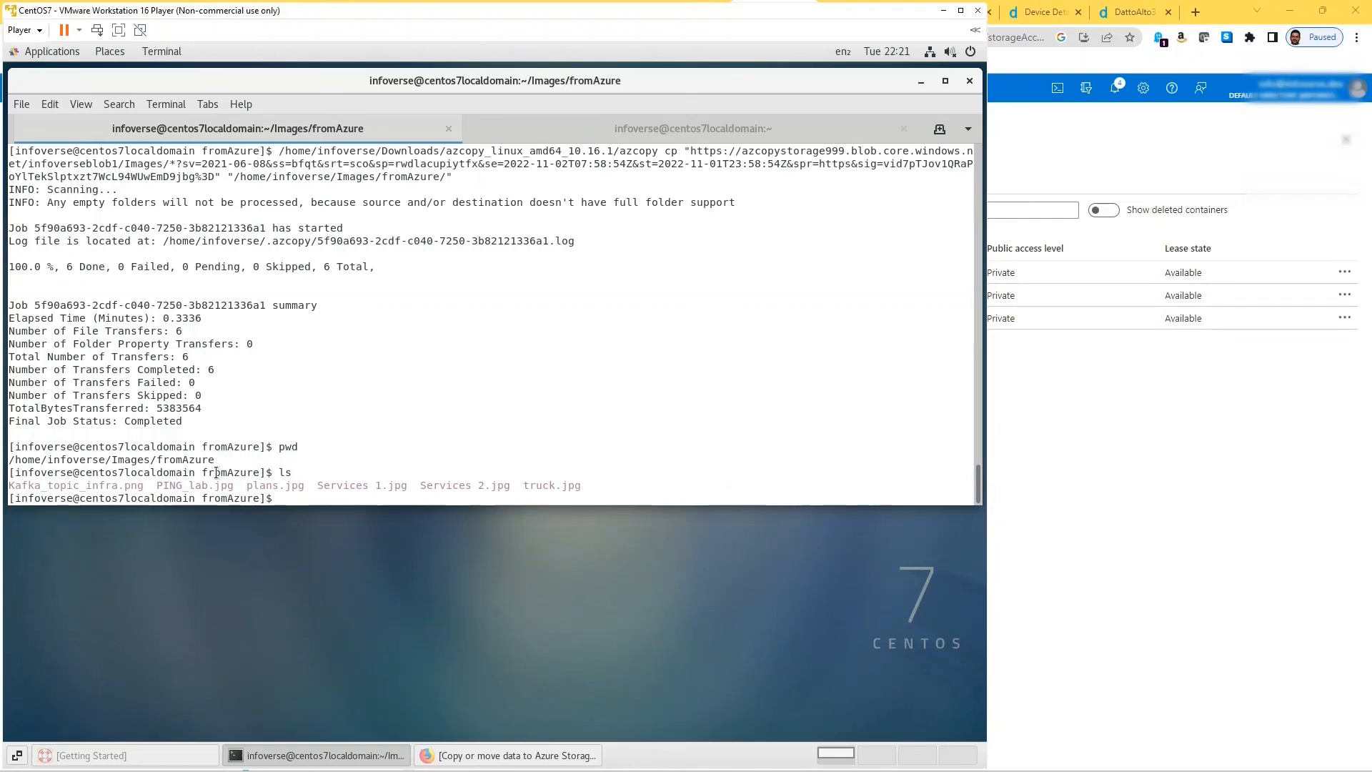
mouse_move(208, 473)
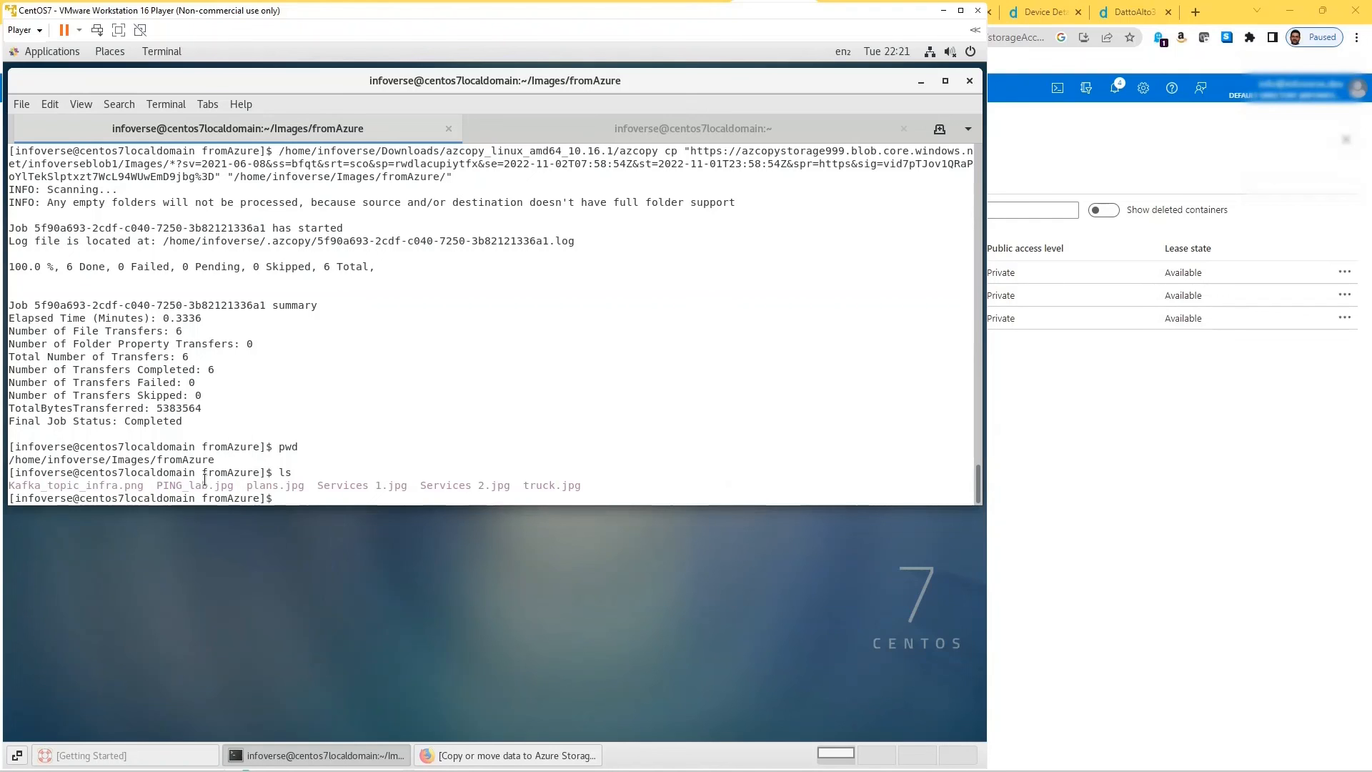